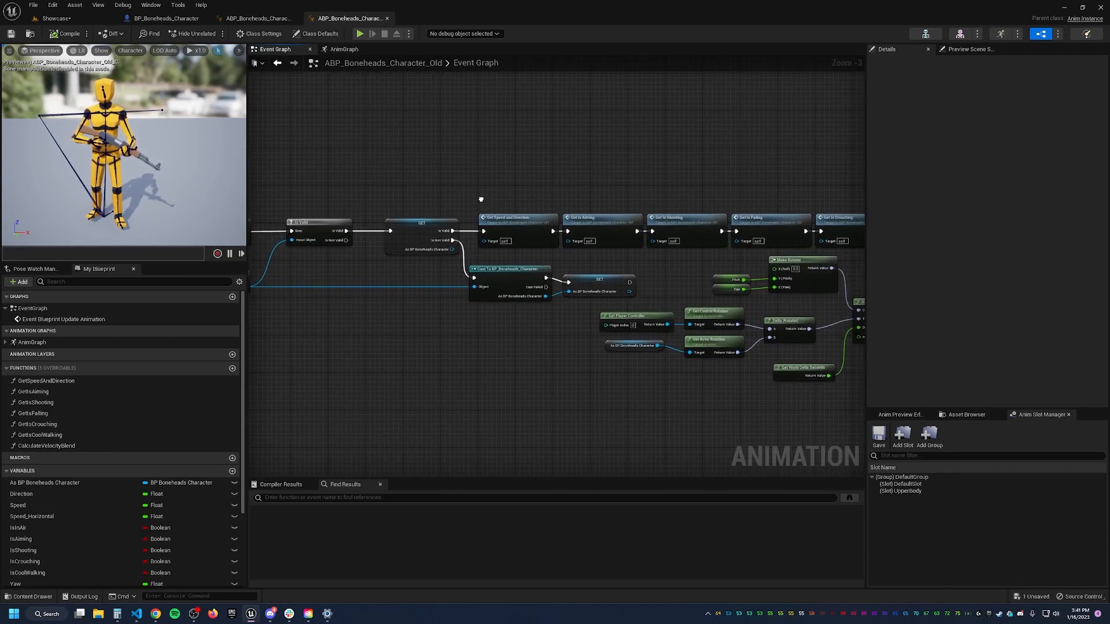
mouse_move(589, 226)
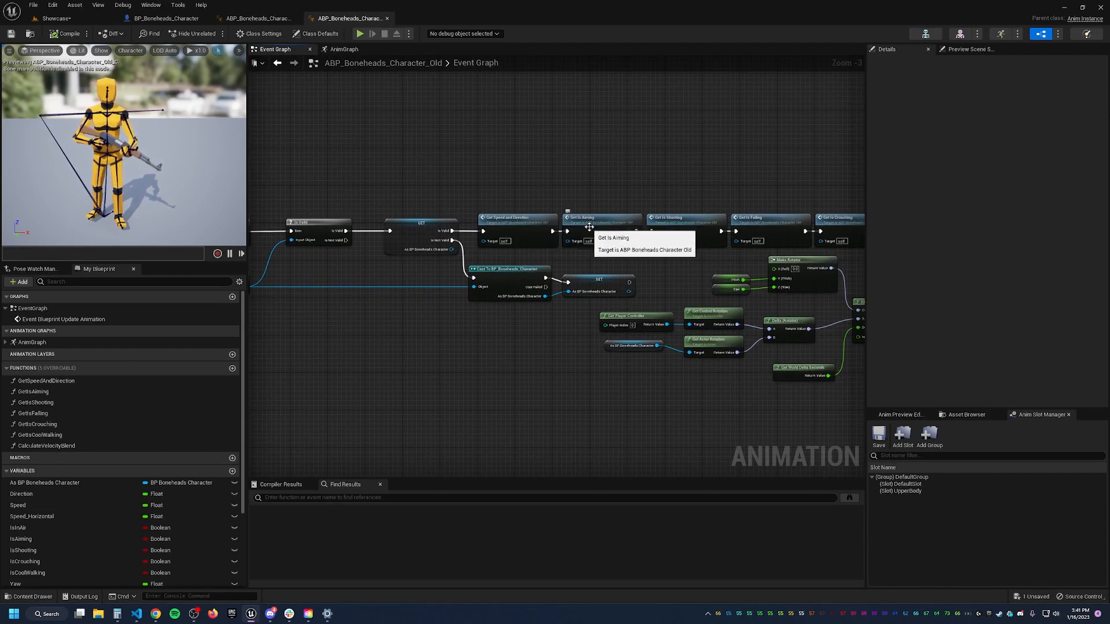
Review the old ABP's AnimGraph with its FABRIK node, then return to the Event Graph
double_click(601, 217)
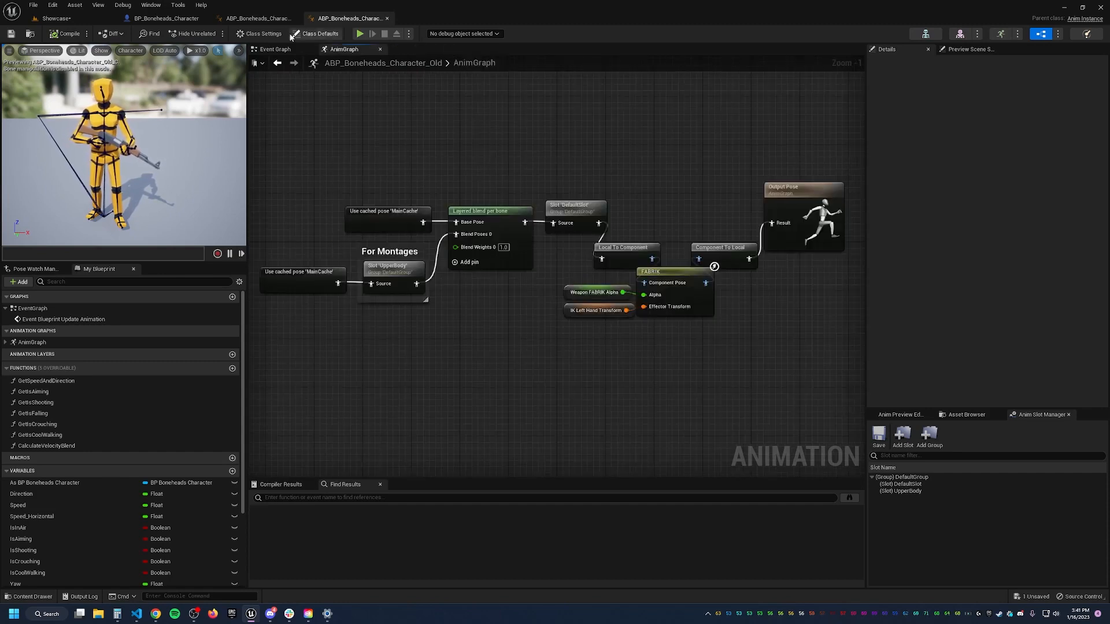
click(275, 49)
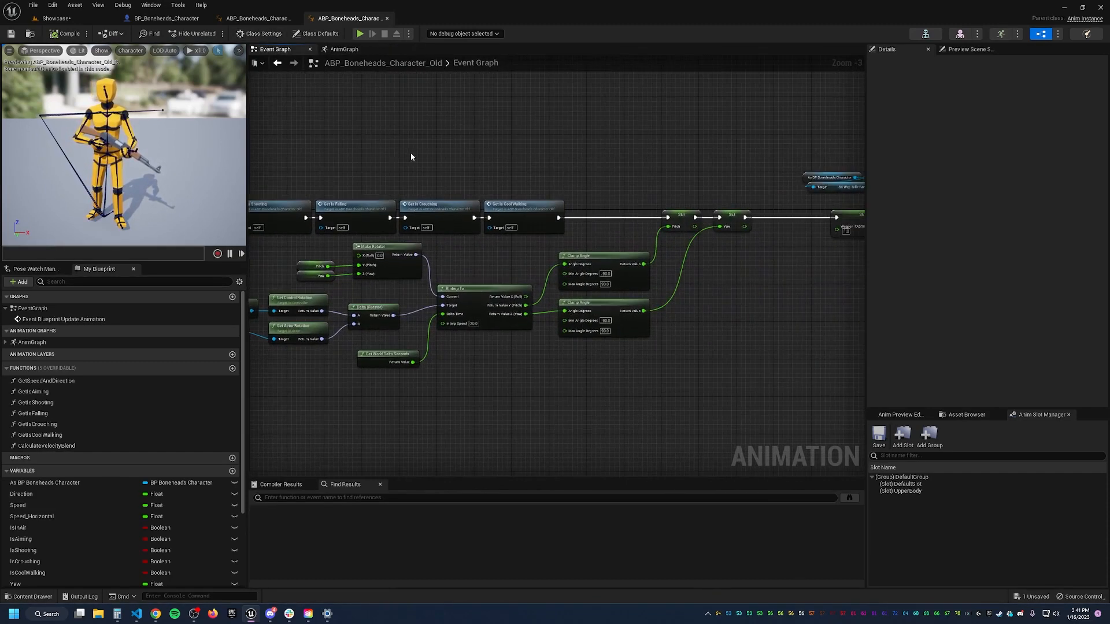
scroll(down, 3)
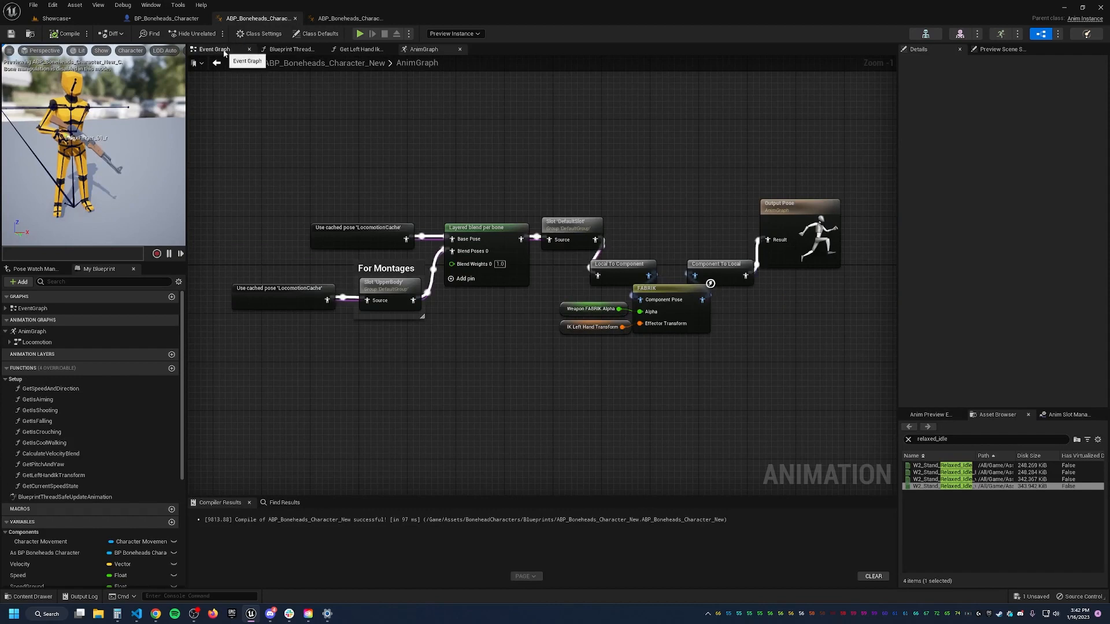
Show the new ABP's Event Graph where Initialize Animation casts the pawn owner and stores references
click(213, 48)
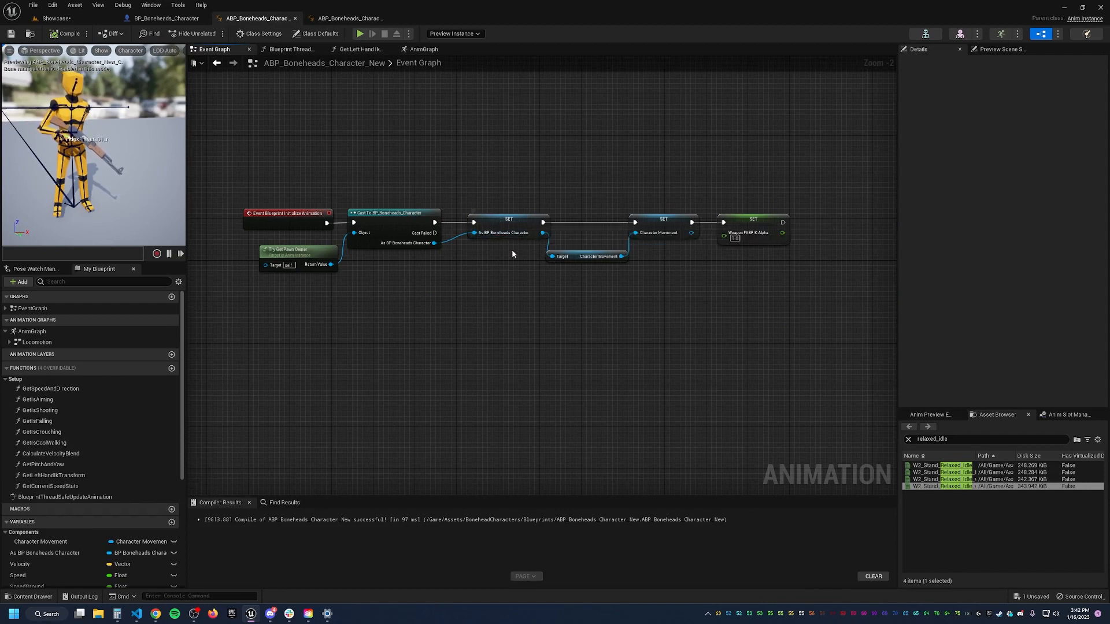
mouse_move(518, 325)
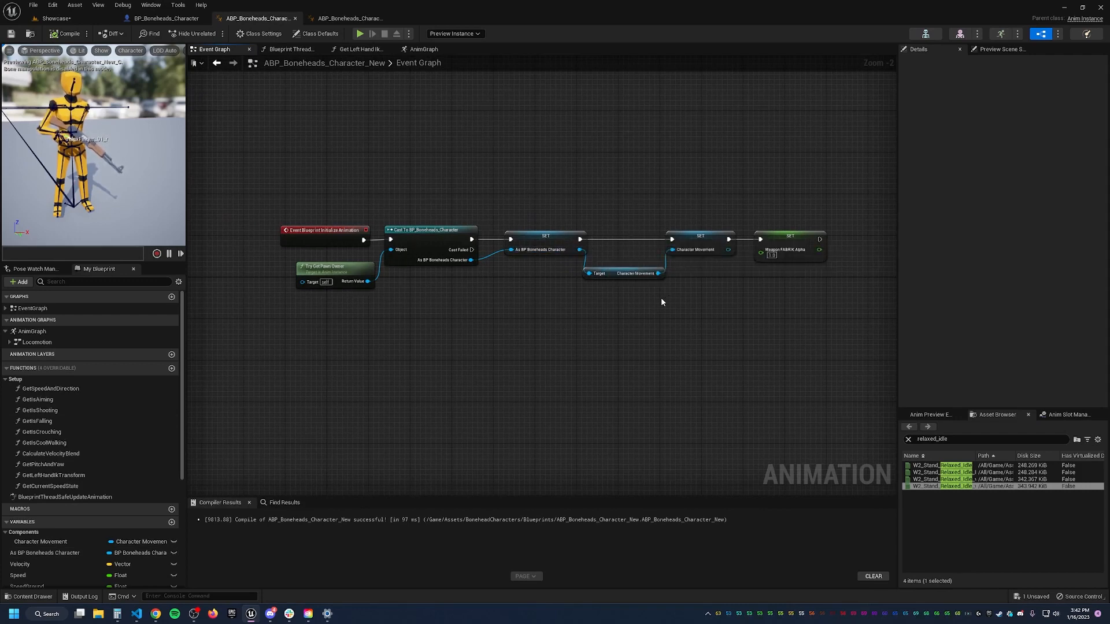
mouse_move(329, 229)
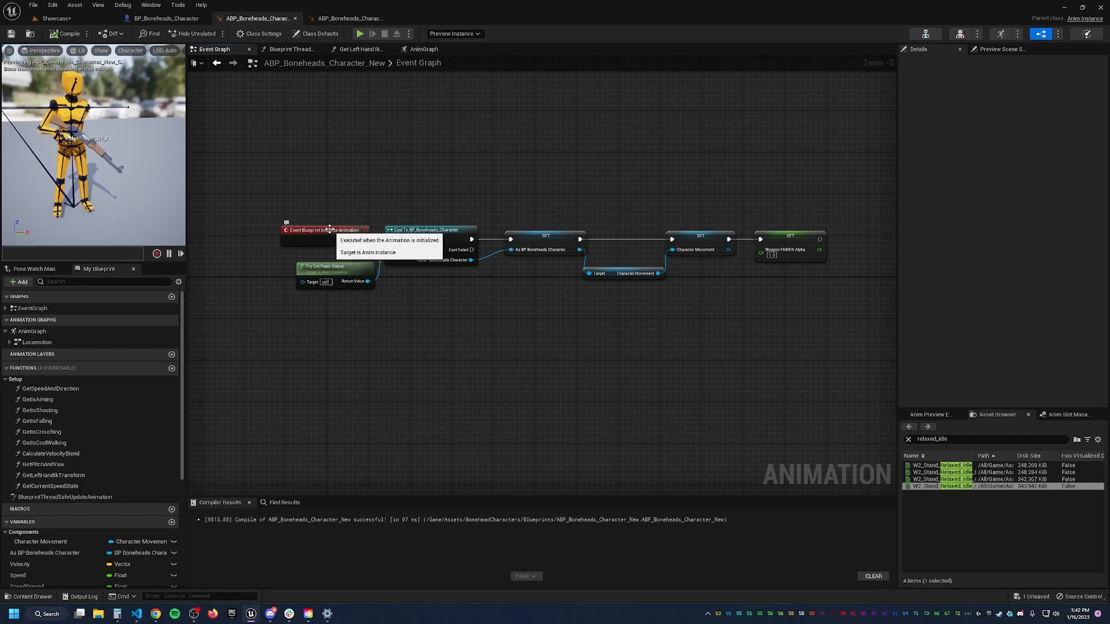
mouse_move(358, 324)
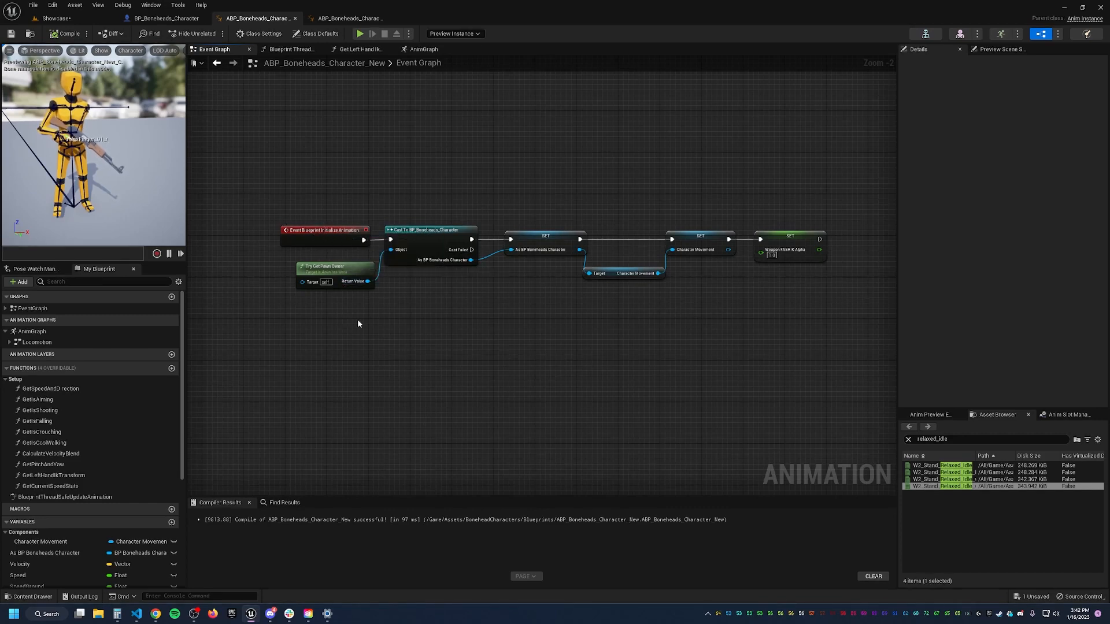
click(357, 19)
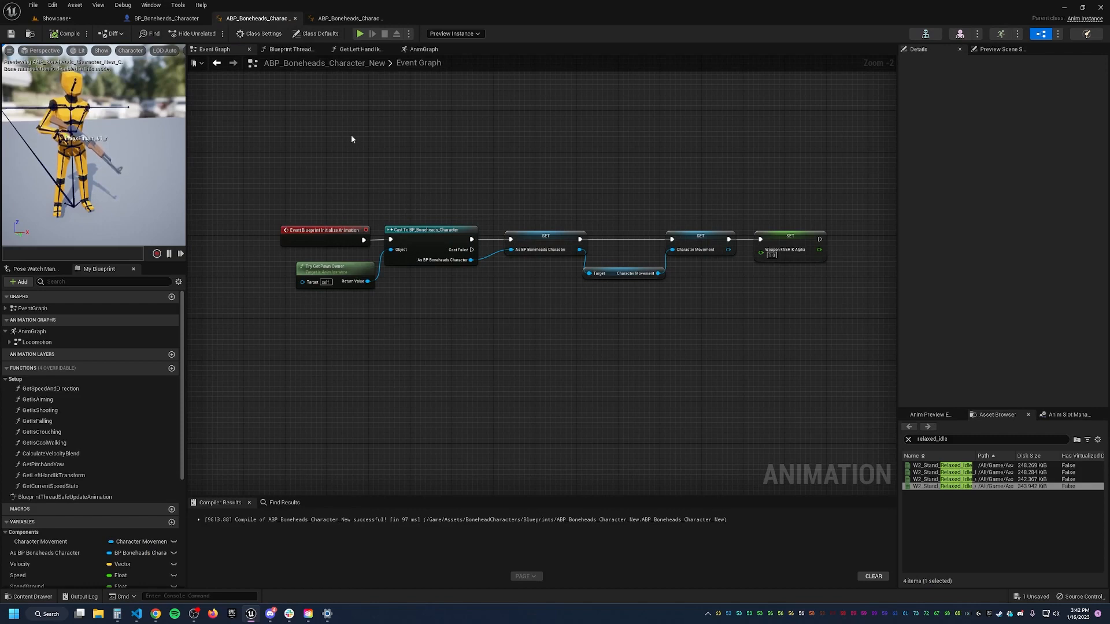
Show the Thread Safe Update Animation graph and pan along its chain of getter calls
click(294, 49)
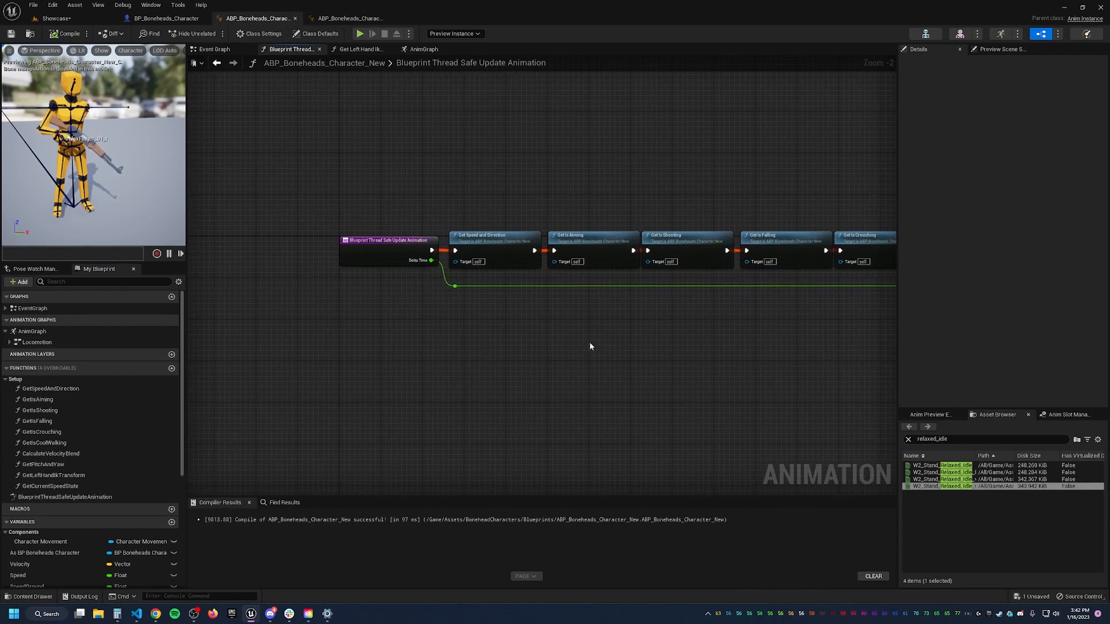
mouse_move(84, 403)
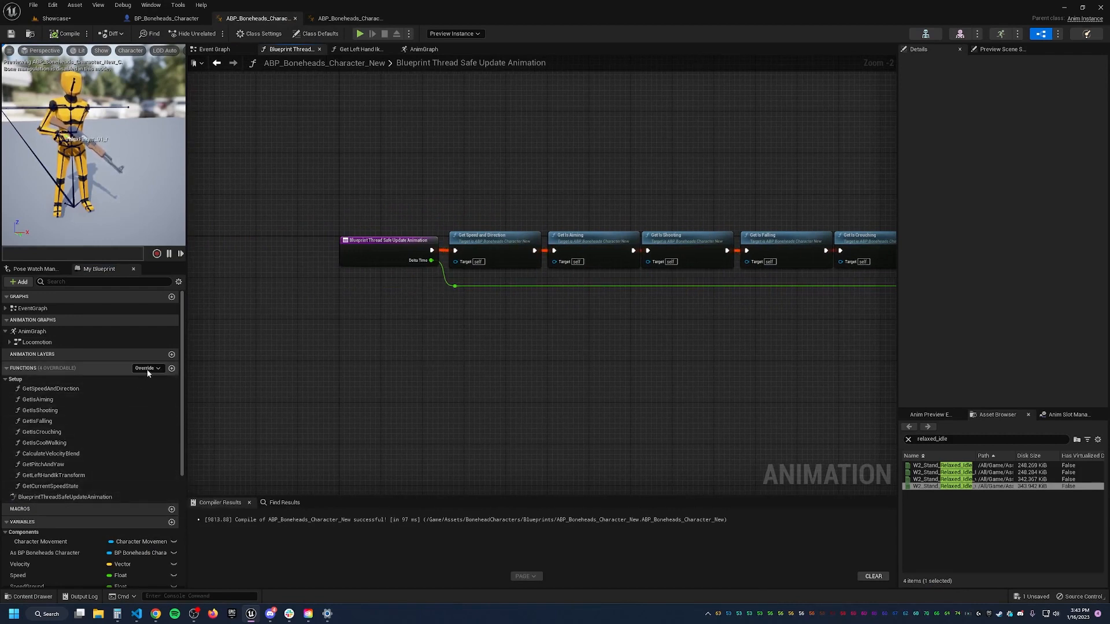
click(145, 369)
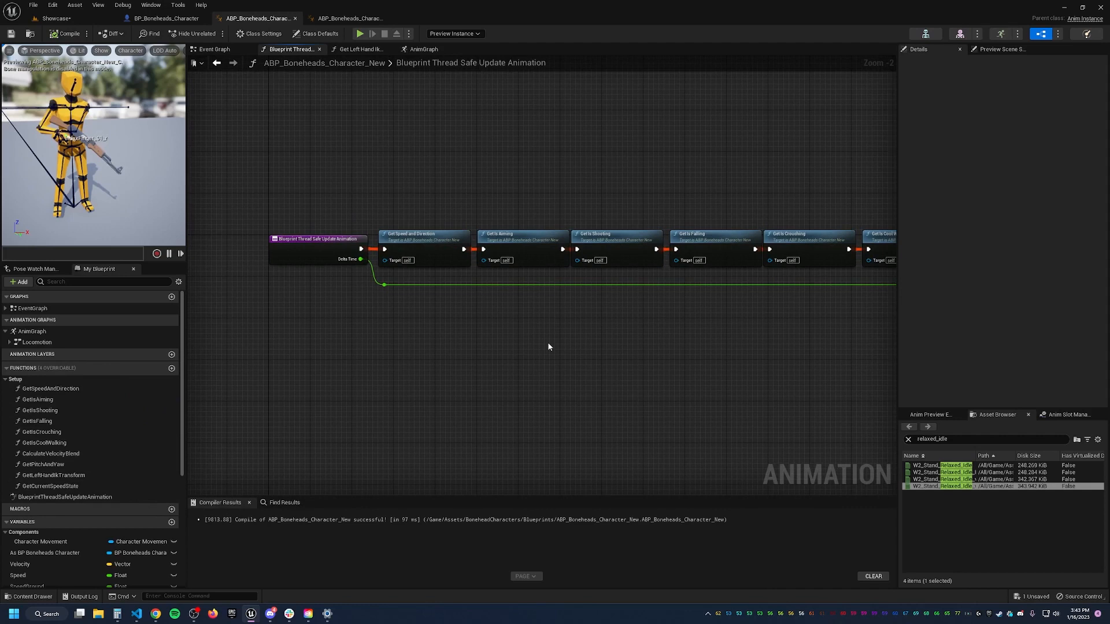
scroll(down, 3)
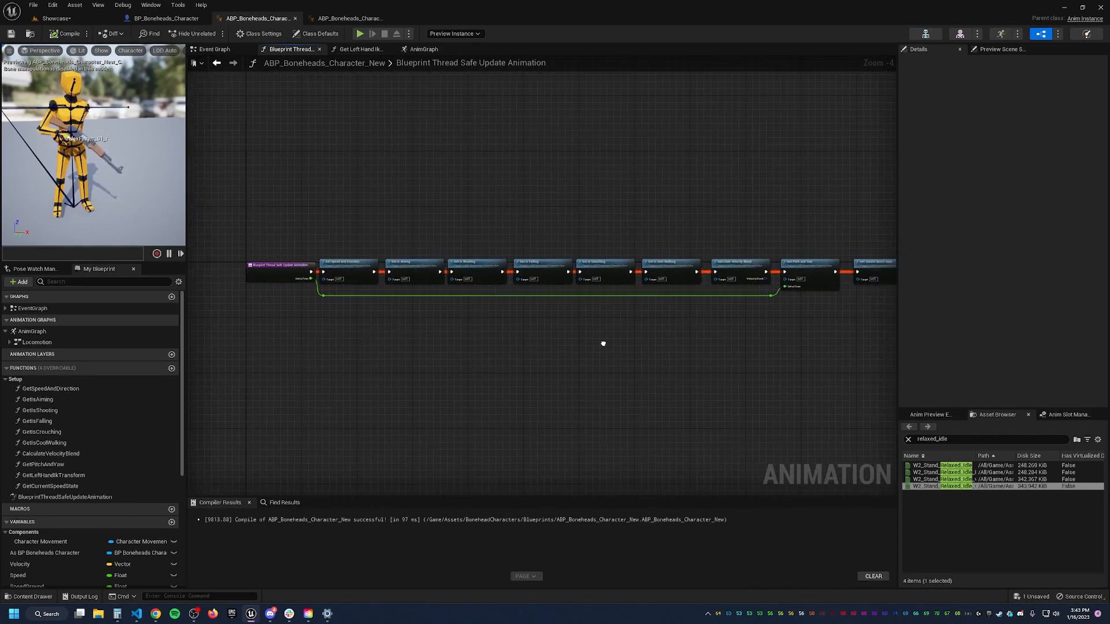
drag(603, 343, 449, 329)
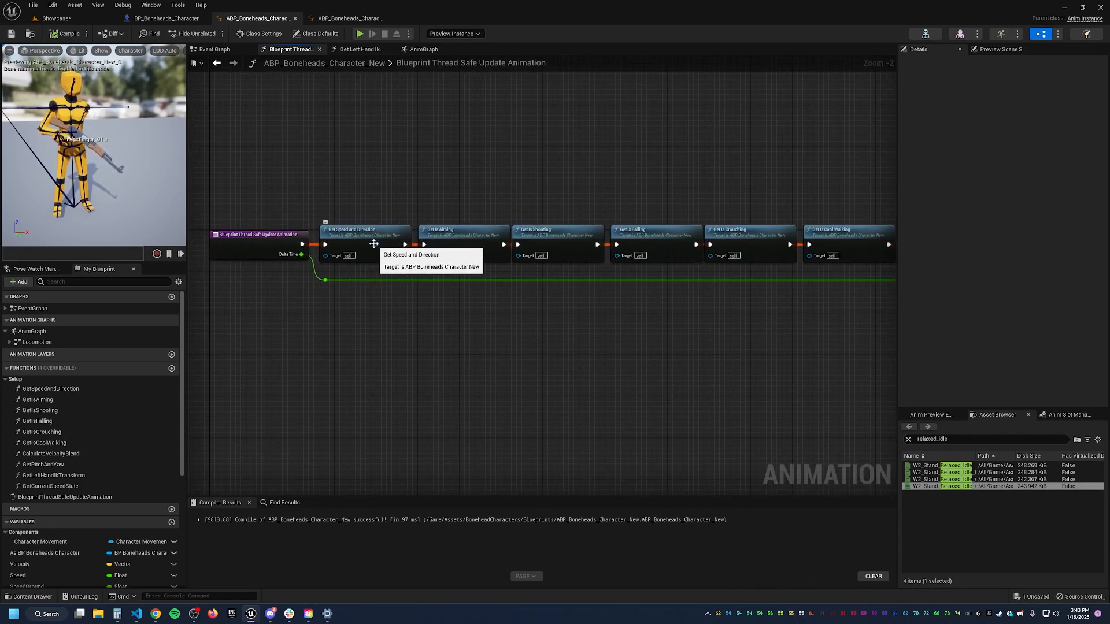
mouse_move(593, 236)
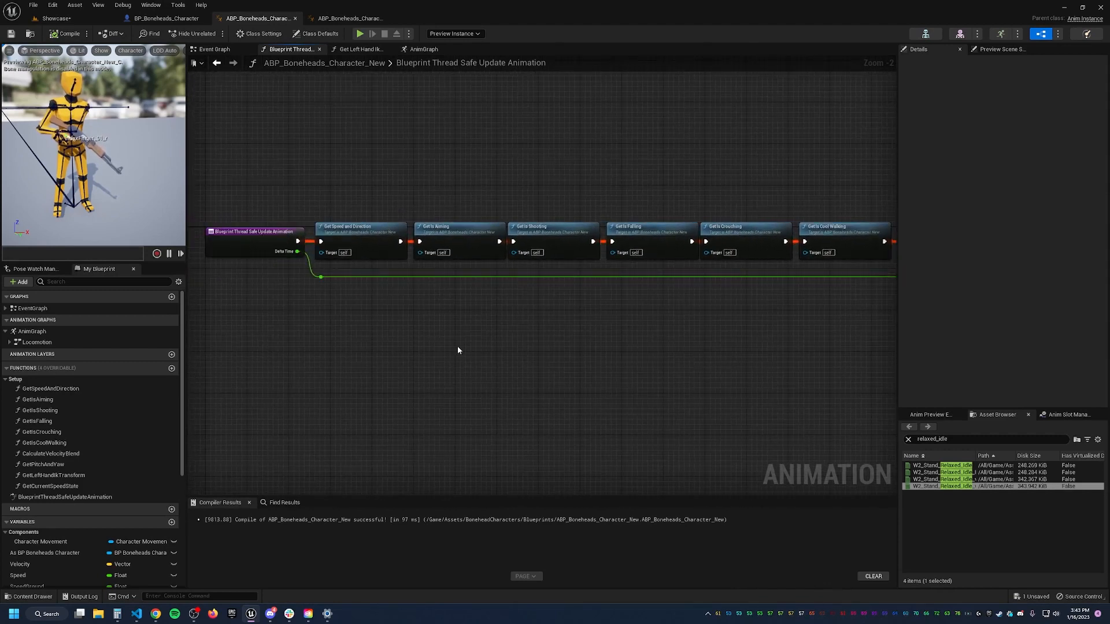
Add a thread-safe SetupLeftHandIKTransform function to the old ABP's update chain and compile
click(364, 18)
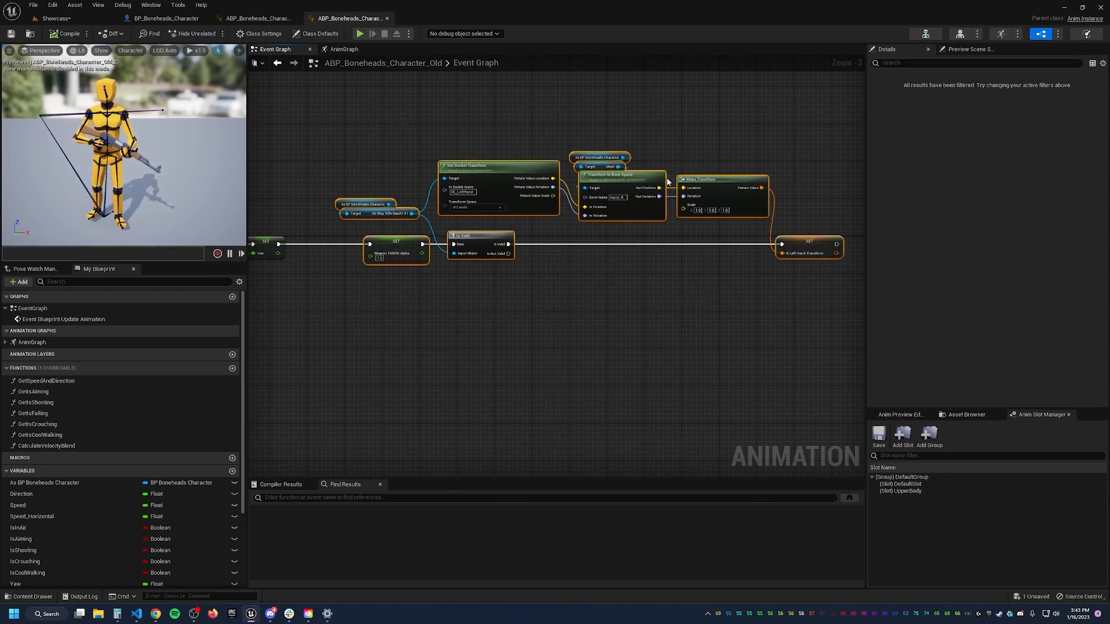
mouse_move(680, 296)
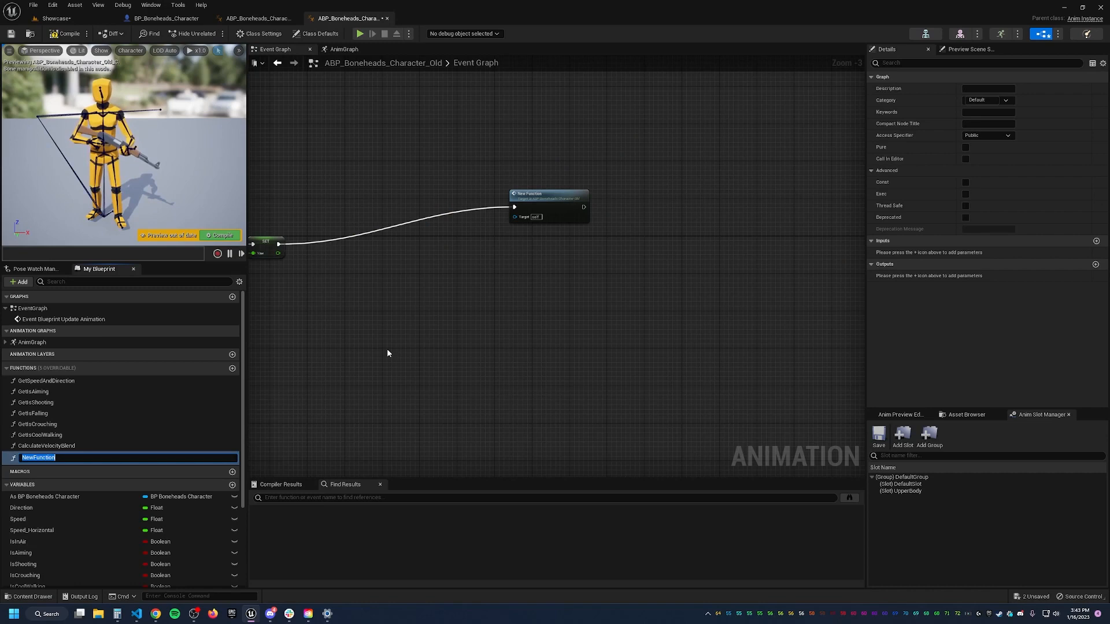
text(SetupLeftHandIkTransform)
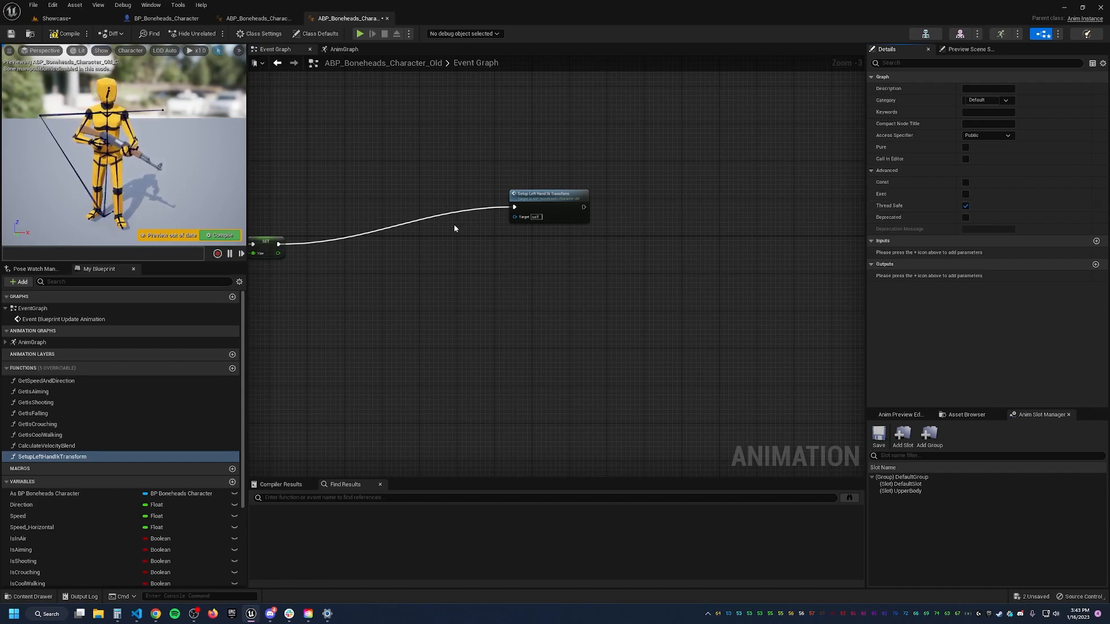
click(67, 32)
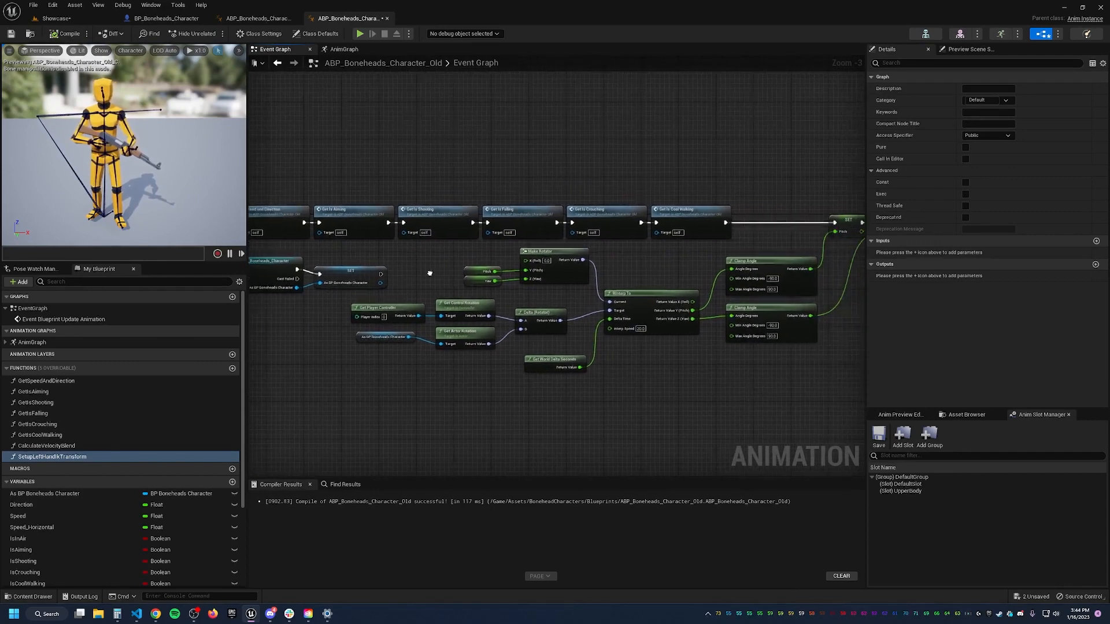
Mark GetIsCrouching thread safe and inspect the resulting non-thread-safe access error node
double_click(606, 209)
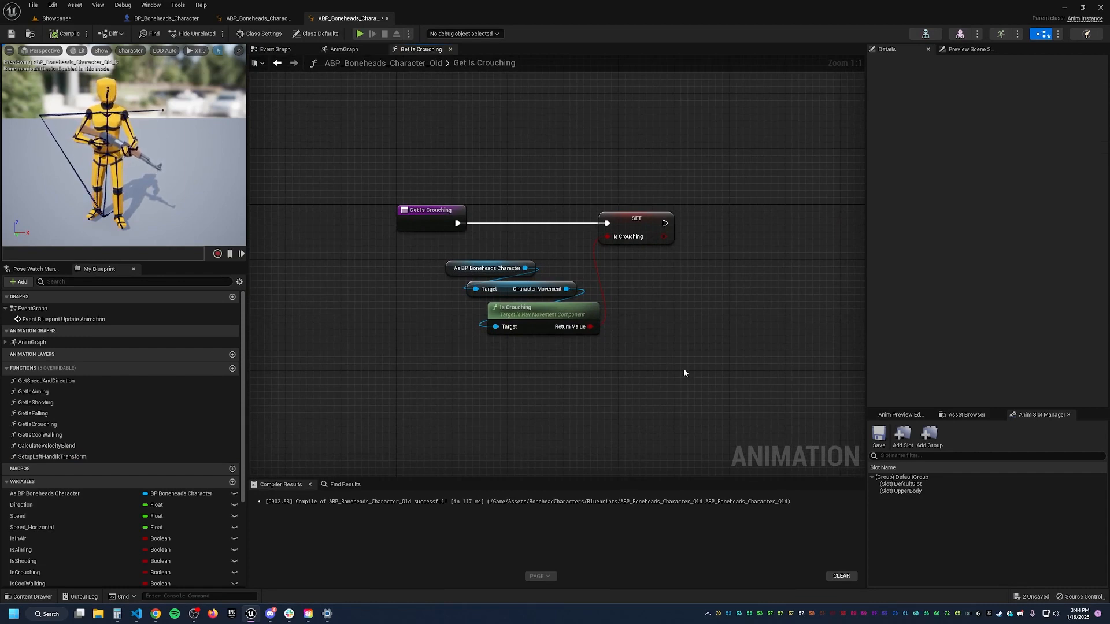
mouse_move(463, 193)
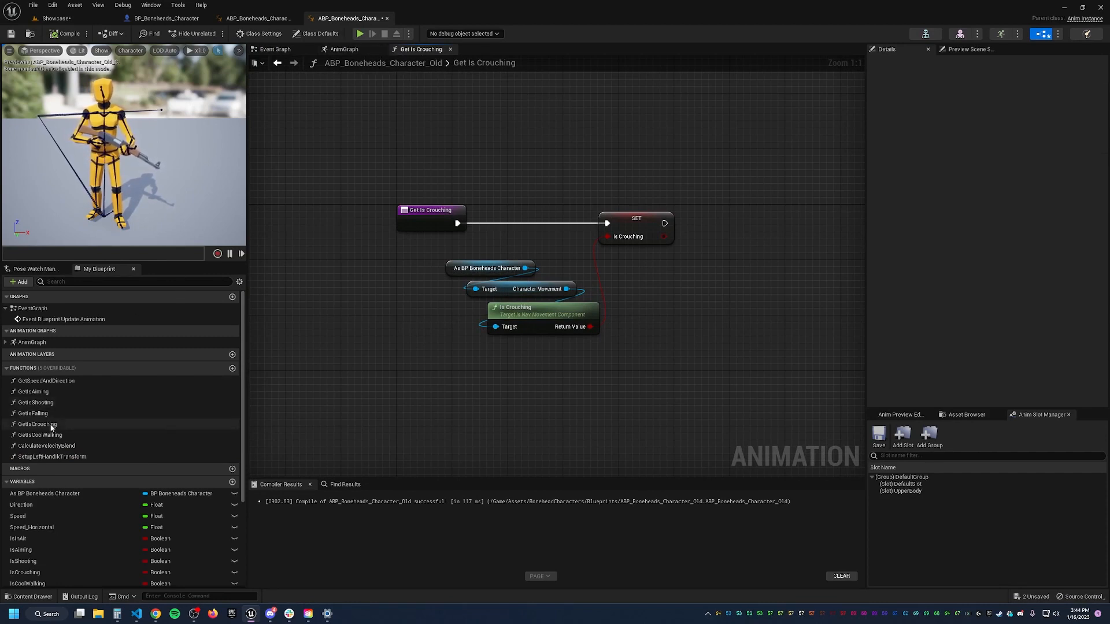
click(38, 423)
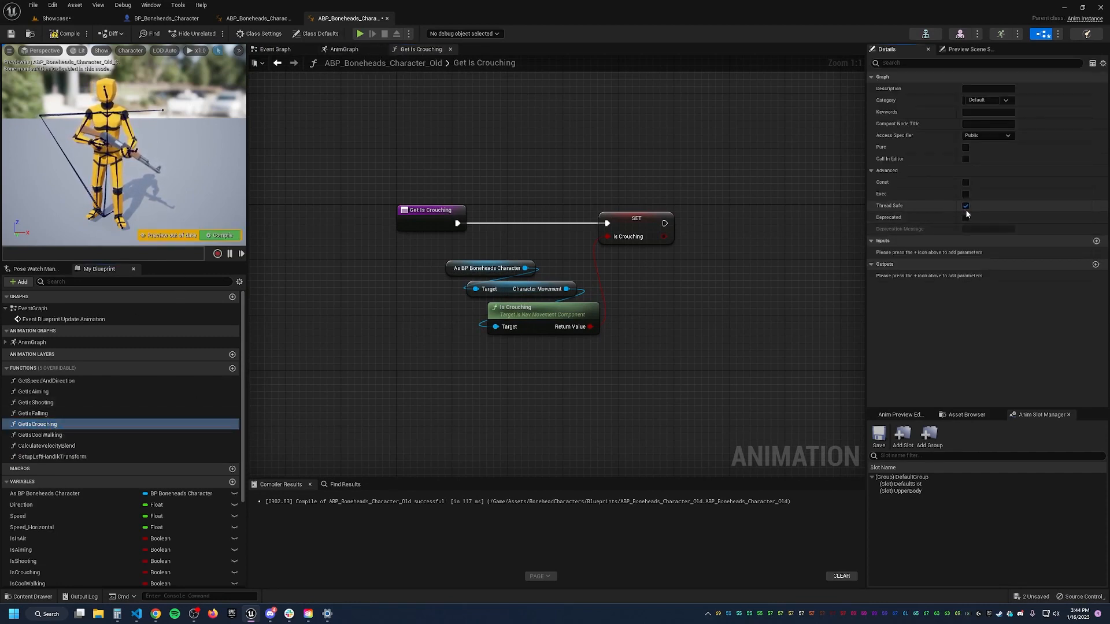
click(965, 206)
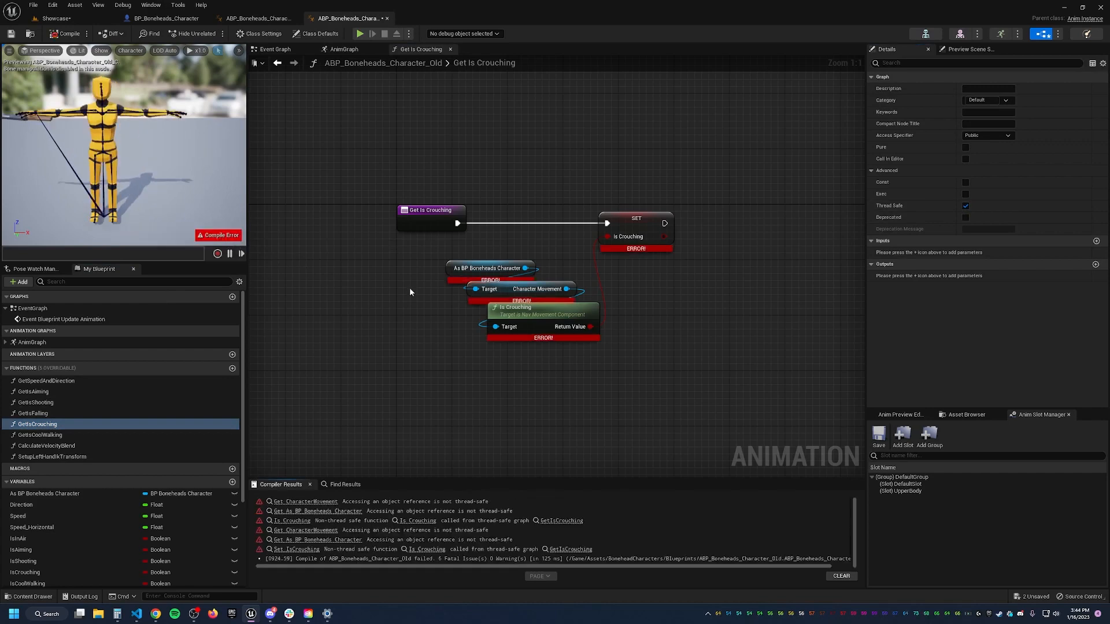
mouse_move(636, 302)
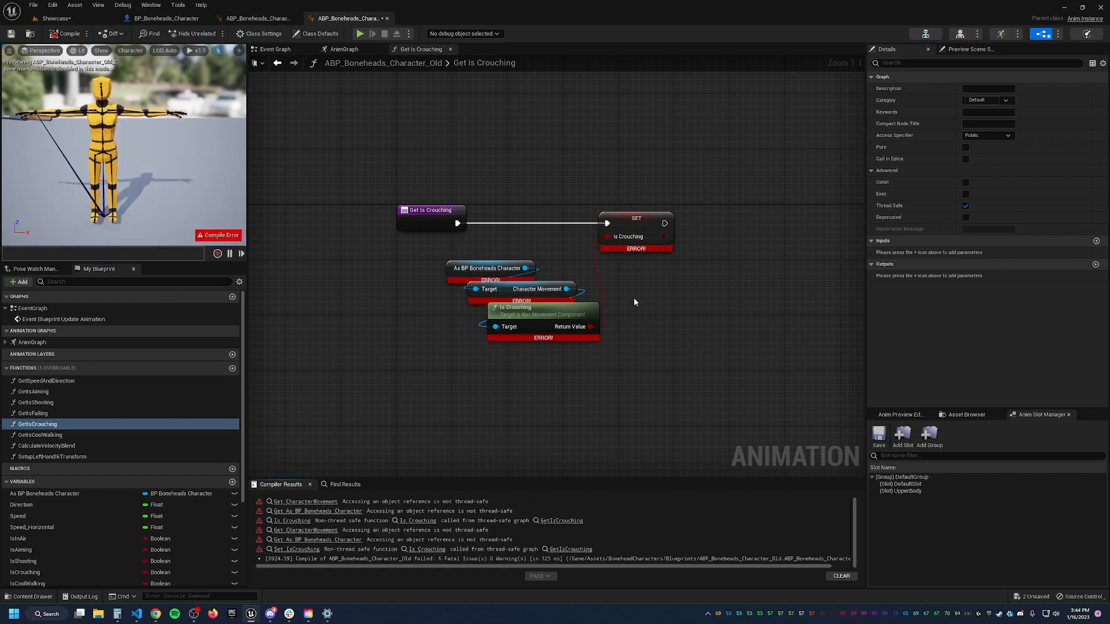
click(542, 308)
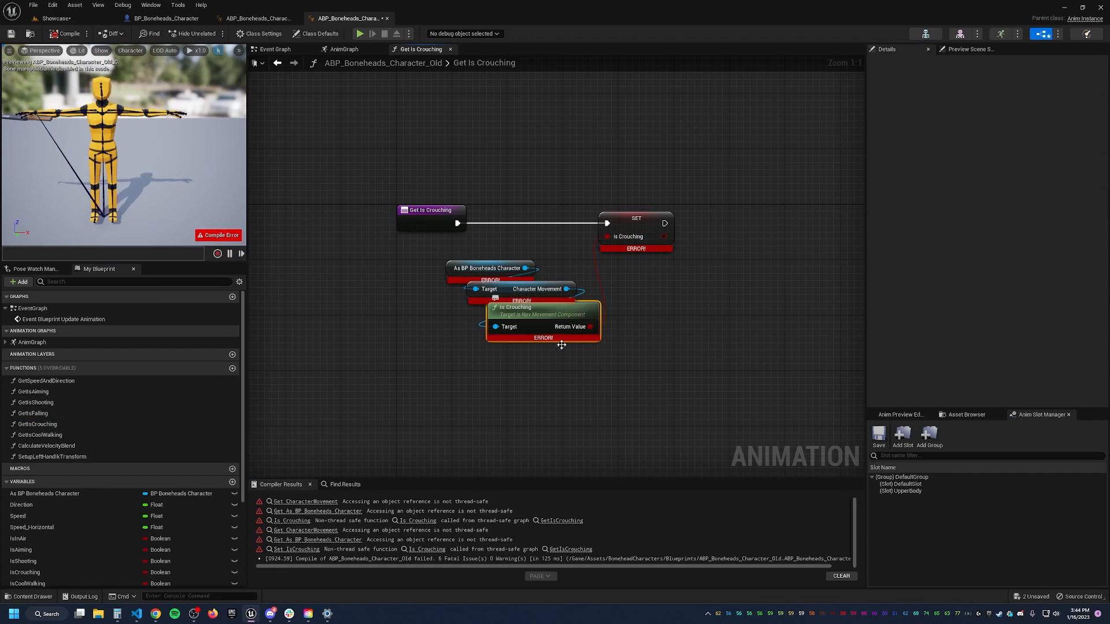
mouse_move(556, 373)
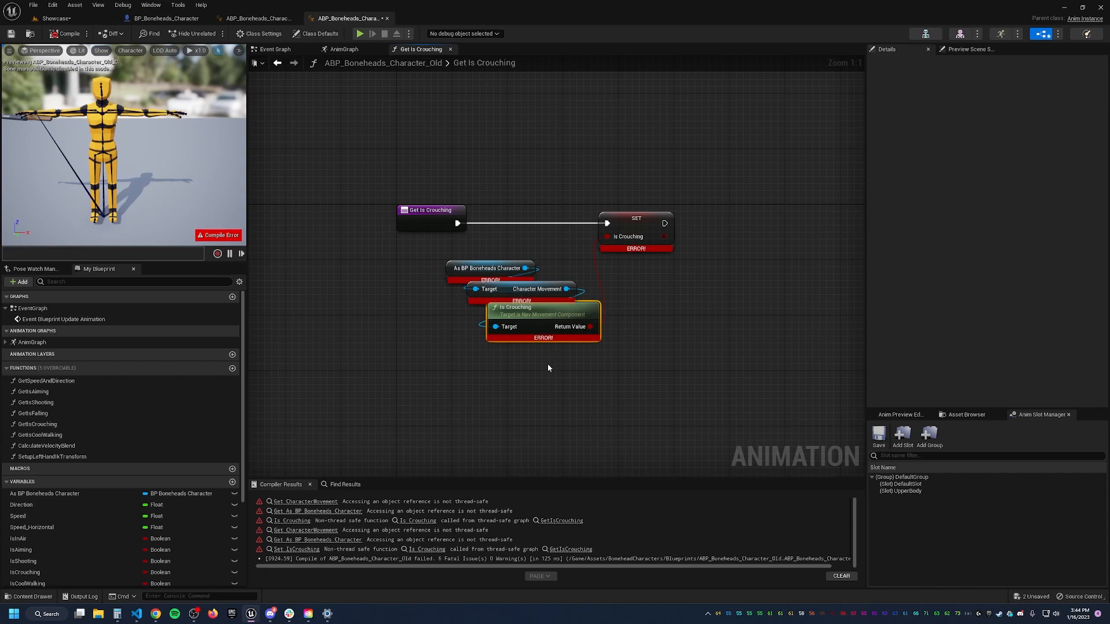
Feed Set Is Crouching from a Property Access on CharacterMovement > IsCrouching and compile cleanly
click(549, 368)
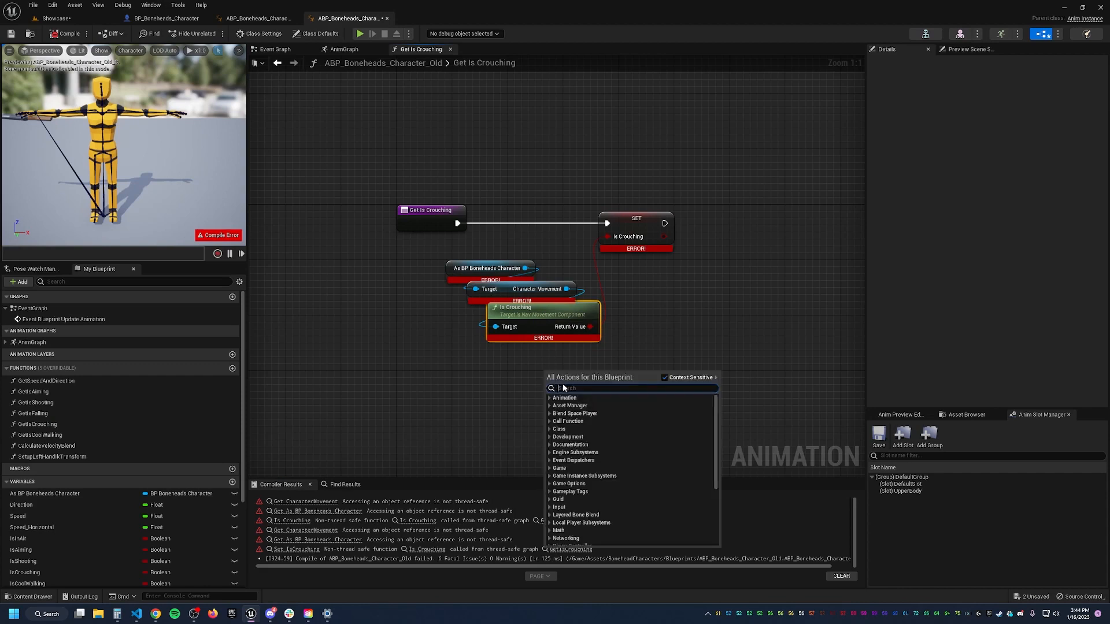
text(property)
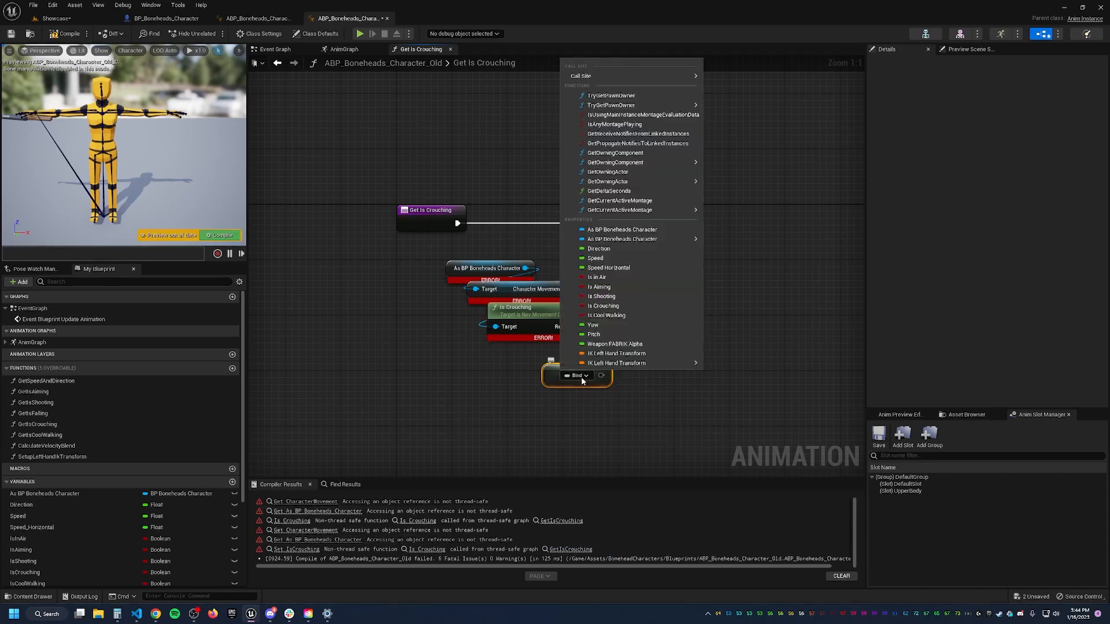
mouse_move(633, 238)
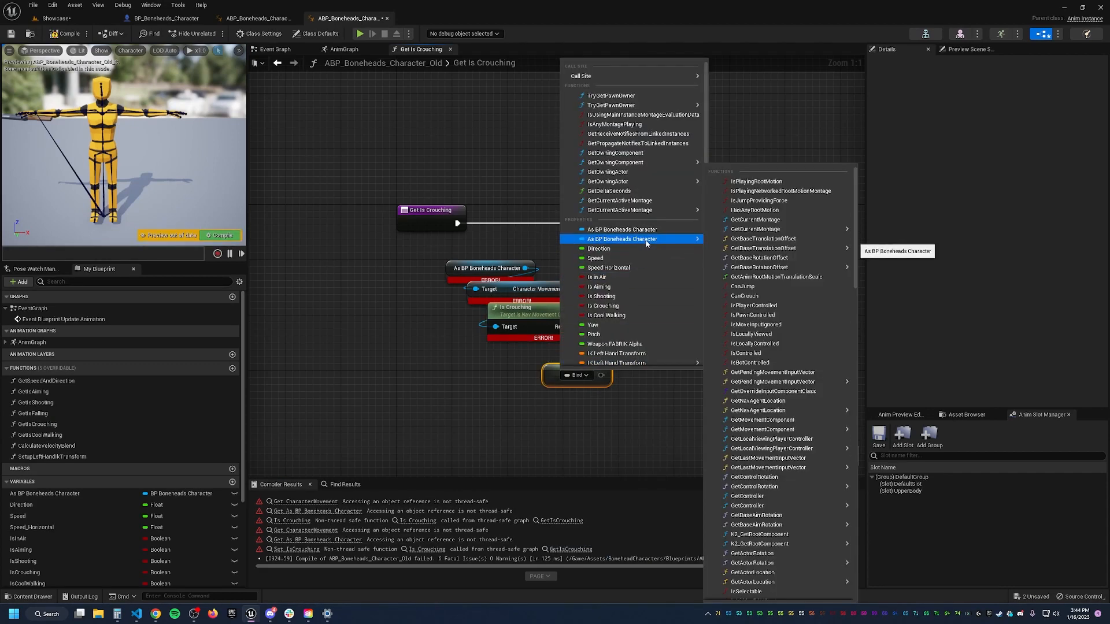
mouse_move(764, 248)
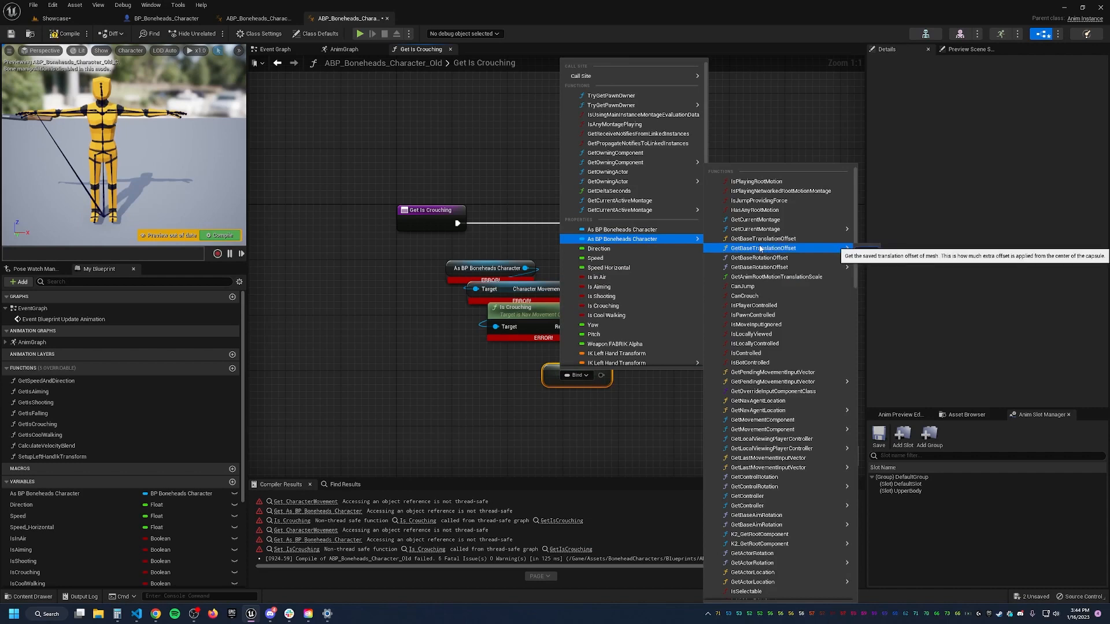
text(cha)
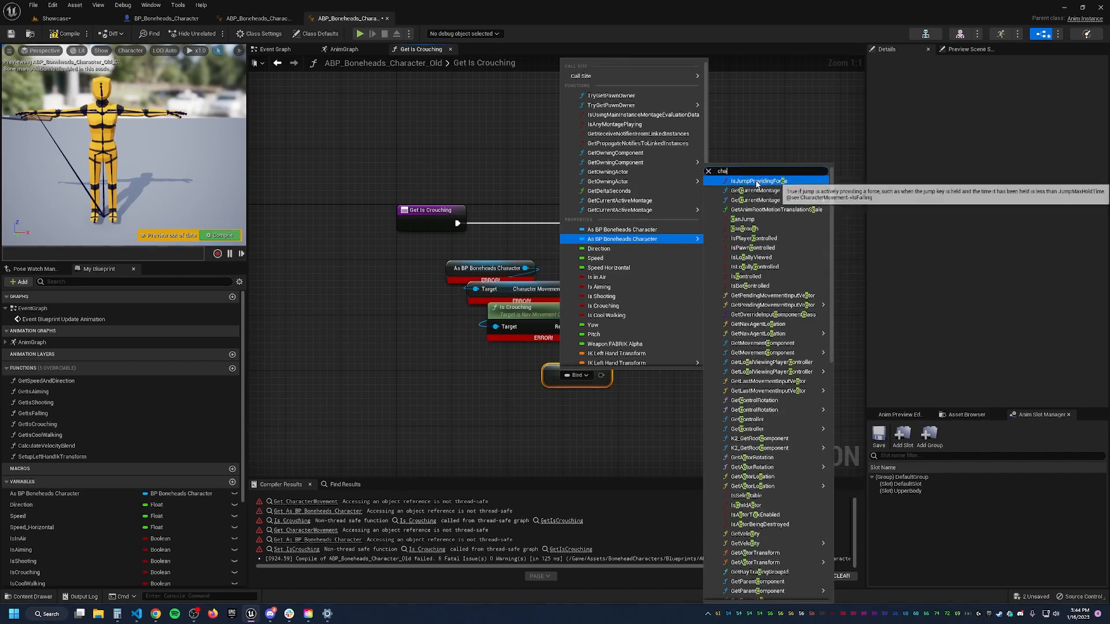
mouse_move(756, 262)
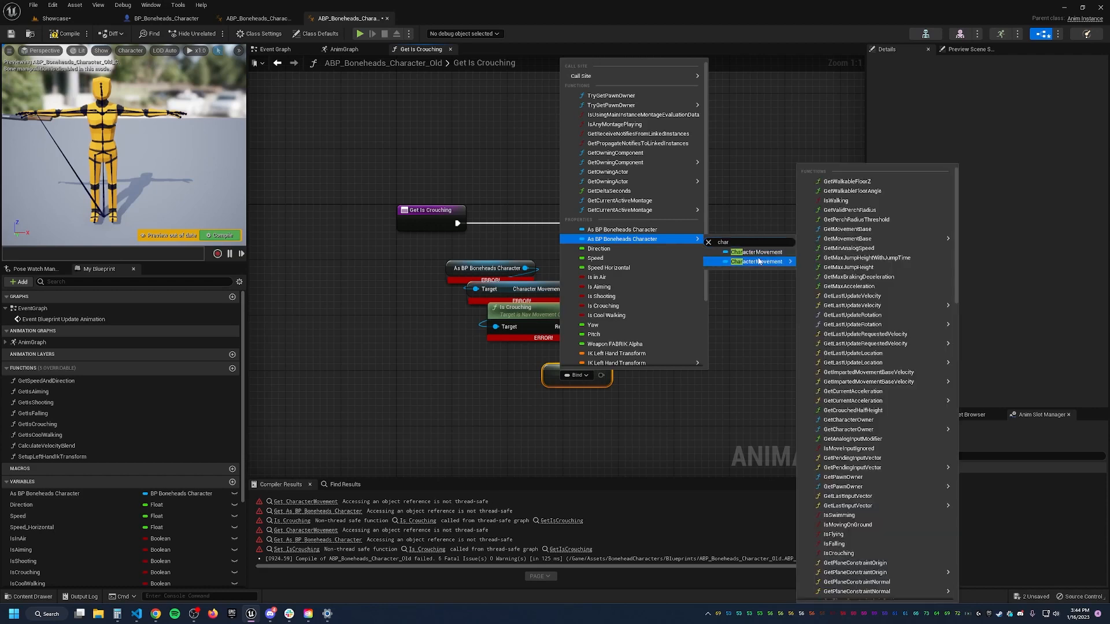
mouse_move(855, 219)
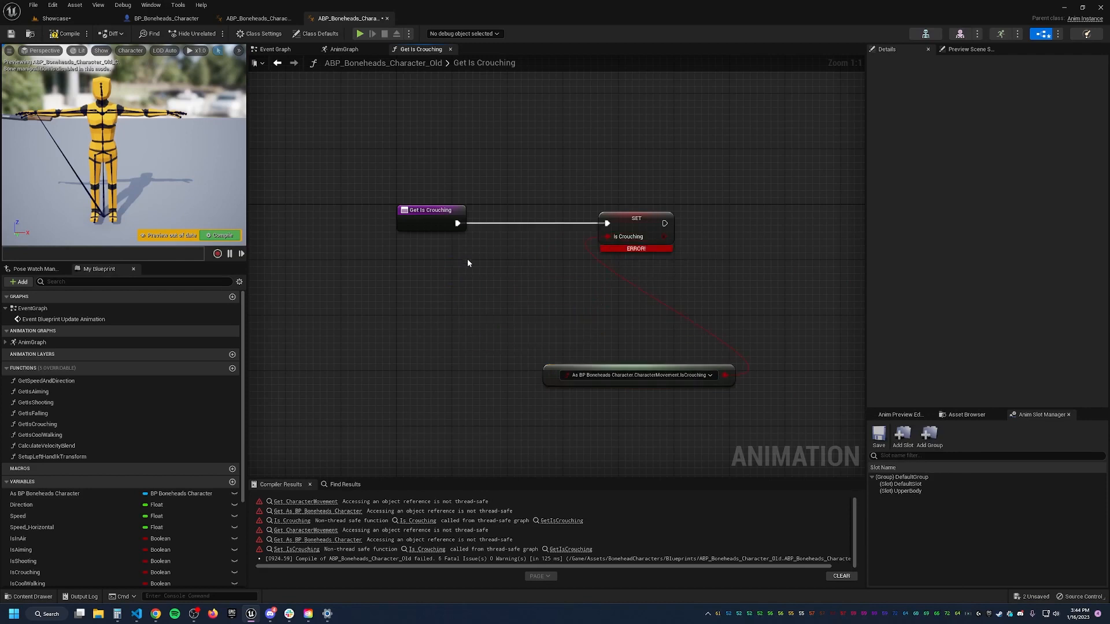
click(57, 33)
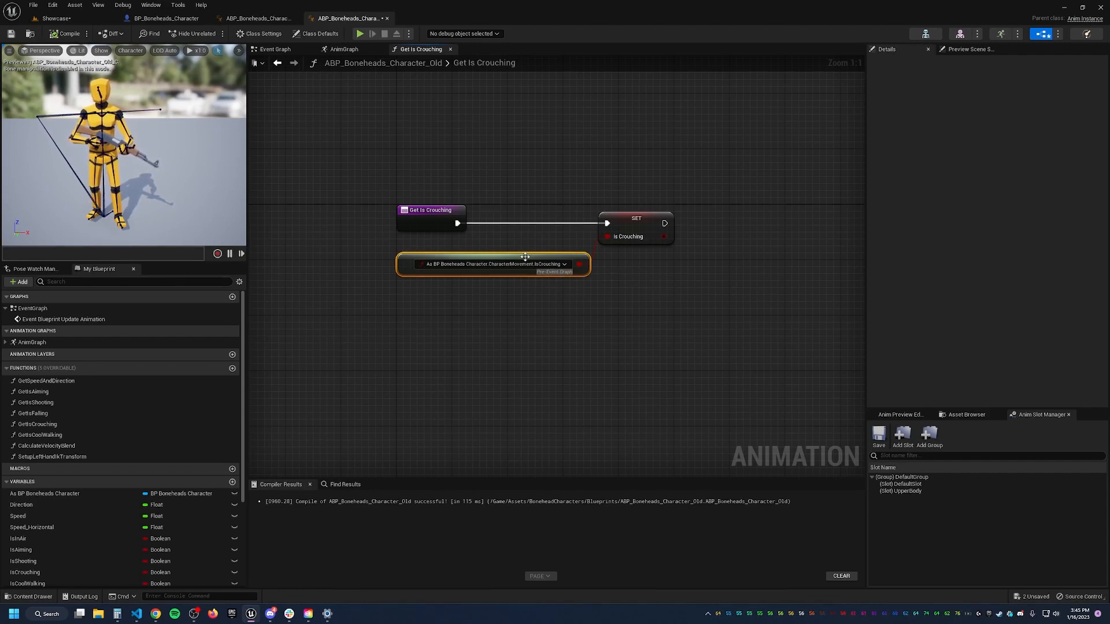
mouse_move(545, 271)
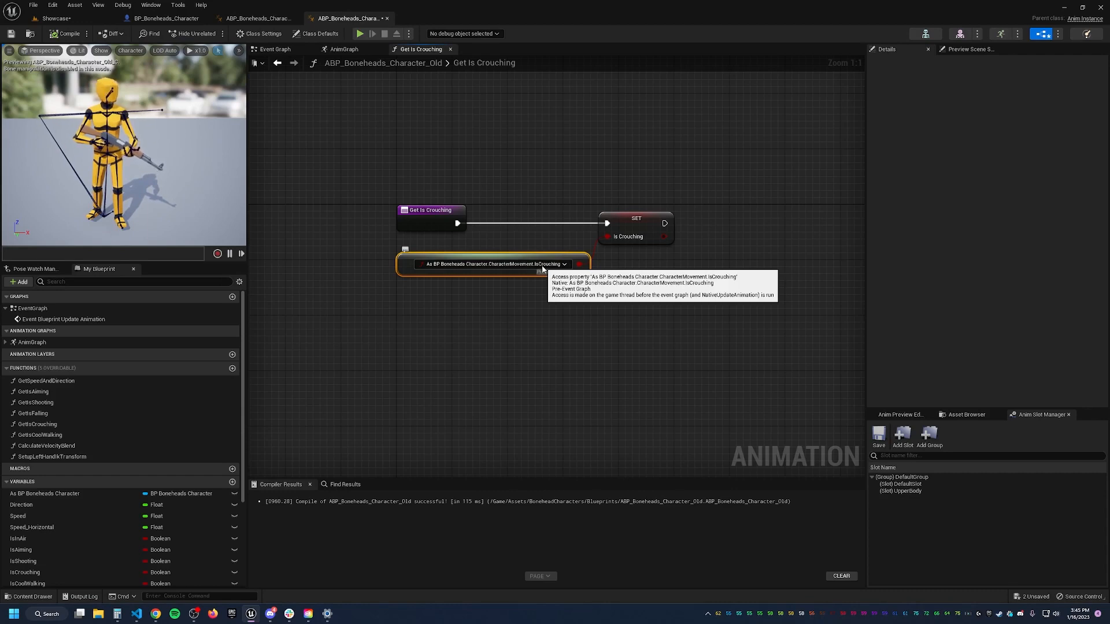
mouse_move(342, 48)
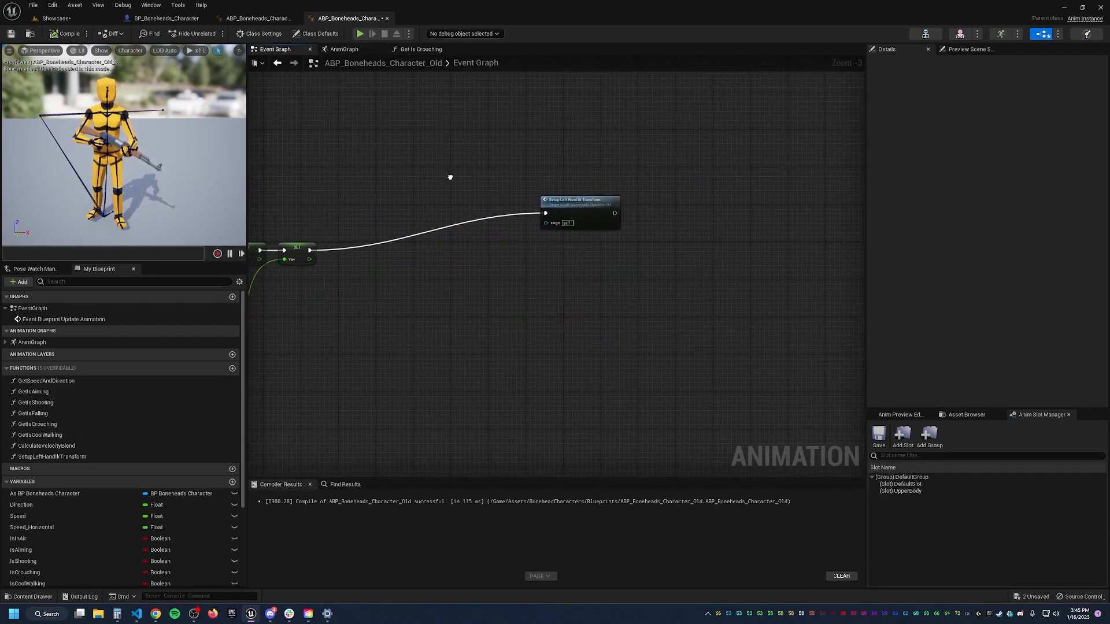
Mark Setup Left Hand Ik Transform thread safe and enter its now-erroring function graph
click(578, 200)
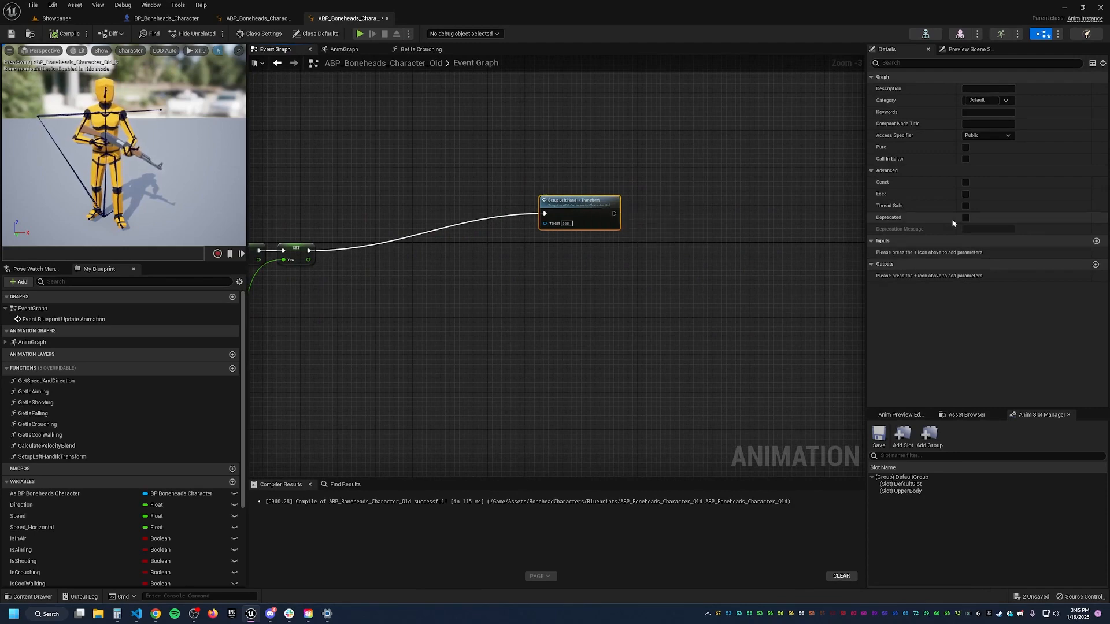
click(964, 206)
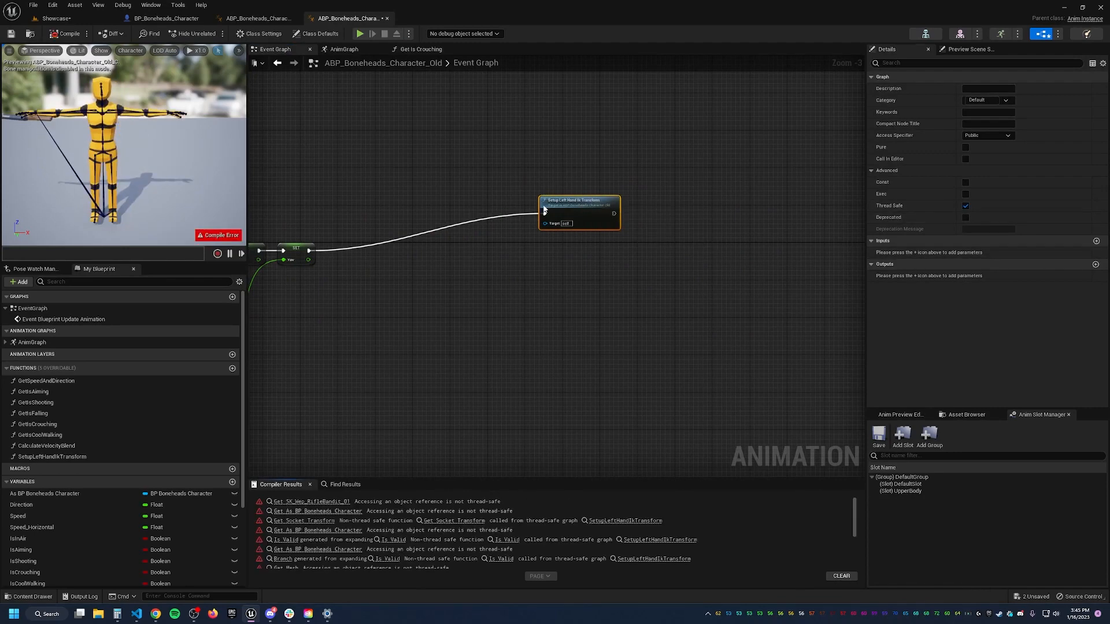
double_click(579, 202)
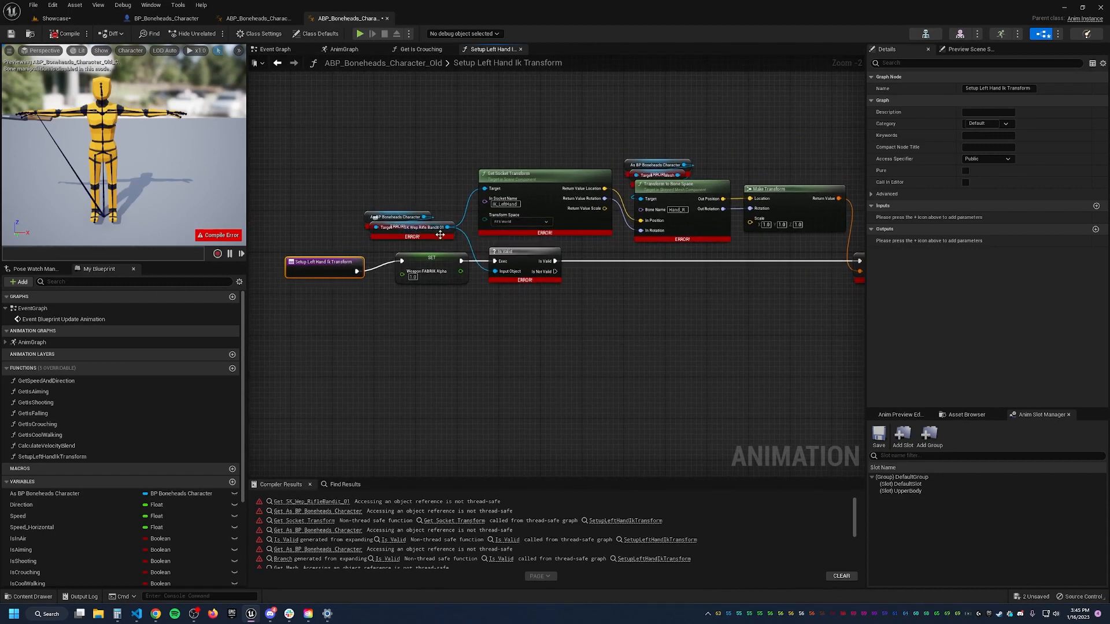
Add a Property Access node bound to As BP Boneheads Character > SK Wep Rifle Bandit 01
click(393, 206)
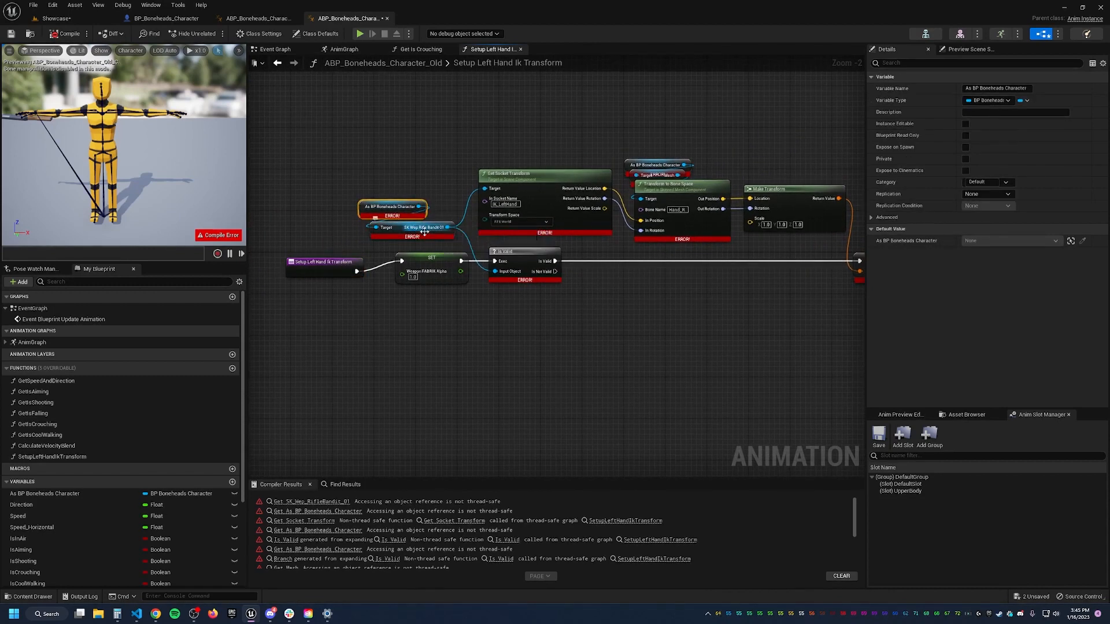
mouse_move(428, 231)
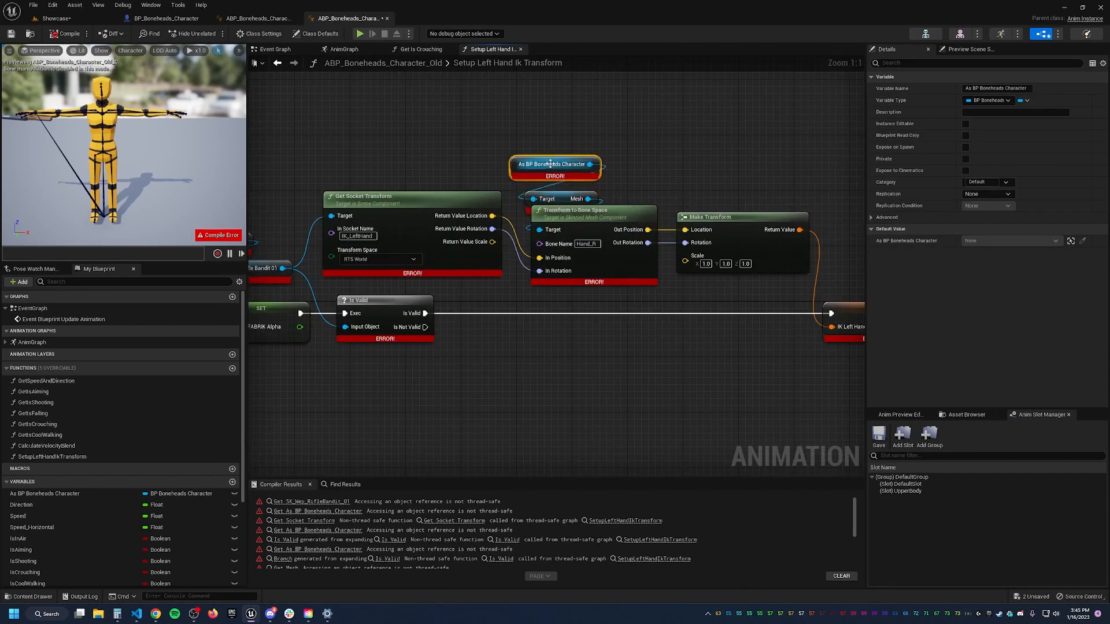
click(549, 188)
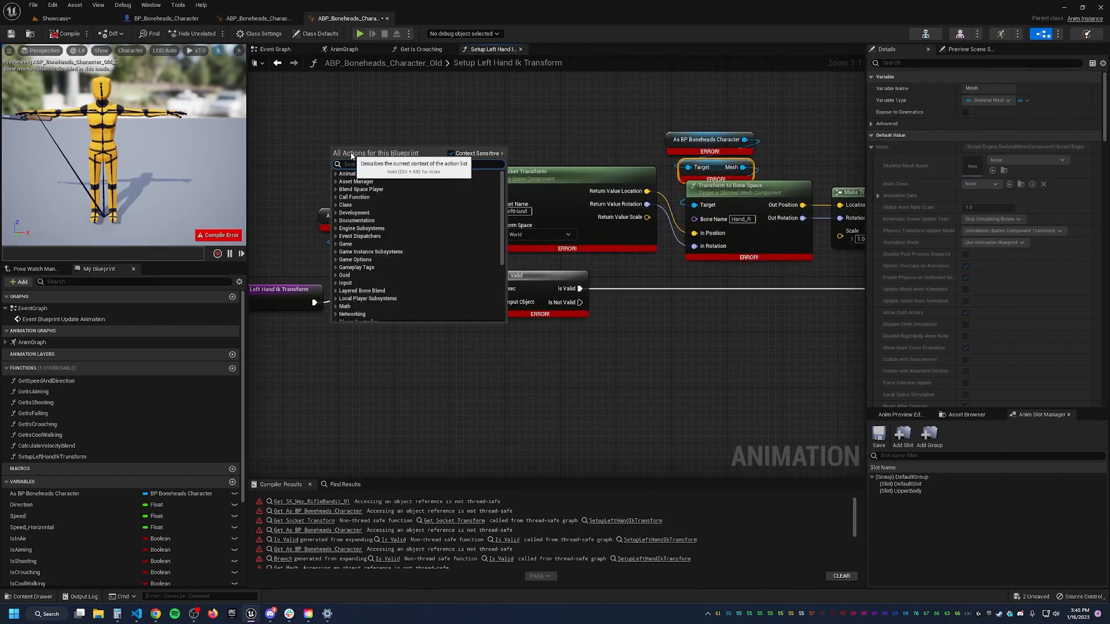
text(proper)
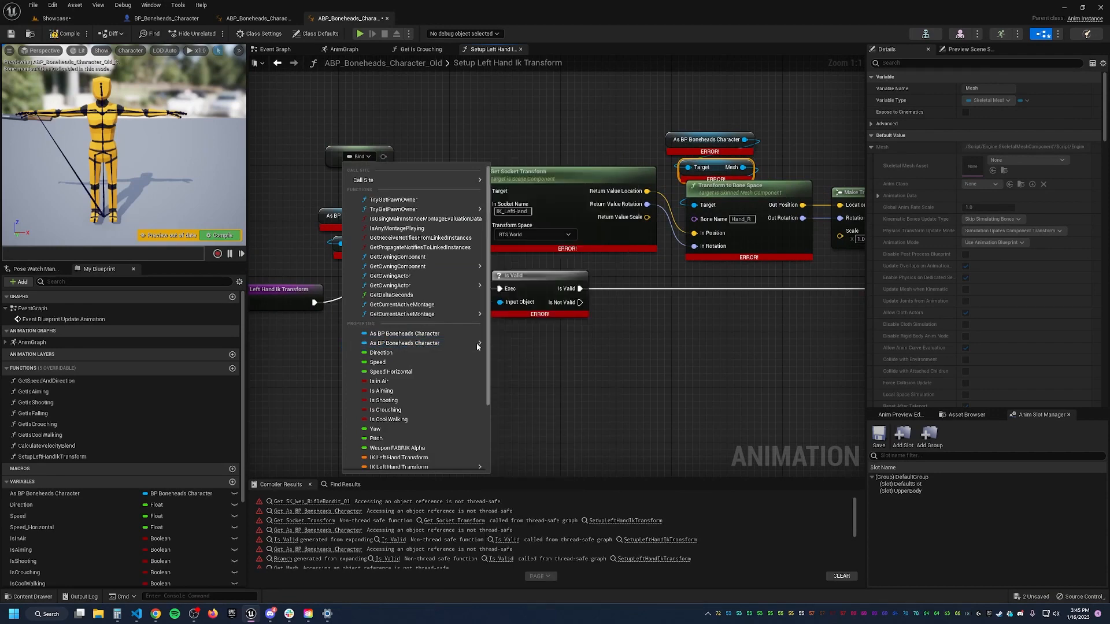
mouse_move(421, 342)
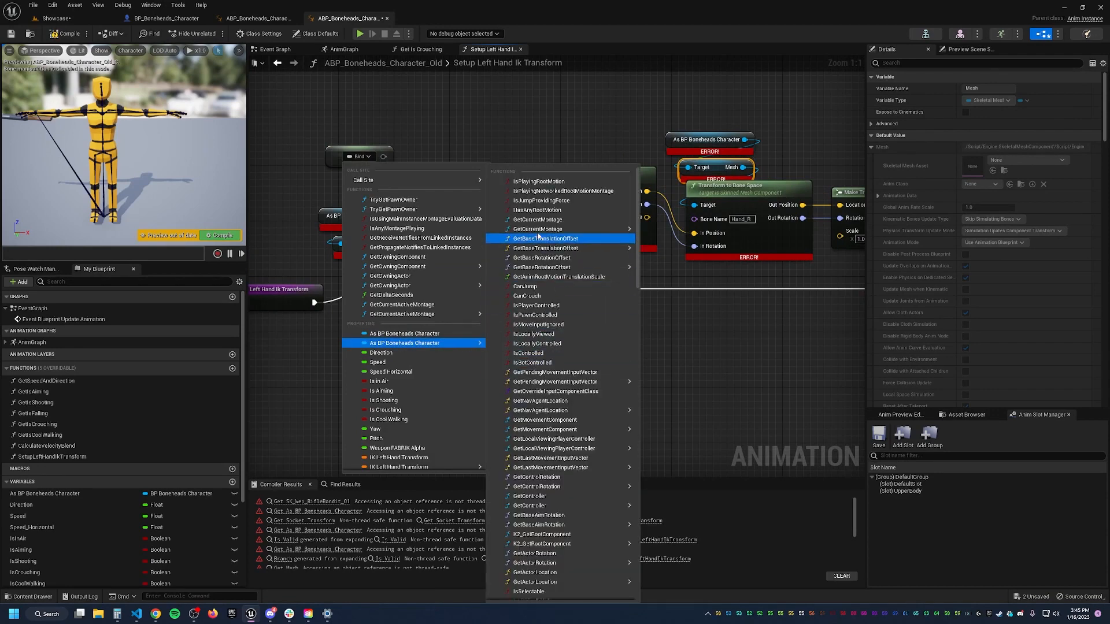
mouse_move(549, 268)
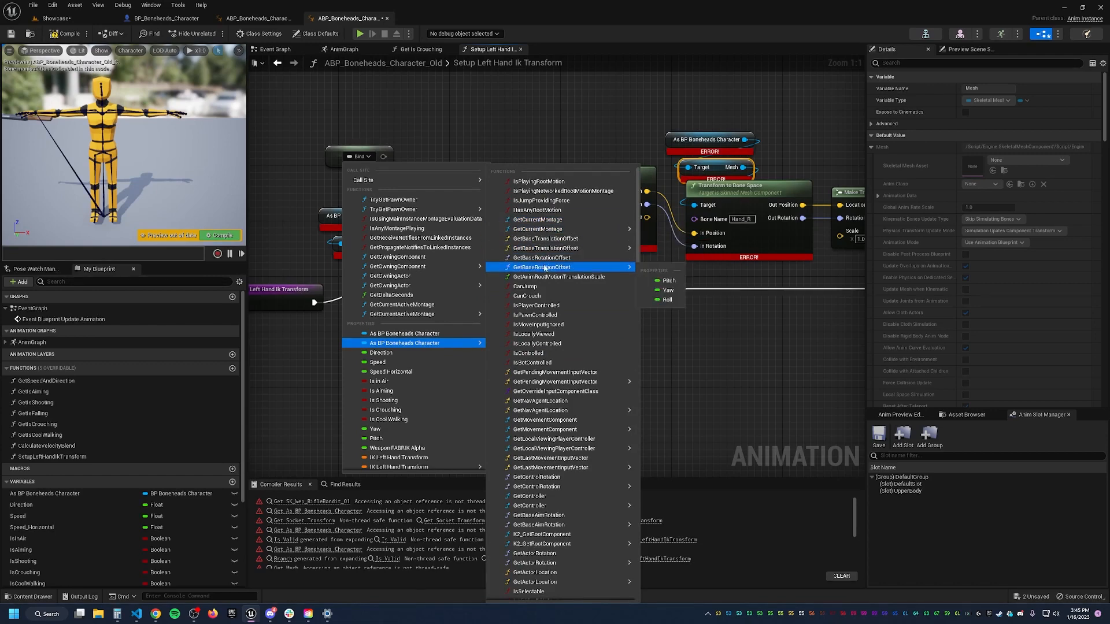
text(w)
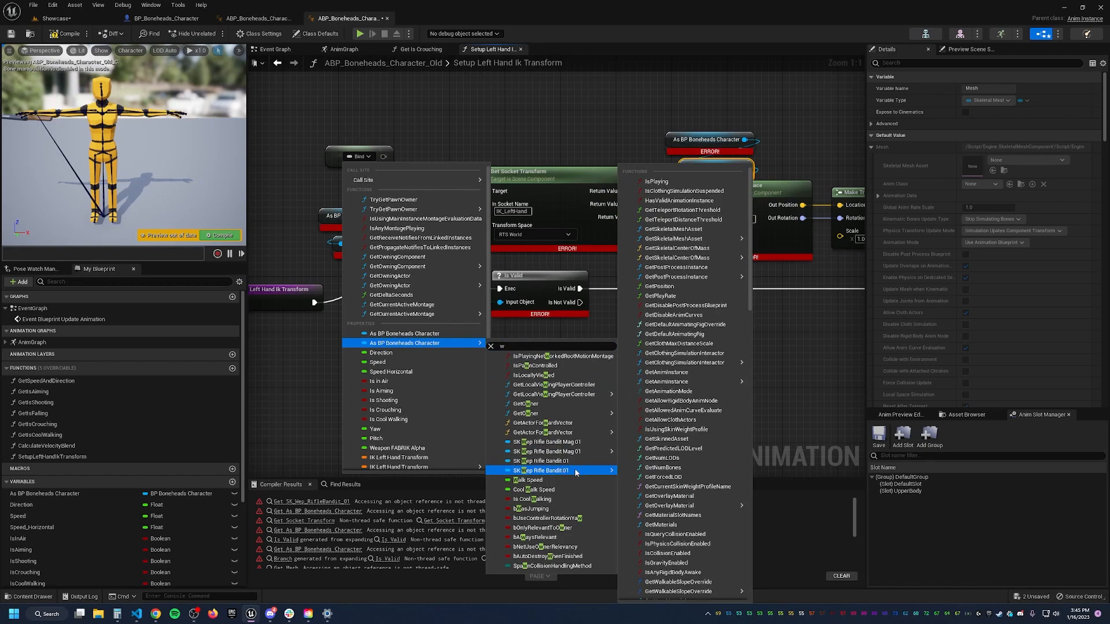
click(541, 470)
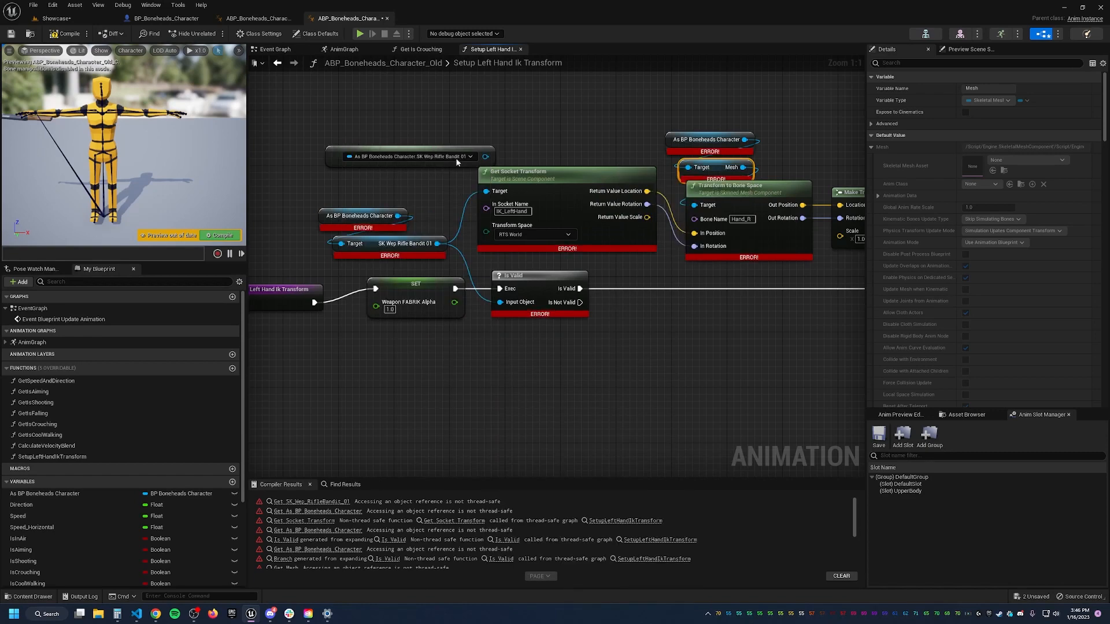
Remove the old rifle mesh getter so the property access feeds Get Socket Transform's Target
click(363, 215)
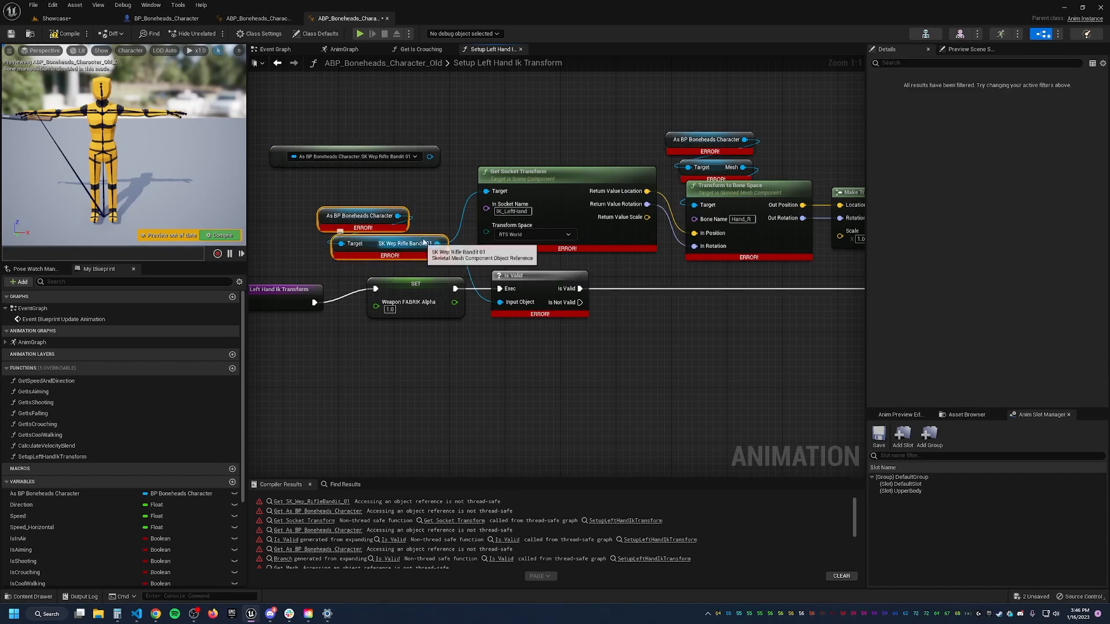
mouse_move(356, 196)
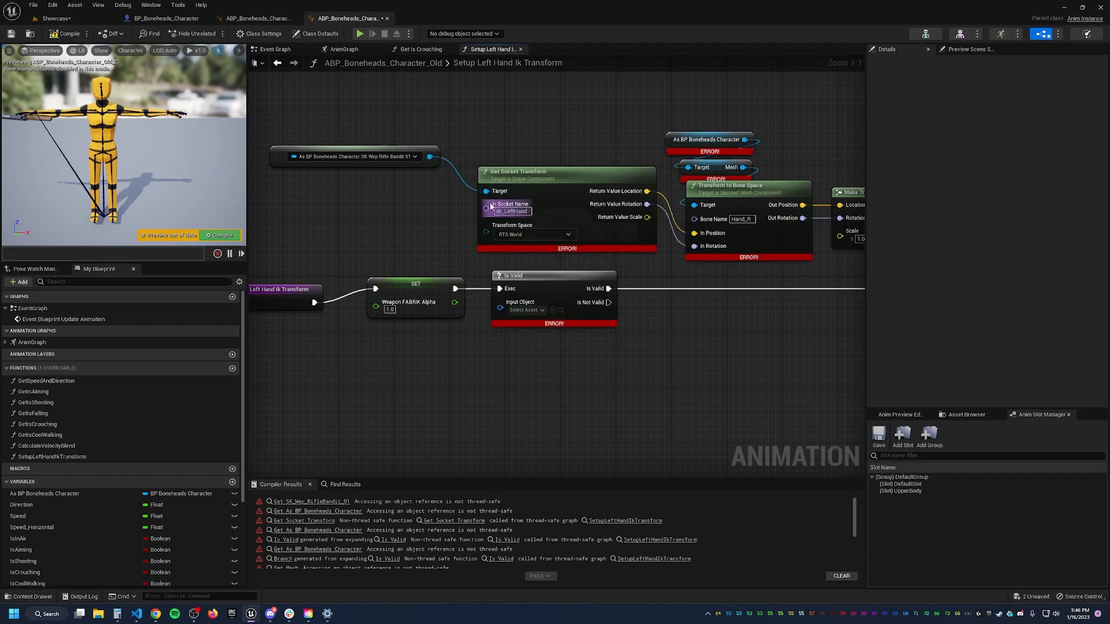
mouse_move(453, 185)
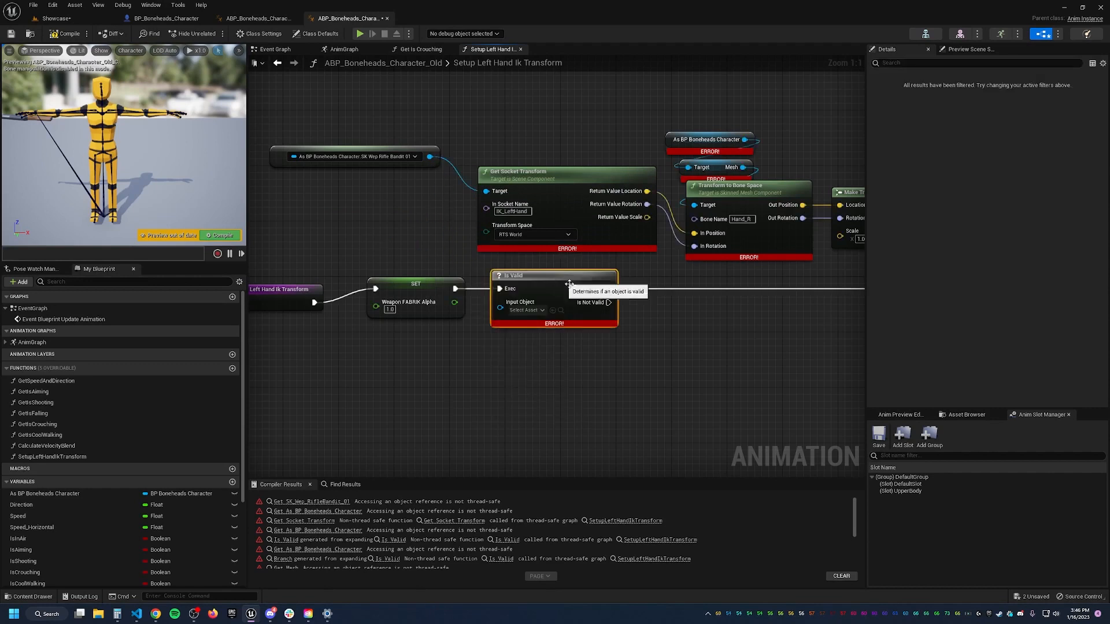
scroll(down, 3)
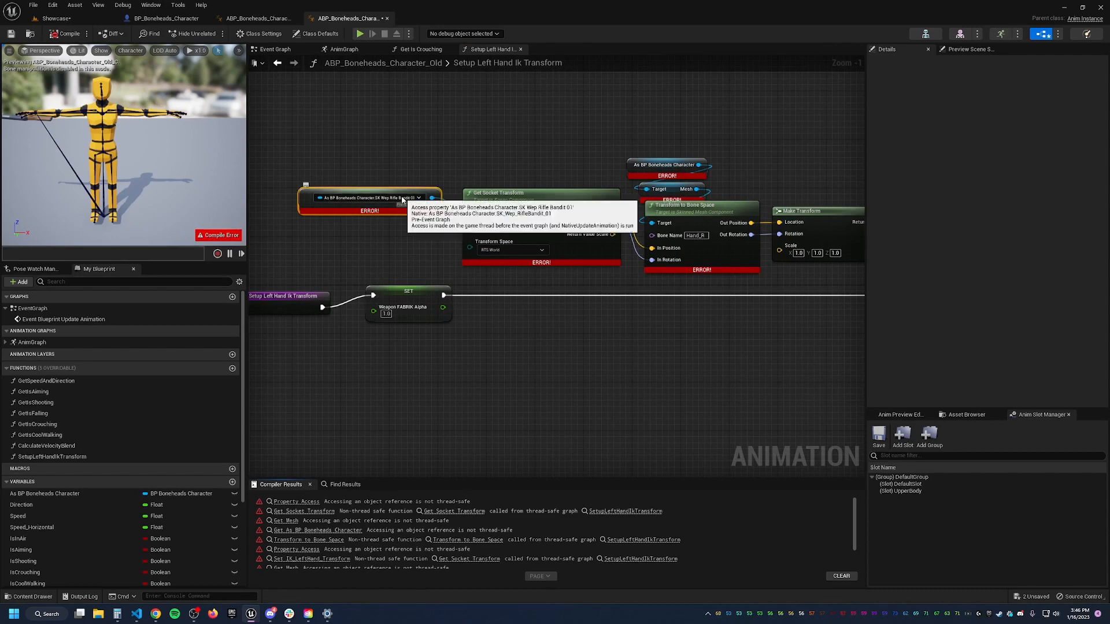
mouse_move(417, 213)
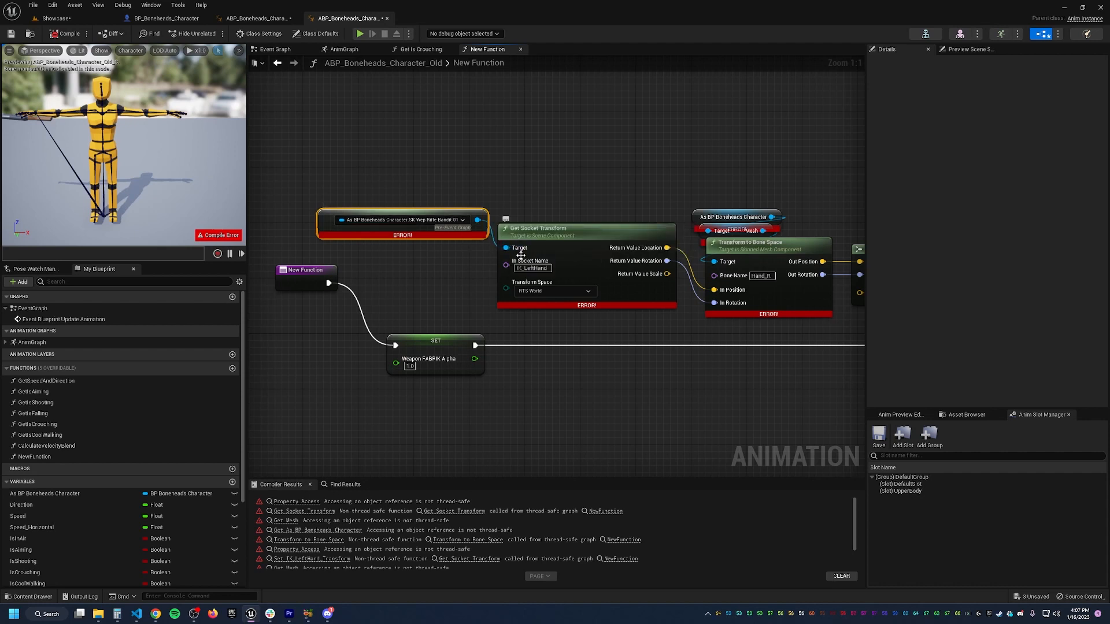
mouse_move(461, 280)
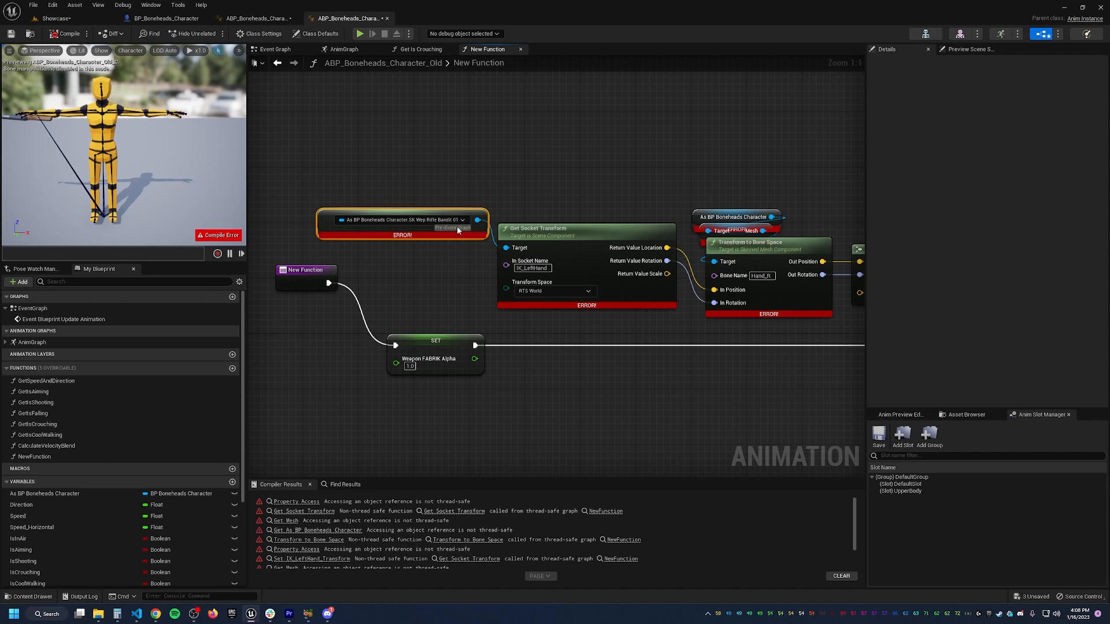
mouse_move(439, 293)
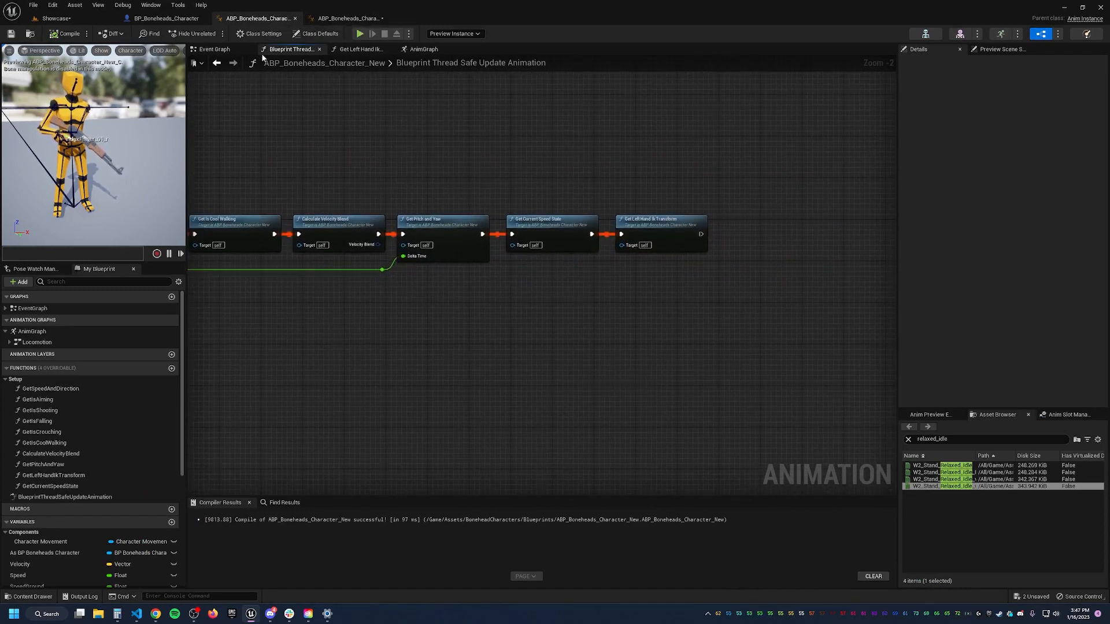
Check the new ABP's IK_LeftHand_Transform variable and Get Left Hand Ik Transform graph, then return to the old ABP
click(428, 48)
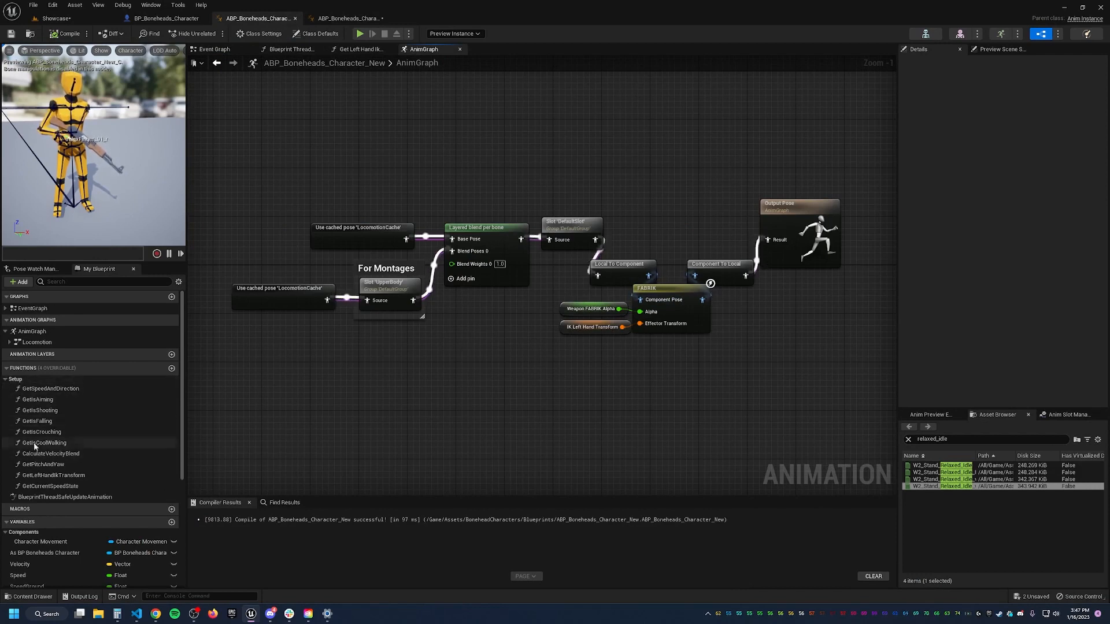
scroll(down, 3)
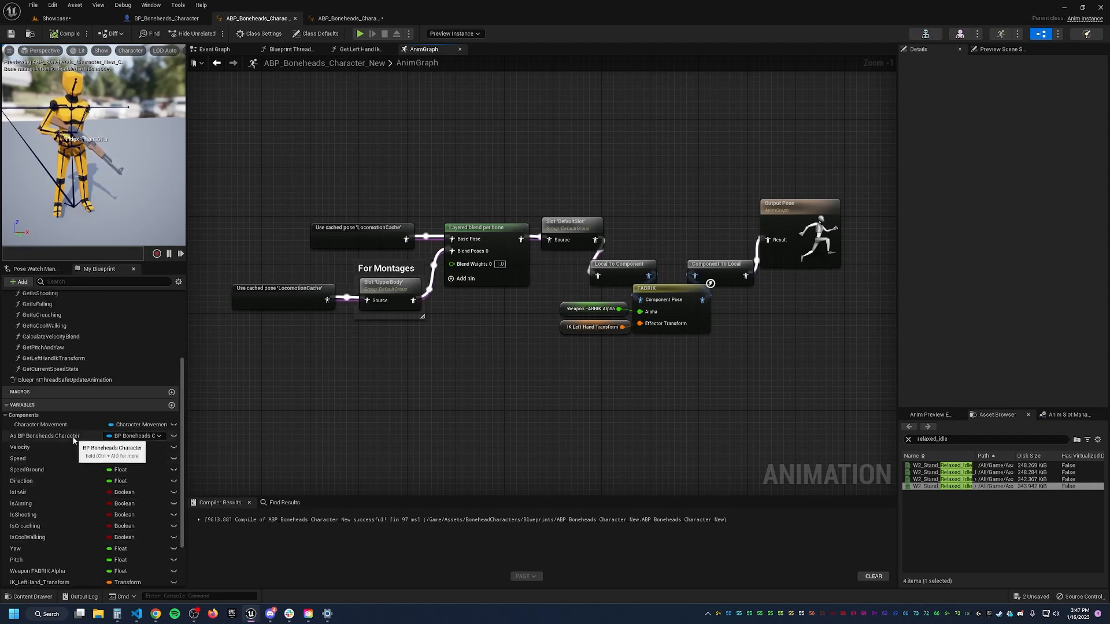
scroll(down, 3)
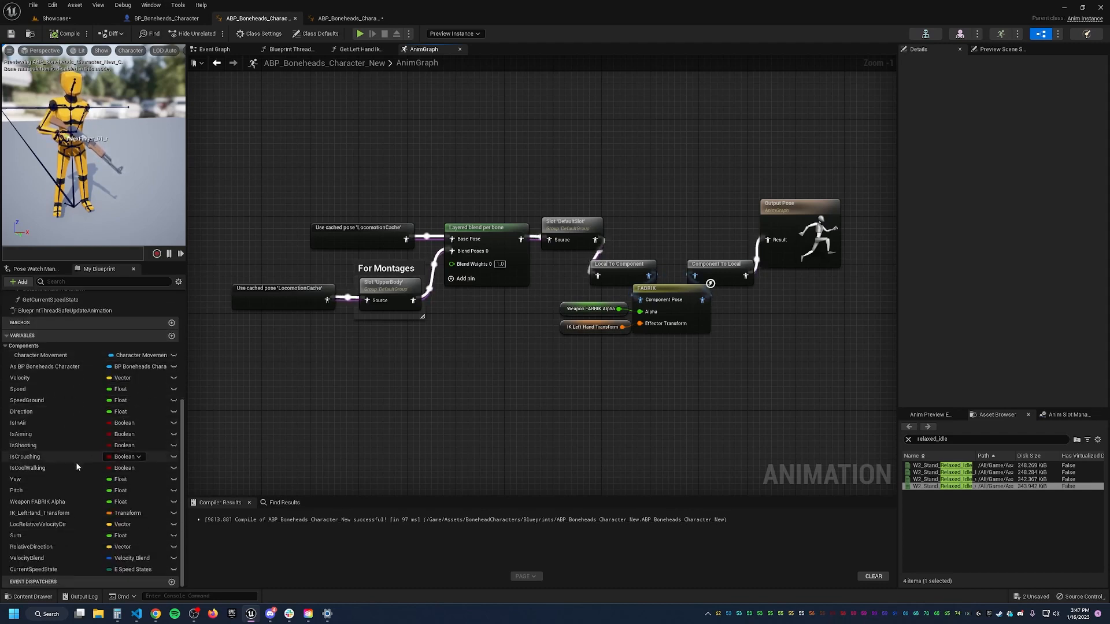
click(33, 514)
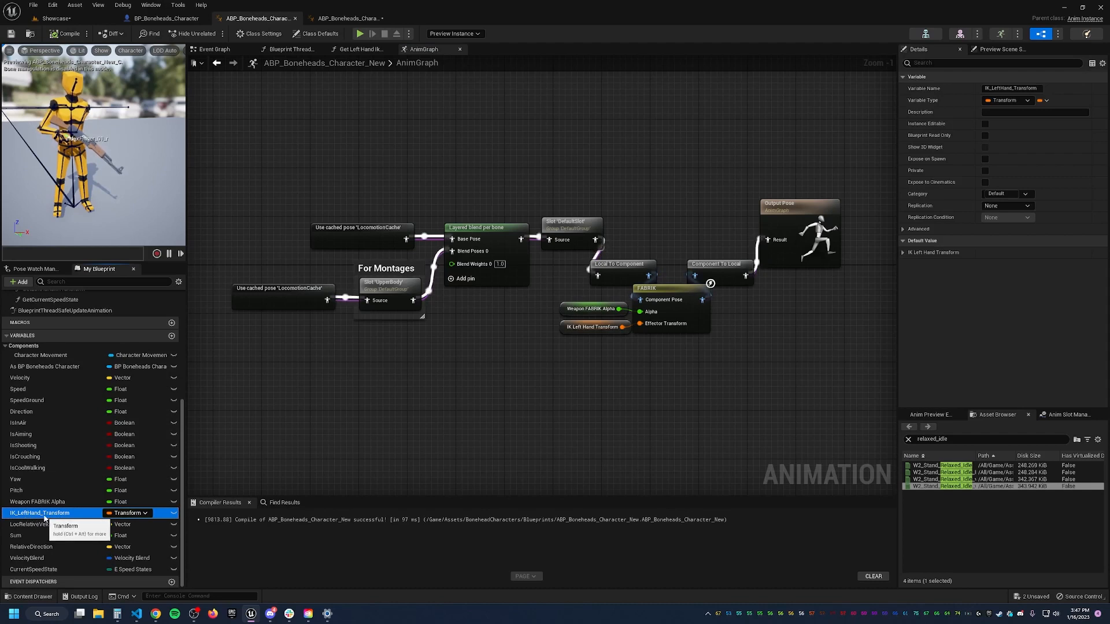
click(359, 48)
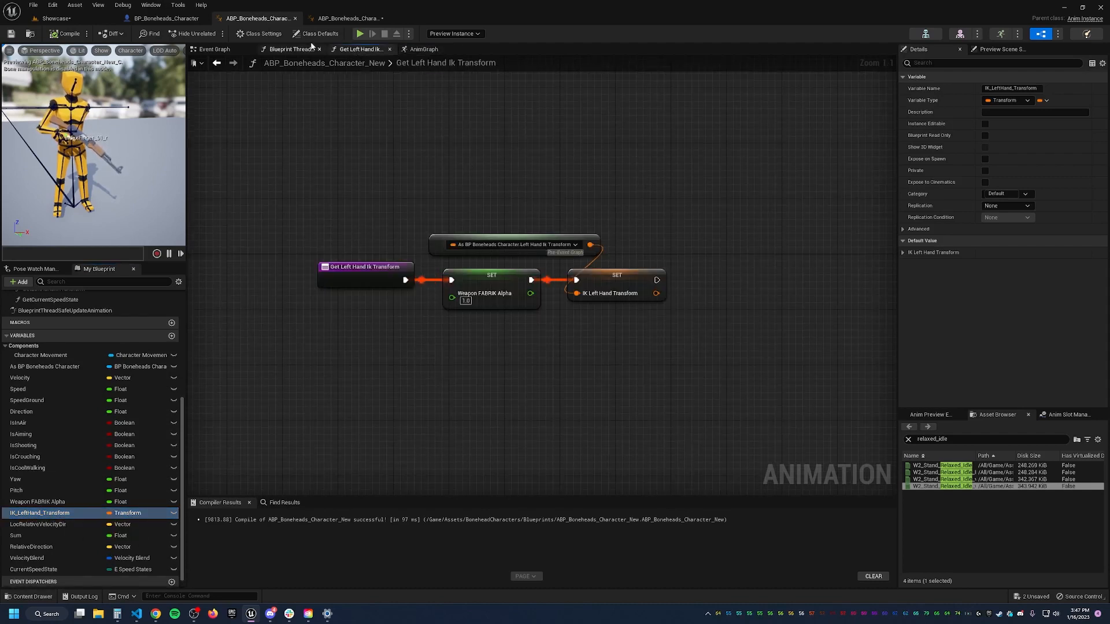
click(347, 18)
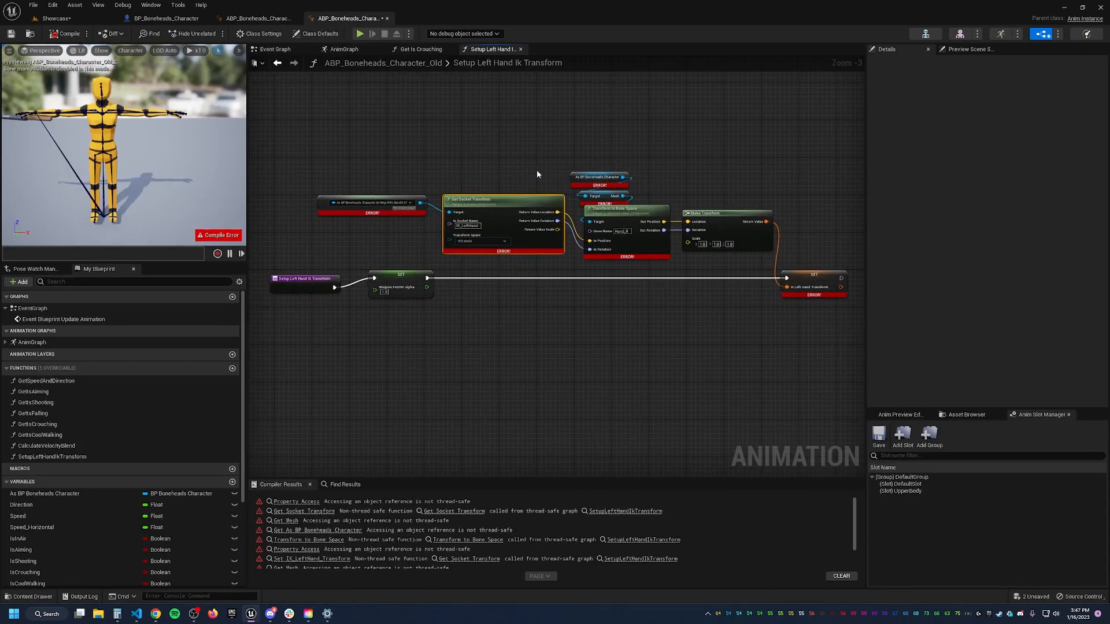
mouse_move(709, 246)
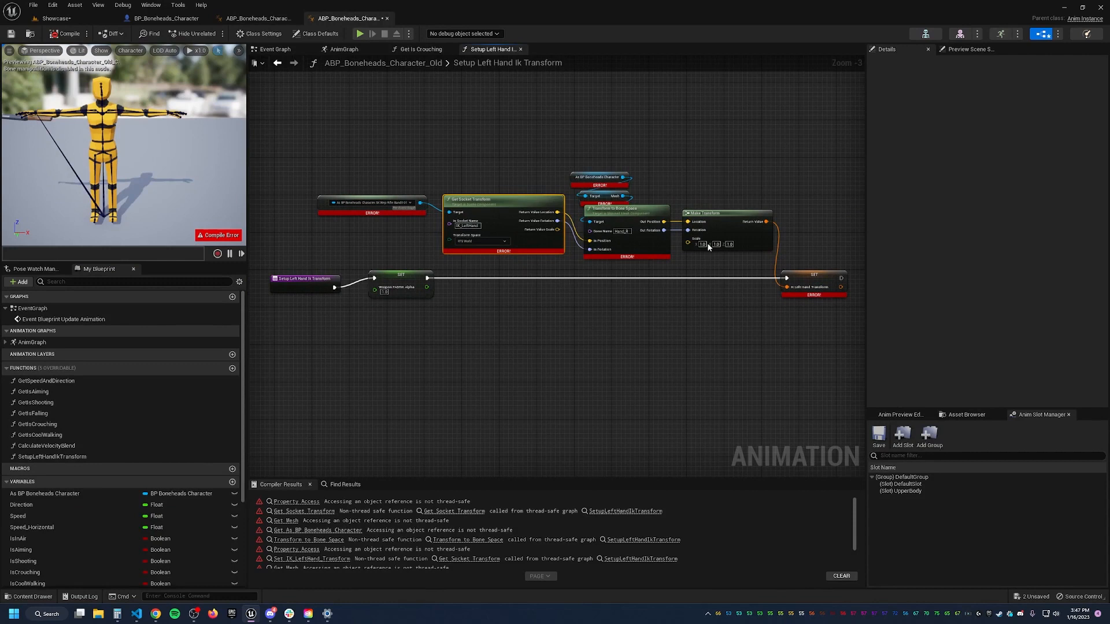
mouse_move(442, 171)
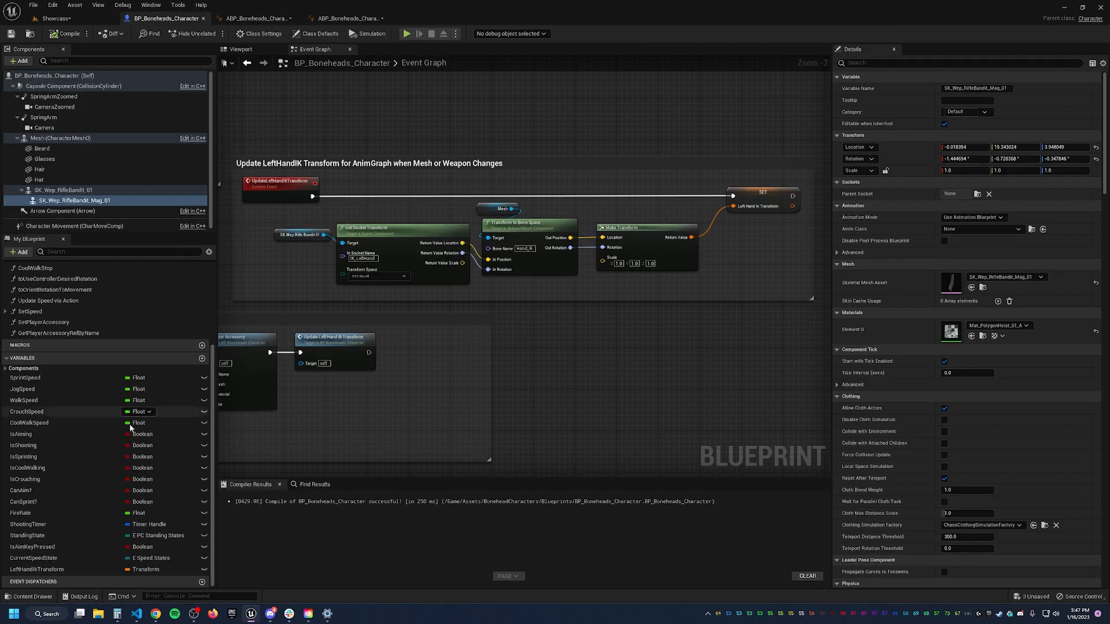
mouse_move(29, 569)
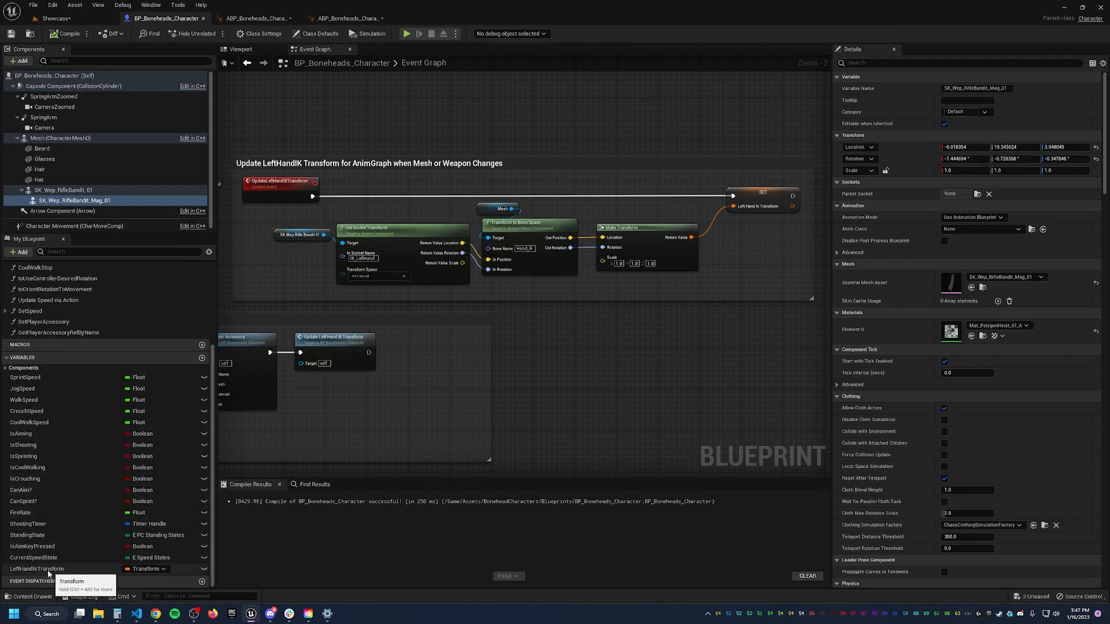
Check the character viewport and Event Graph, then return to the old ABP's erroring function
click(240, 49)
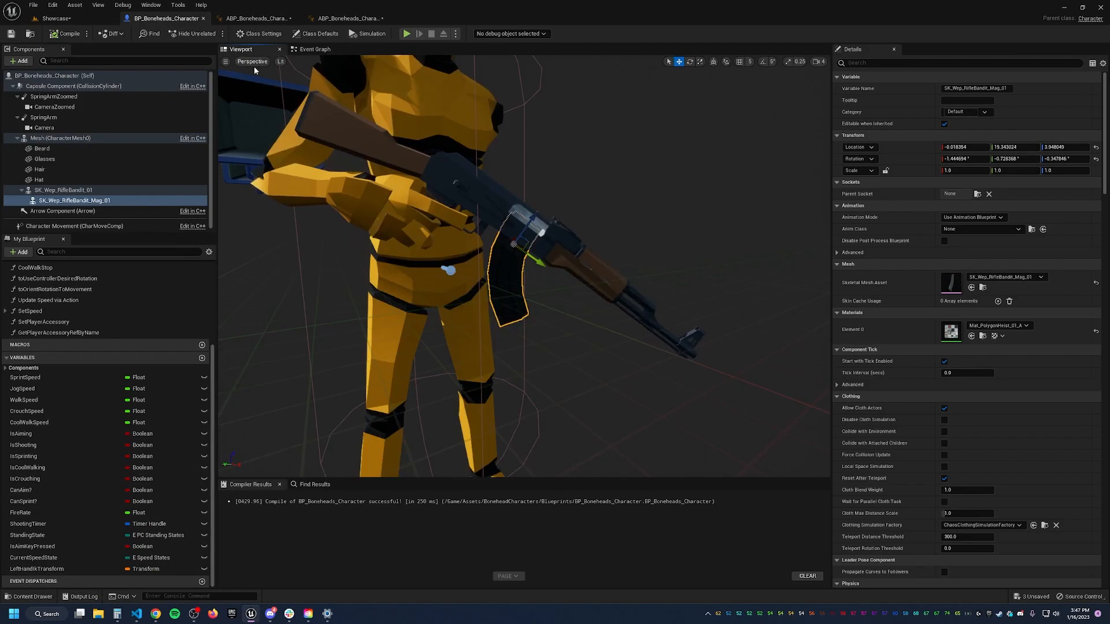
click(314, 49)
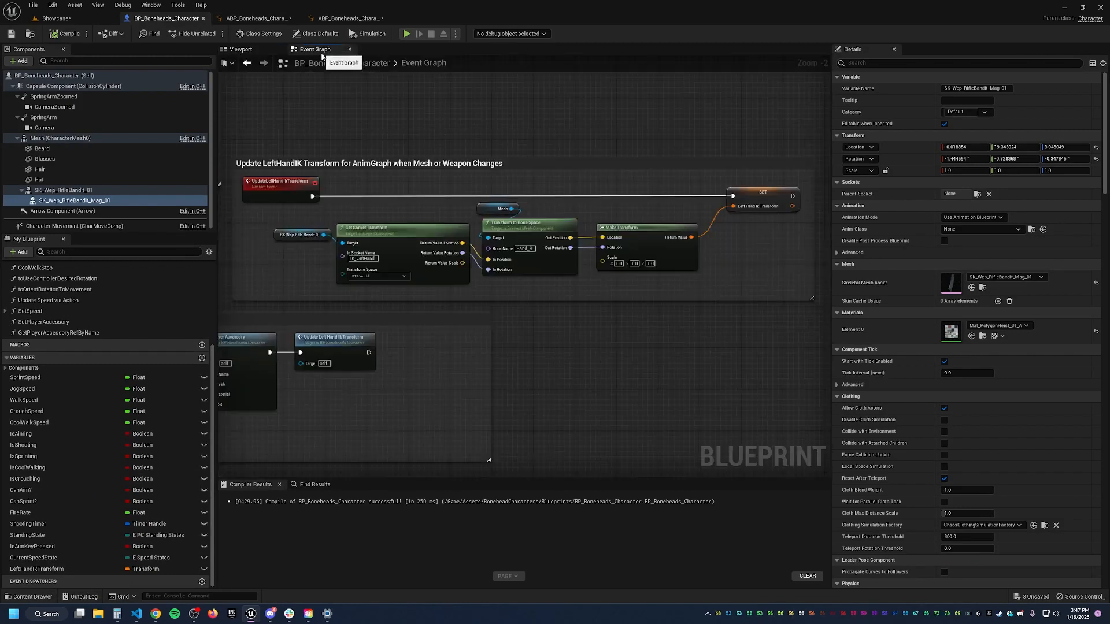
mouse_move(278, 180)
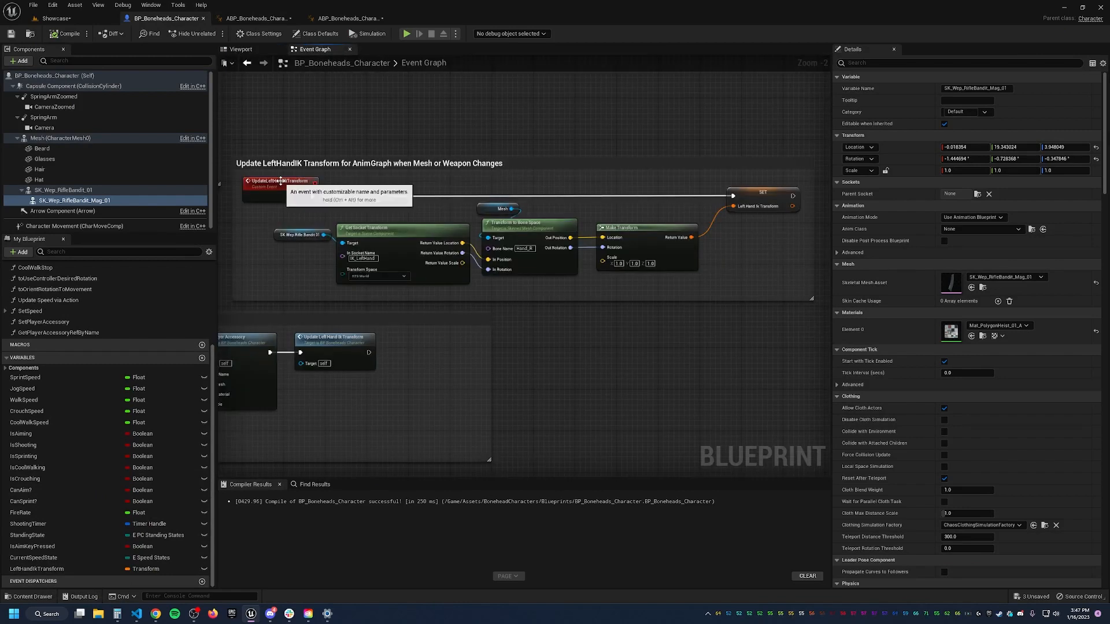
mouse_move(390, 139)
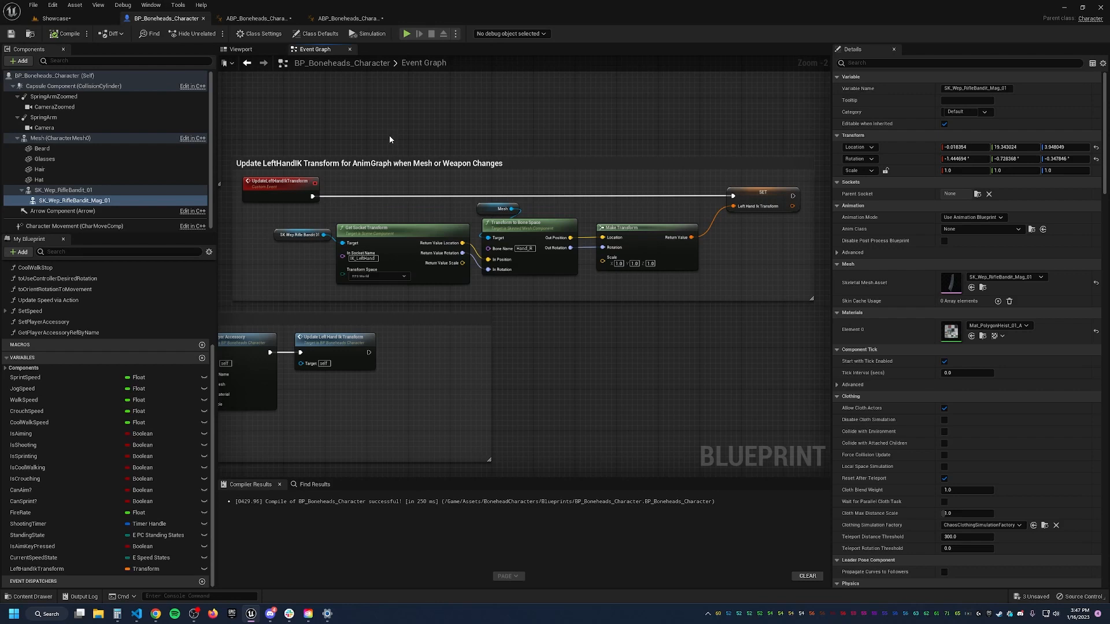
click(347, 19)
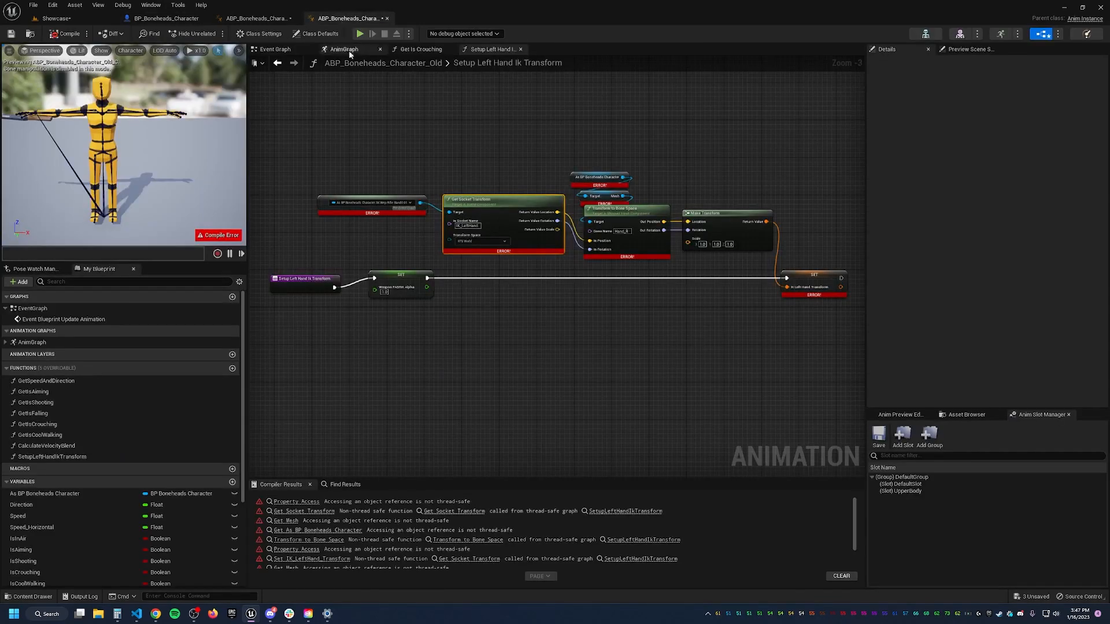
Review the old animation blueprint's event graph and select its Setup Left Hand Ik Transform call
click(273, 49)
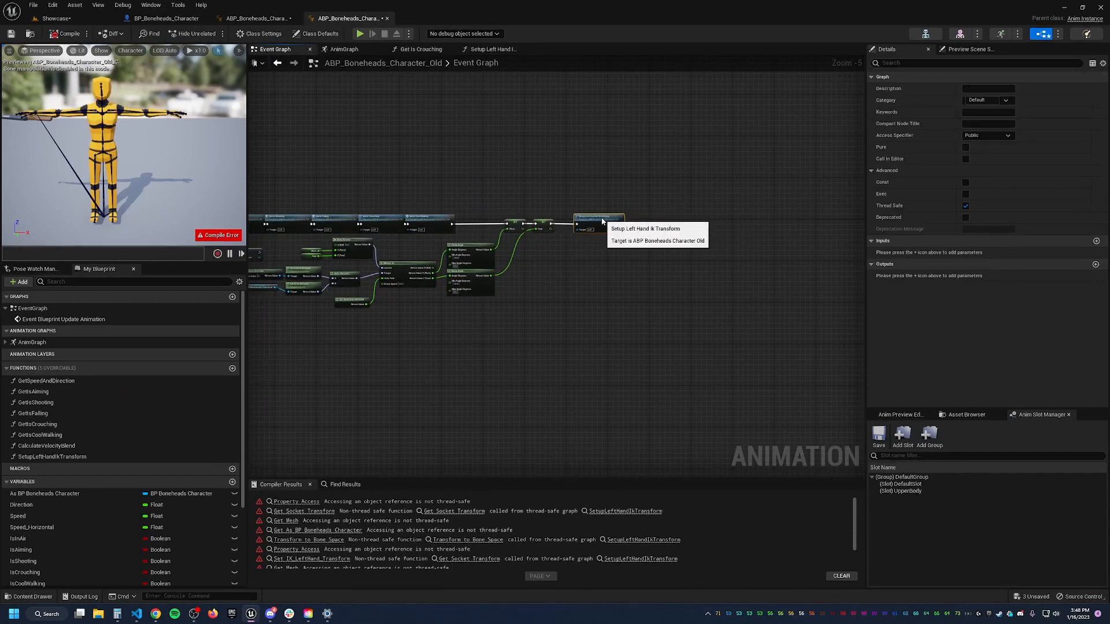
scroll(down, 3)
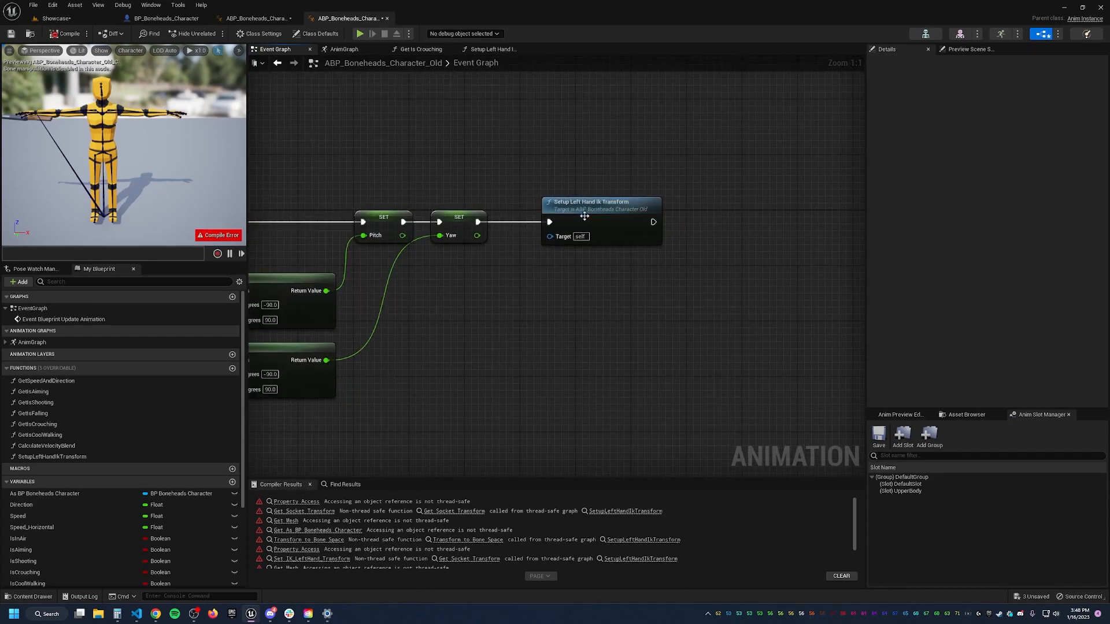
mouse_move(584, 209)
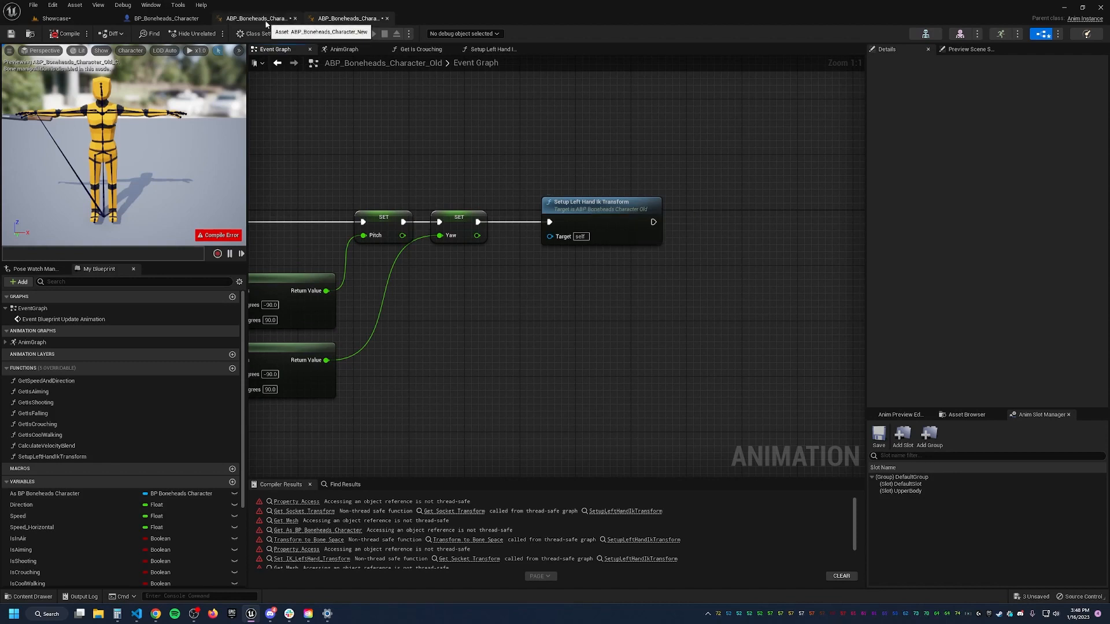
click(601, 206)
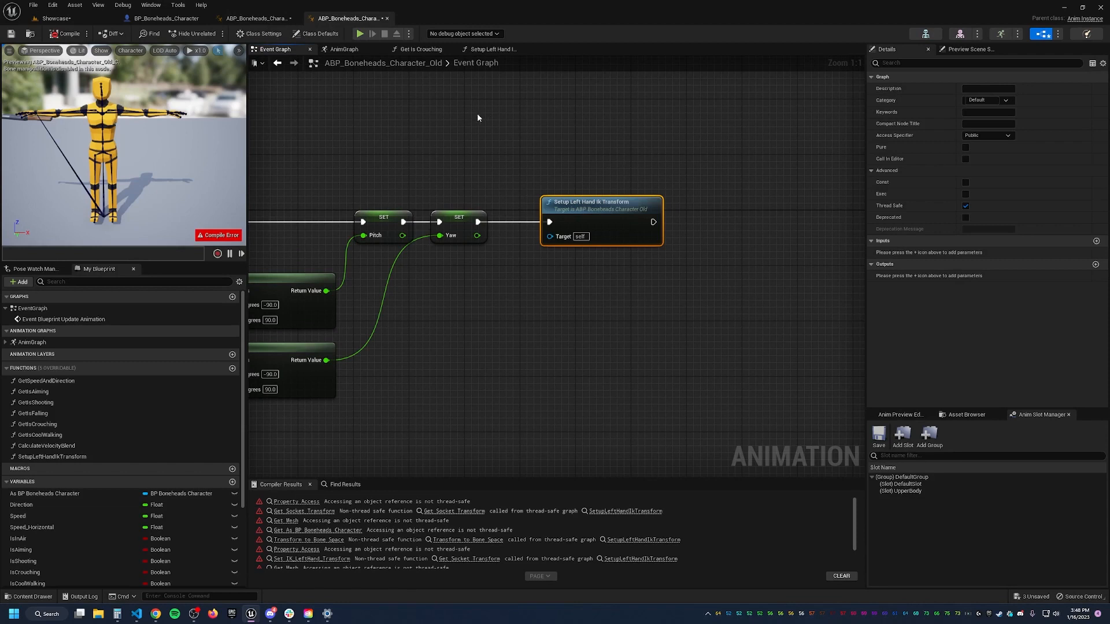
mouse_move(491, 105)
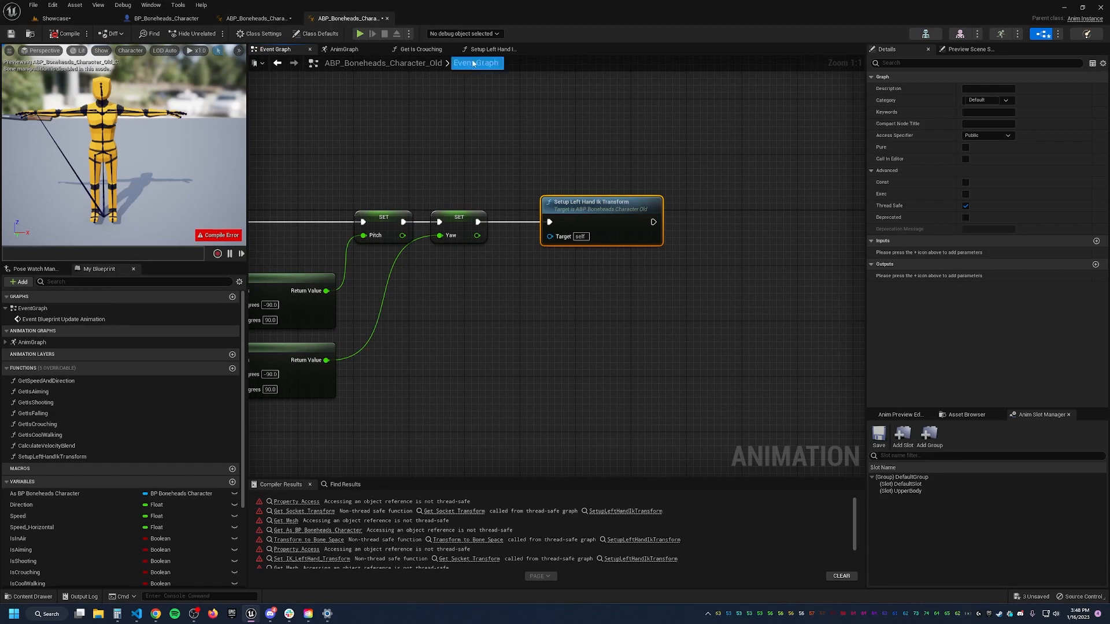
Compare the new animation blueprint and the character blueprint, ending back on the old animation blueprint
click(365, 34)
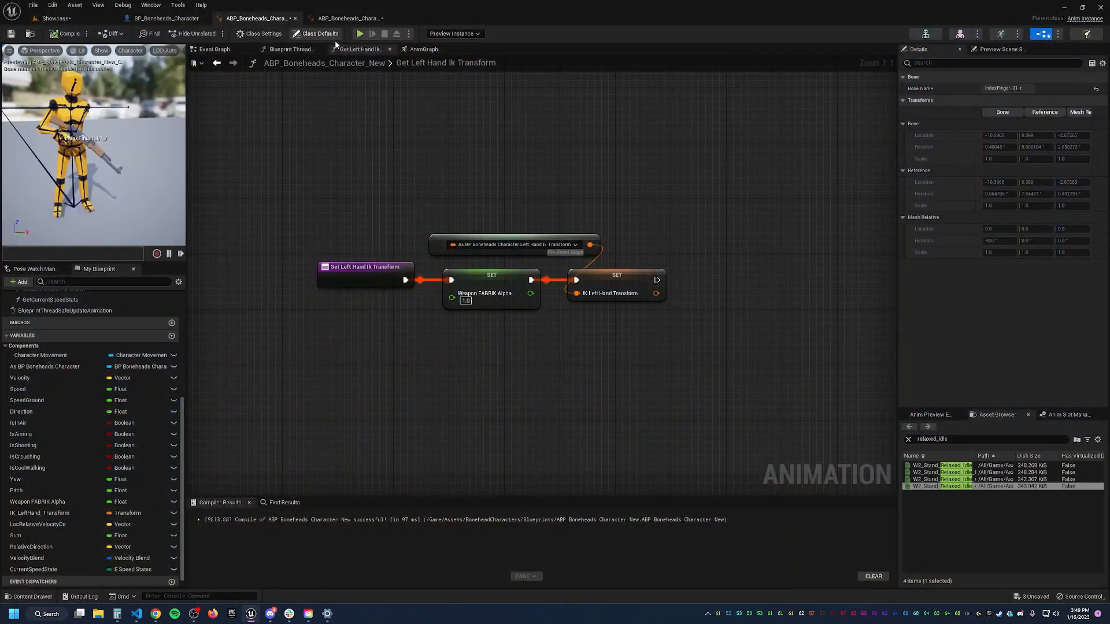
click(144, 19)
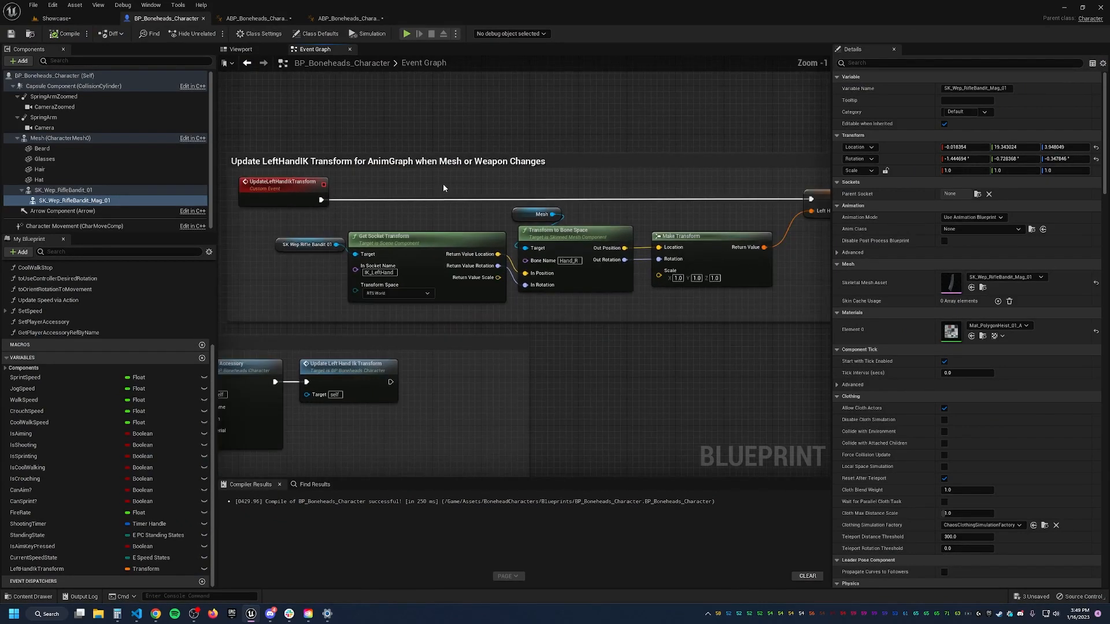
mouse_move(449, 191)
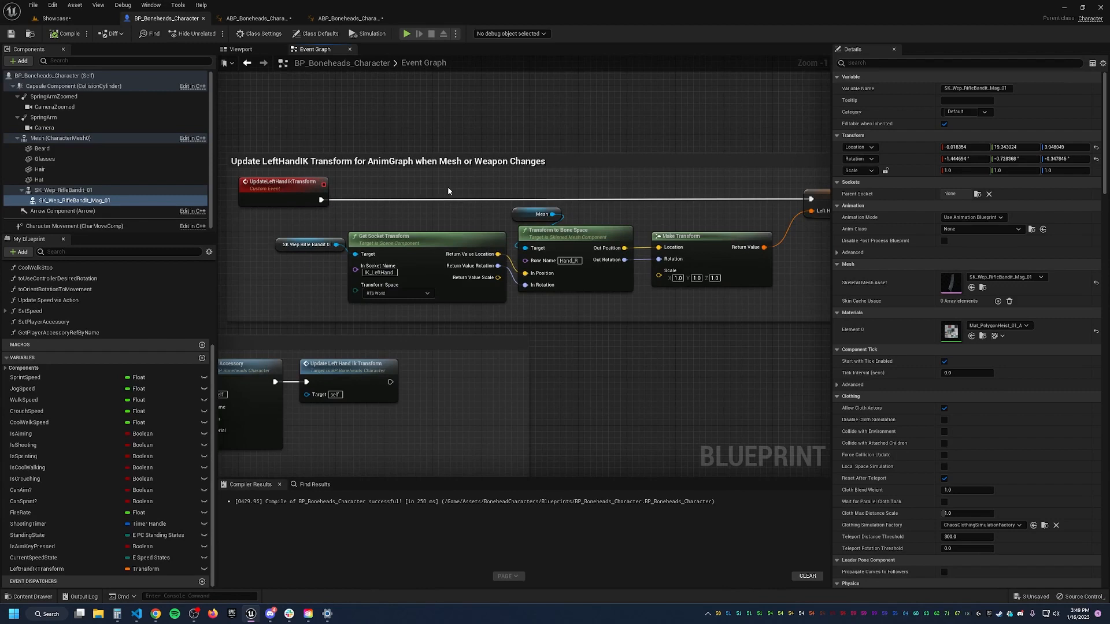
mouse_move(252, 19)
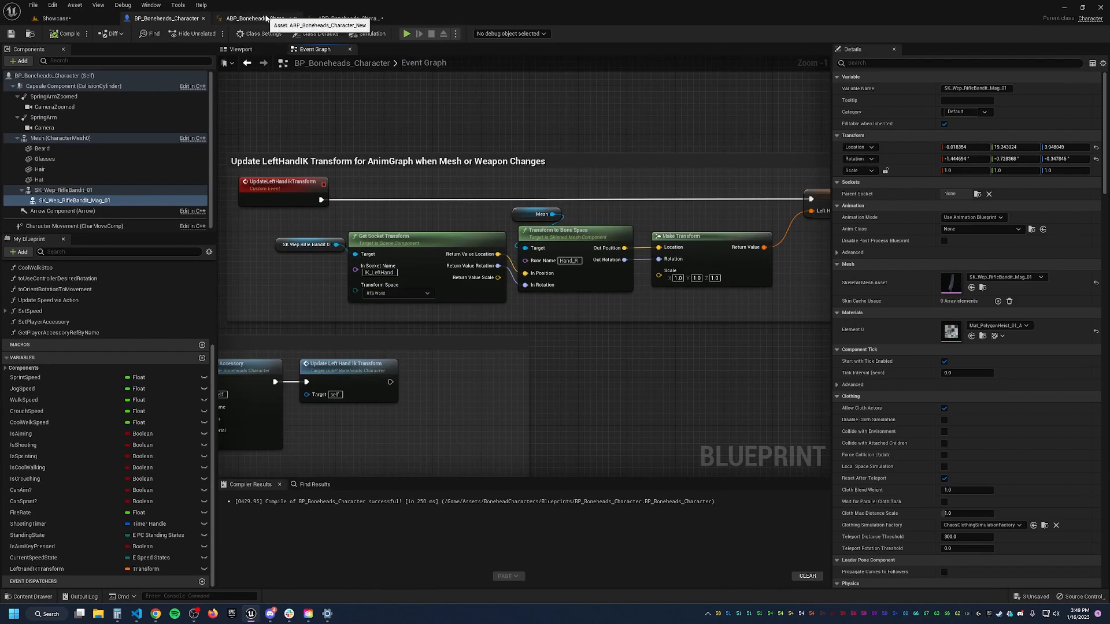
click(254, 19)
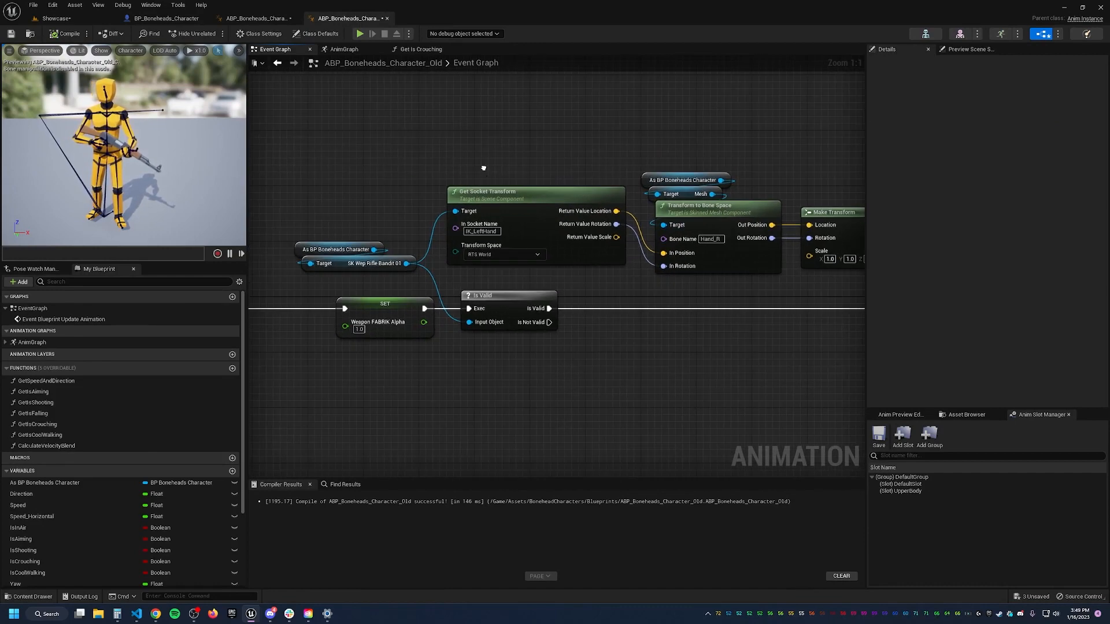
Call Update Left Hand Ik Transform after Set Player Accessory and inspect the LeftHandIKTransform variable
click(143, 19)
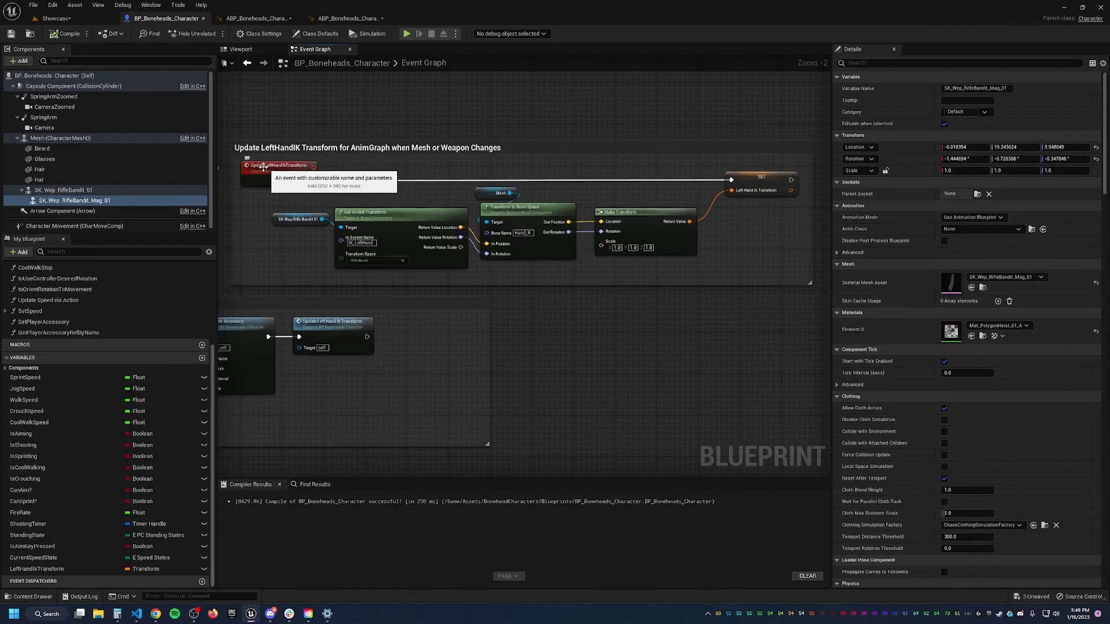
mouse_move(338, 179)
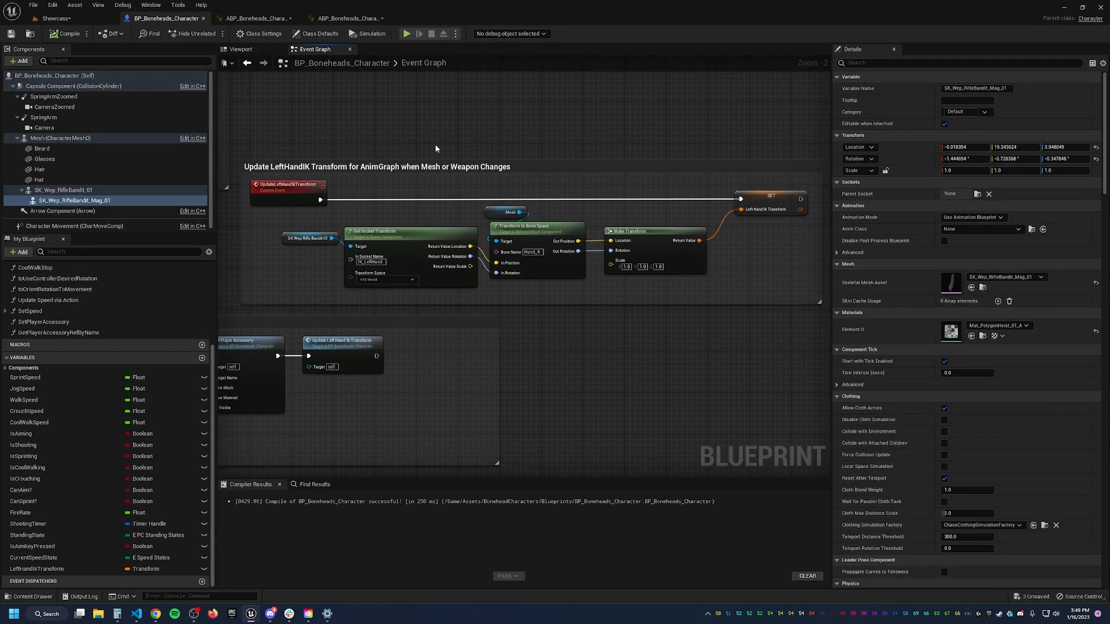
mouse_move(534, 179)
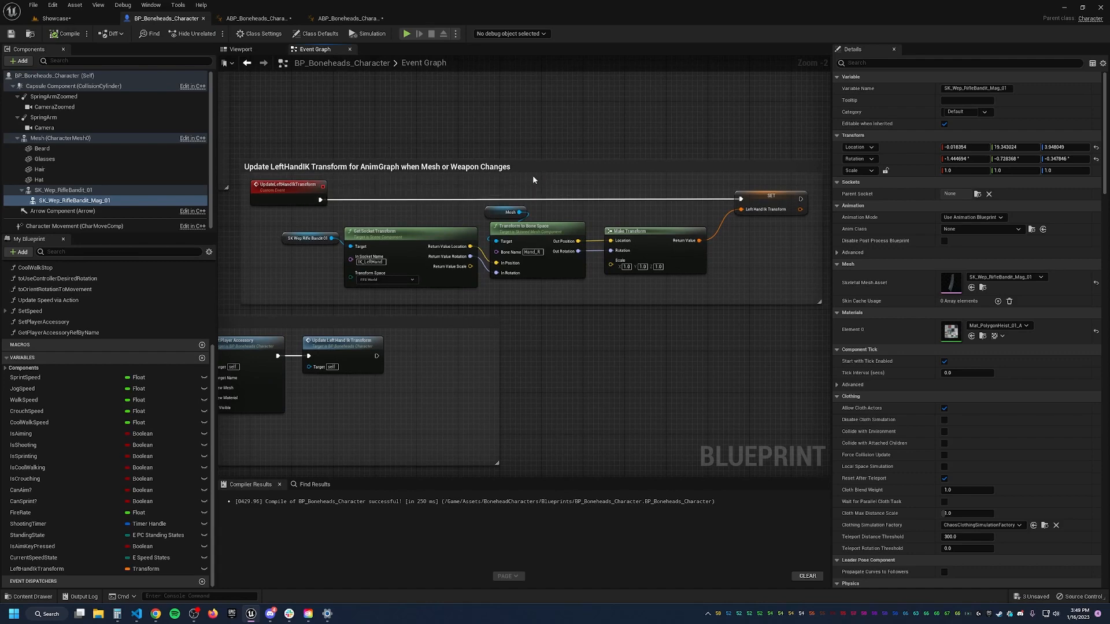
mouse_move(527, 303)
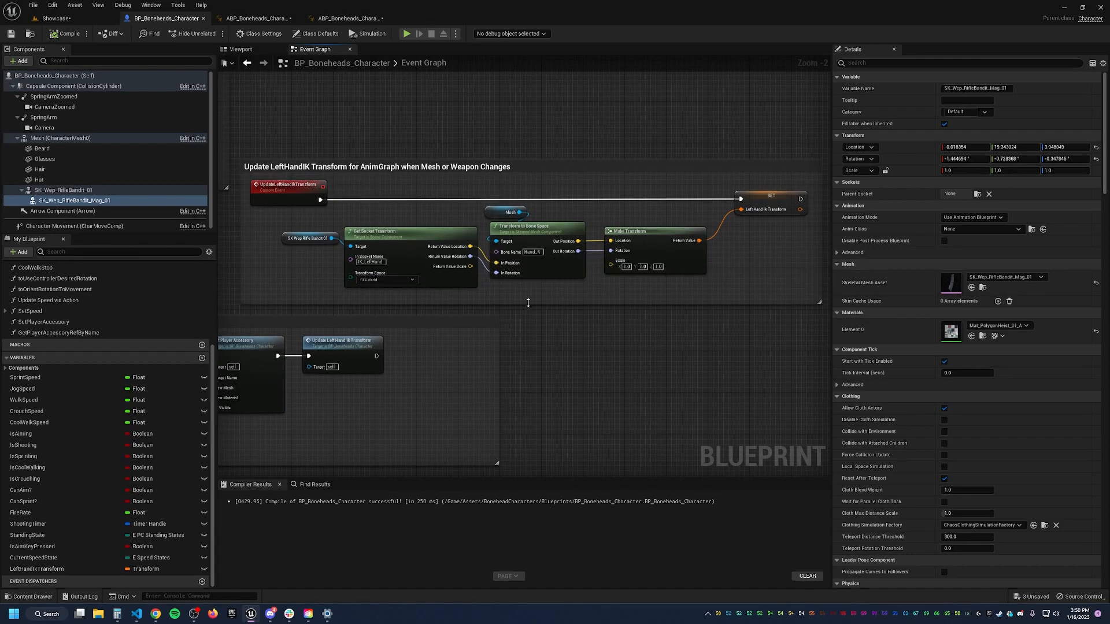
click(345, 18)
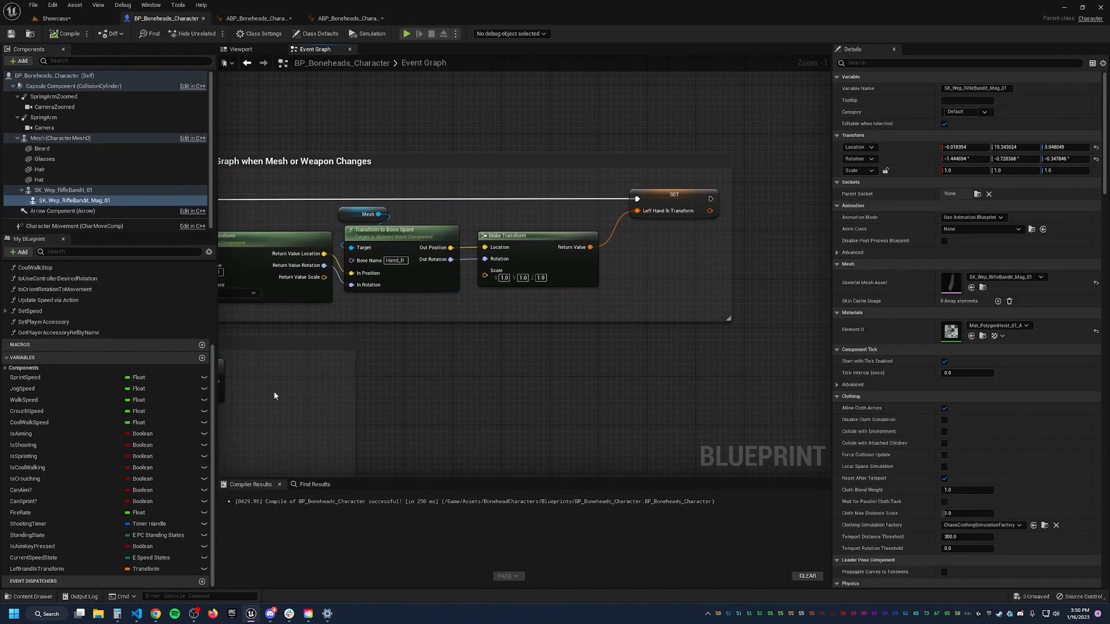
click(30, 569)
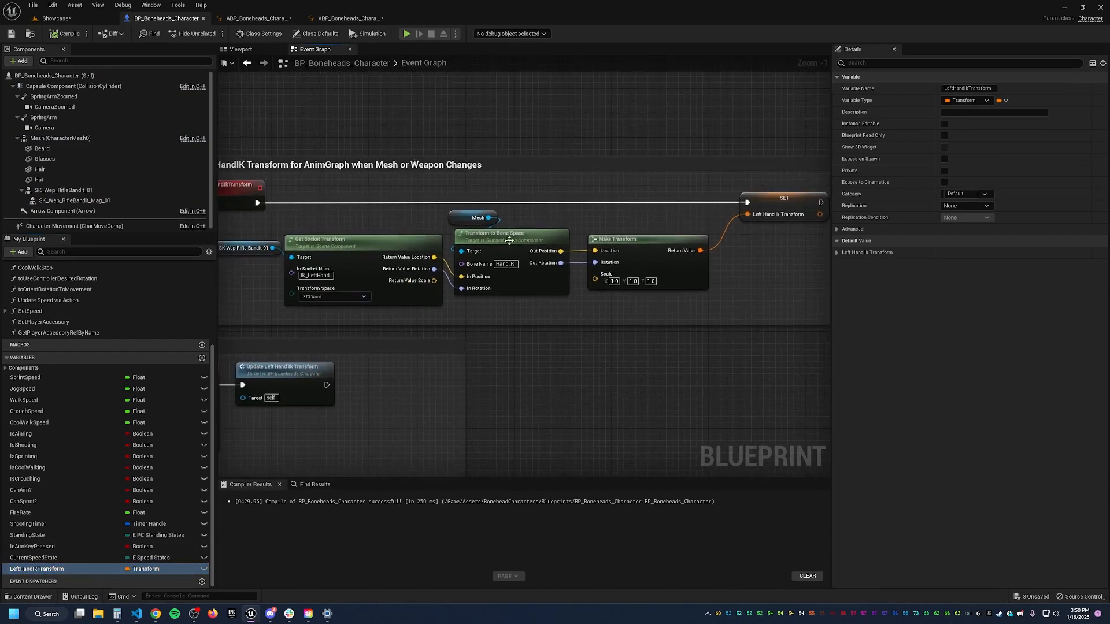
mouse_move(389, 253)
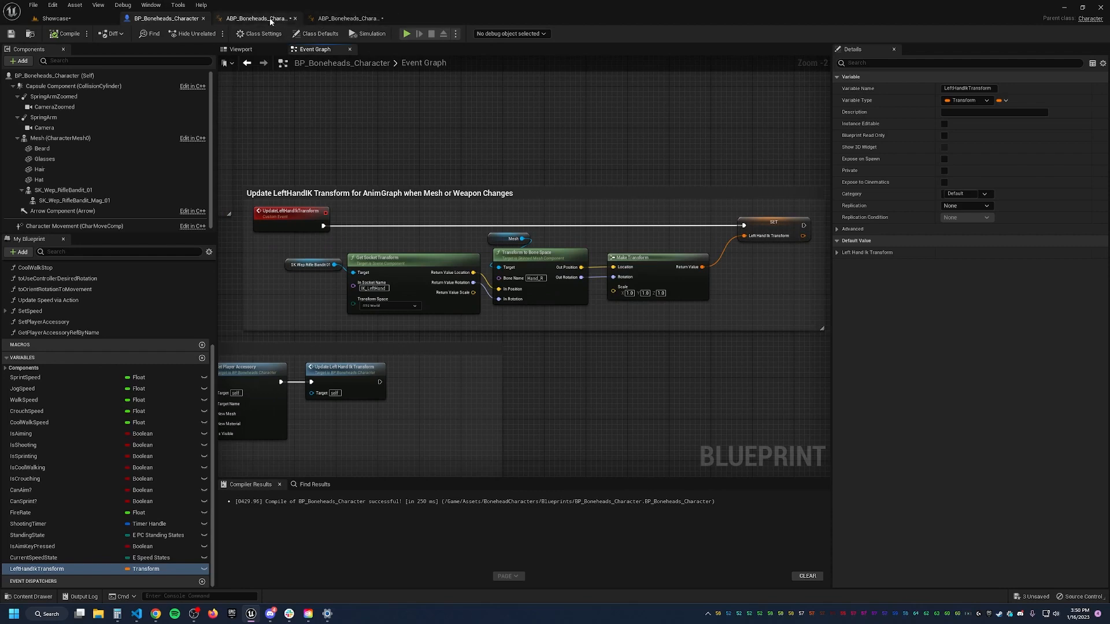
Bind the new ABP's Property Access node to the character's Left Hand Ik Transform
click(263, 19)
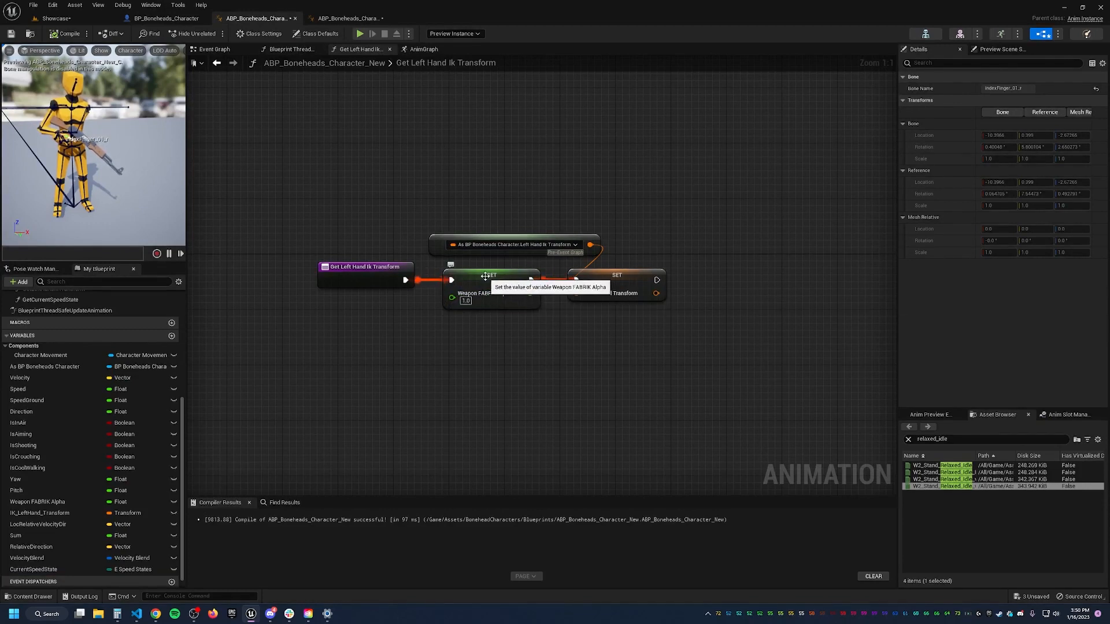
mouse_move(528, 316)
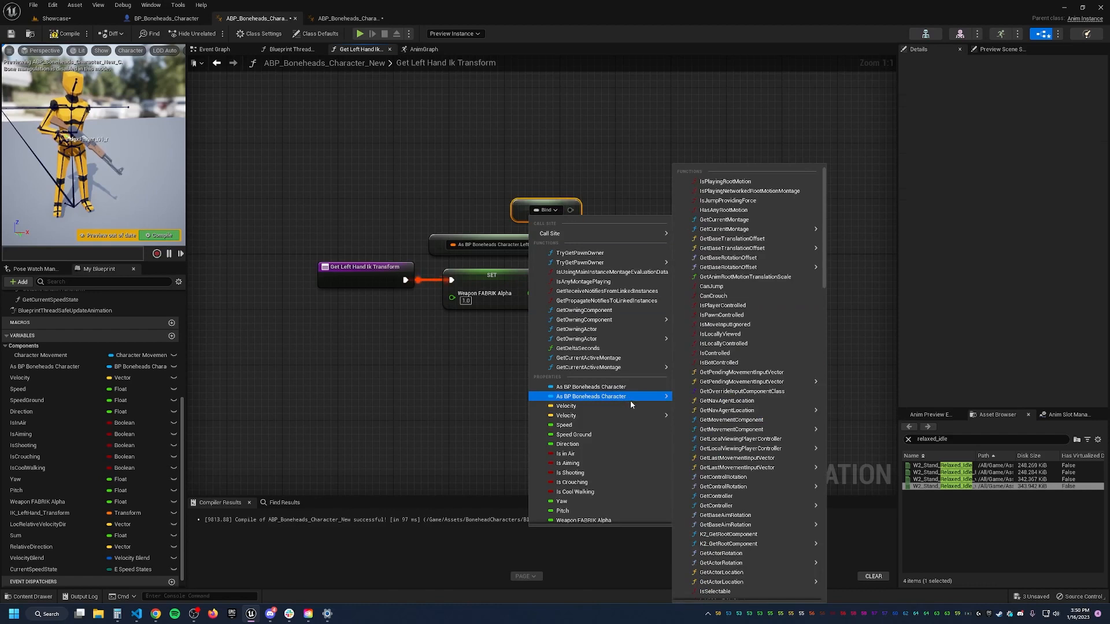
mouse_move(742, 382)
text(left)
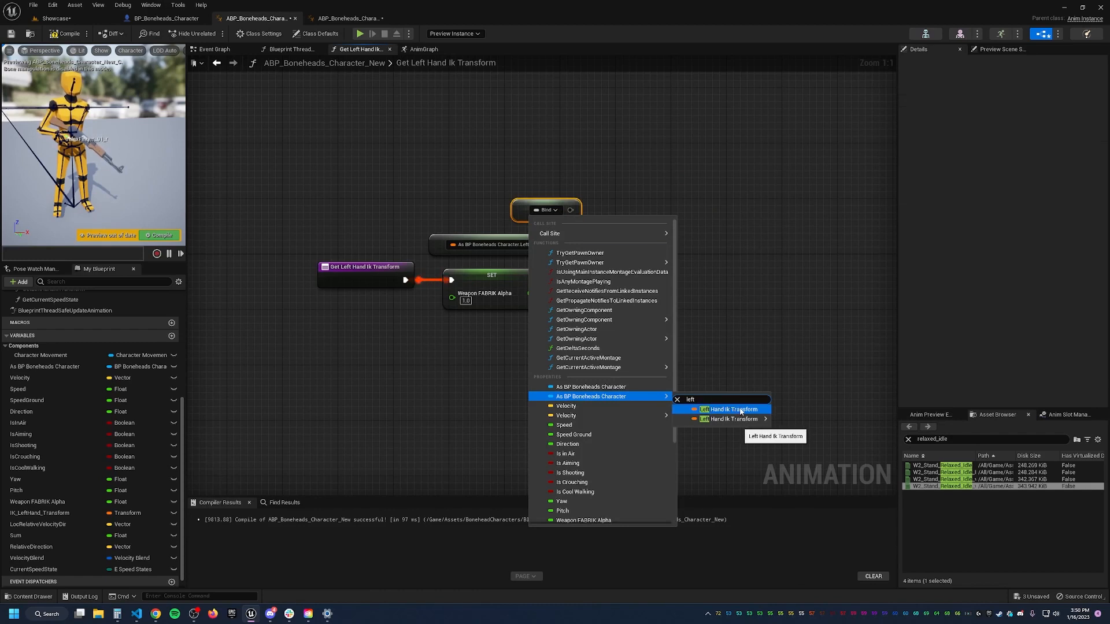
click(291, 49)
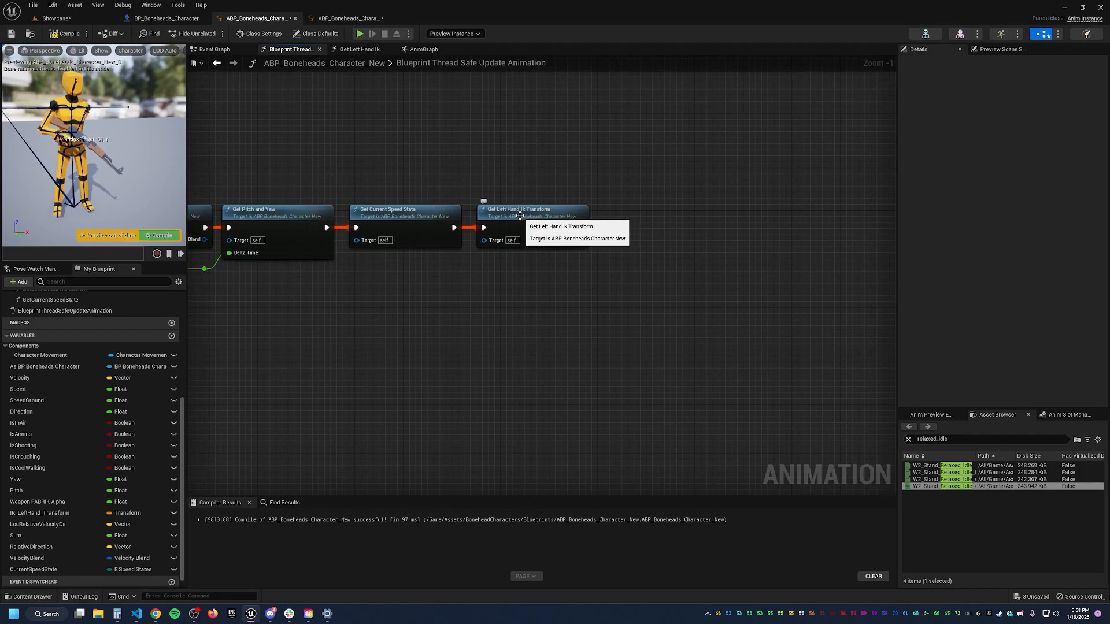
Review the character event graph where BeginPlay and Set Player Accessory call Update Left Hand Ik Transform
double_click(518, 212)
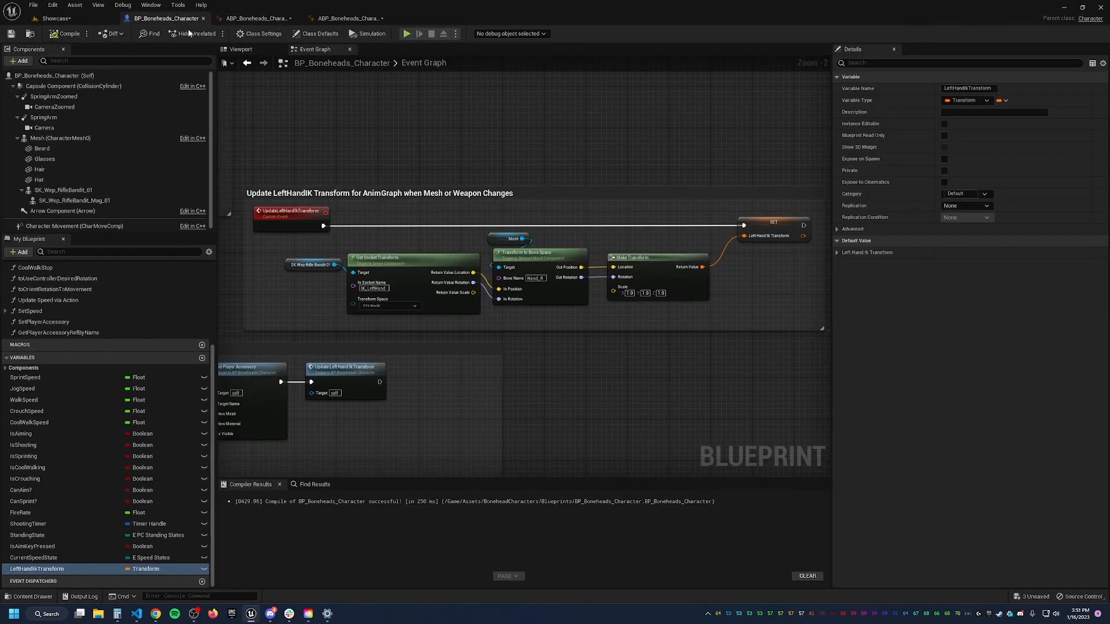
mouse_move(279, 215)
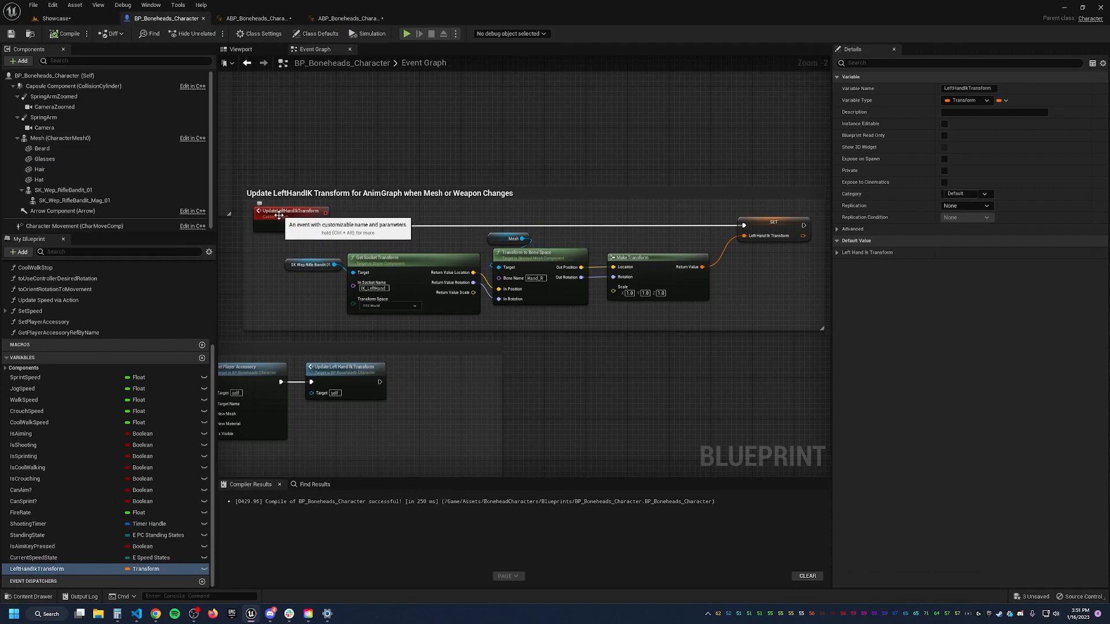
scroll(down, 3)
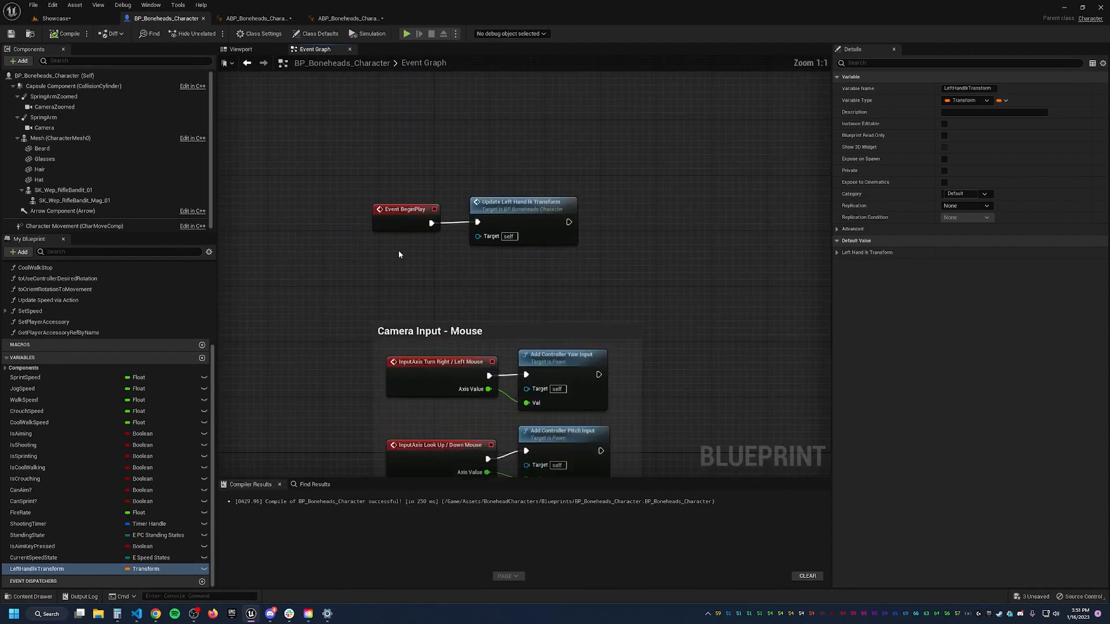
scroll(down, 3)
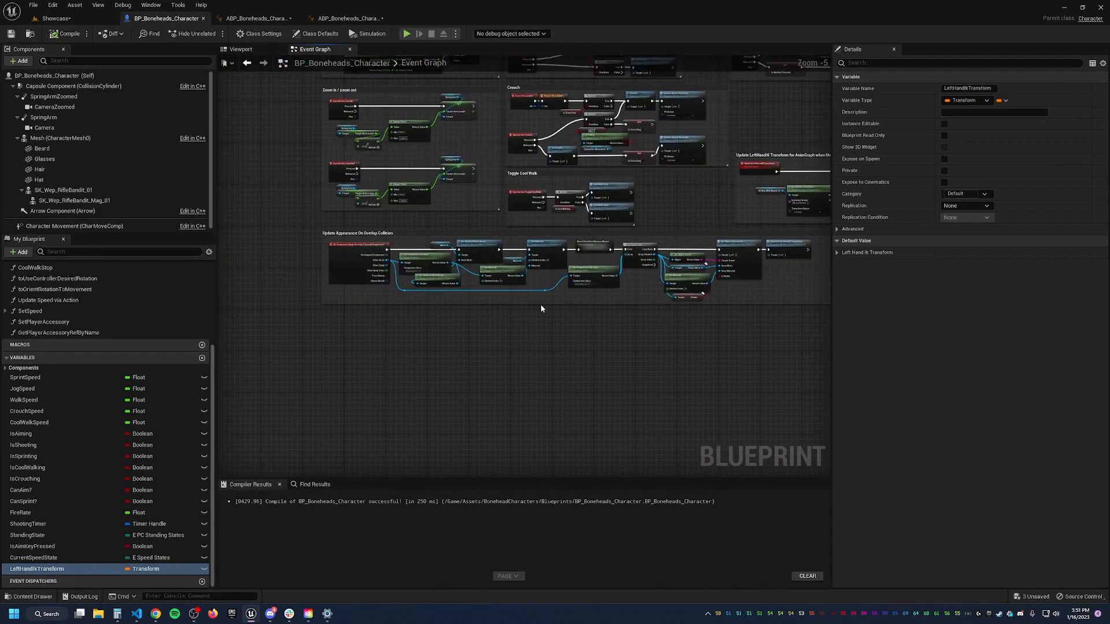
mouse_move(314, 245)
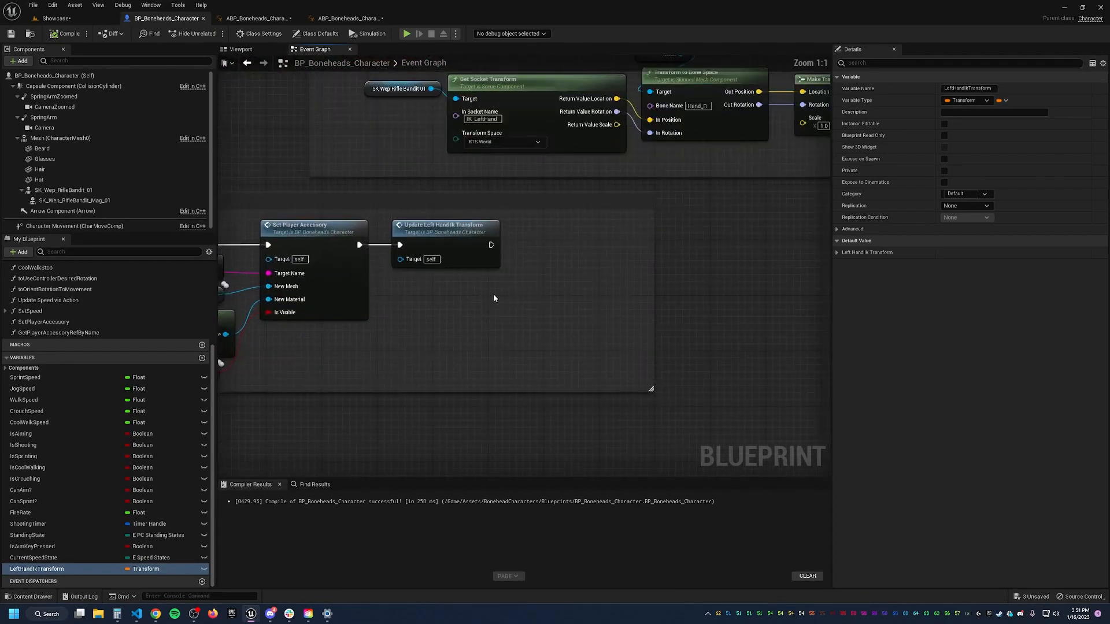
mouse_move(702, 227)
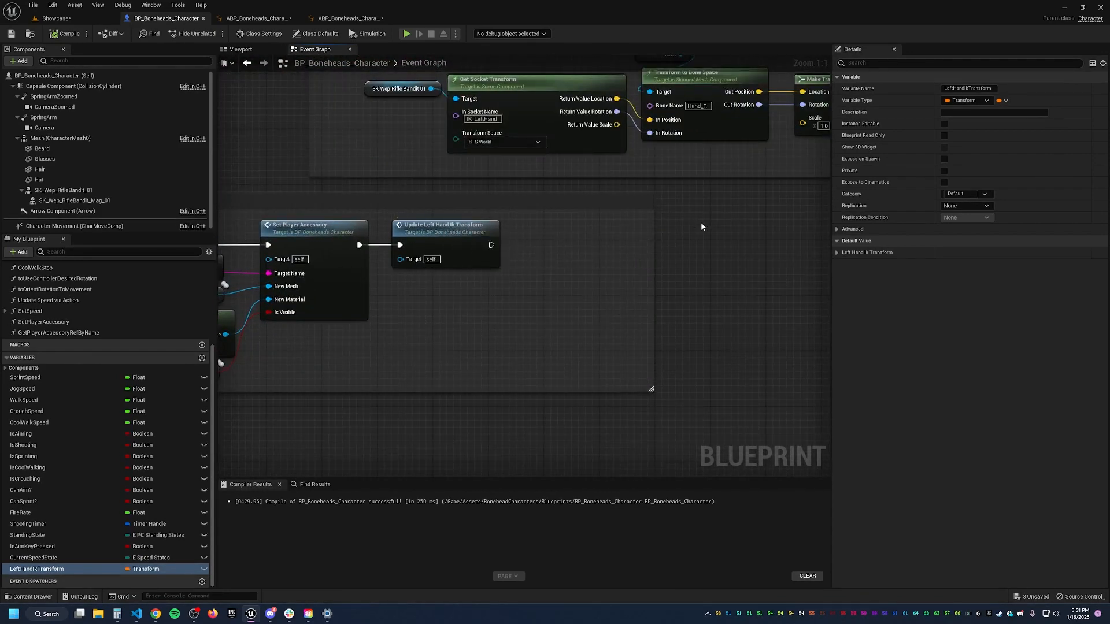
scroll(down, 3)
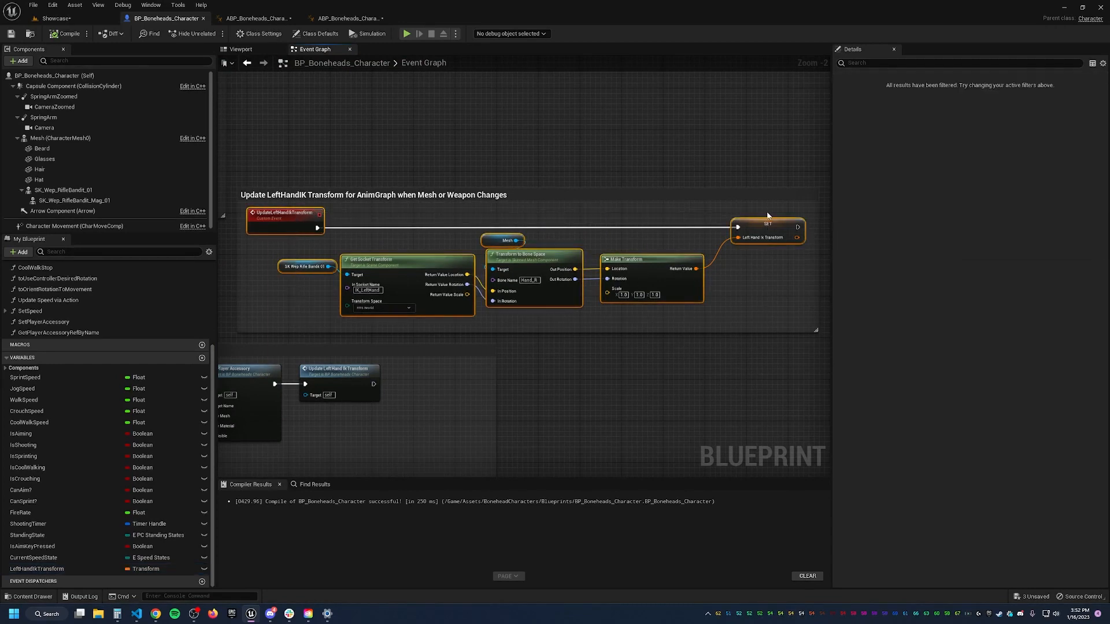
click(801, 327)
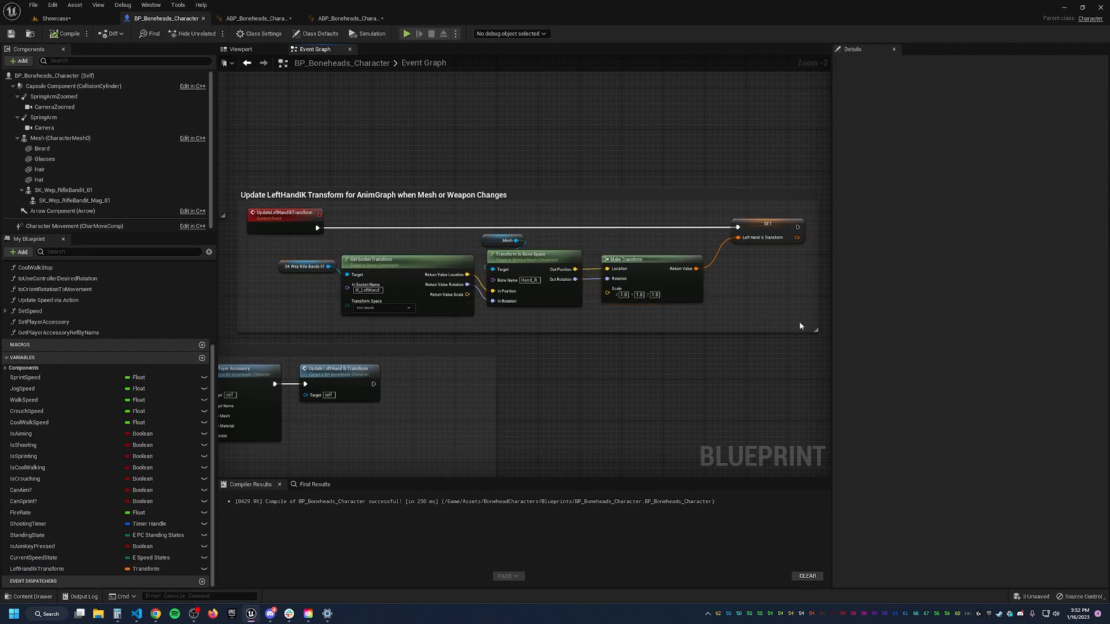
mouse_move(257, 18)
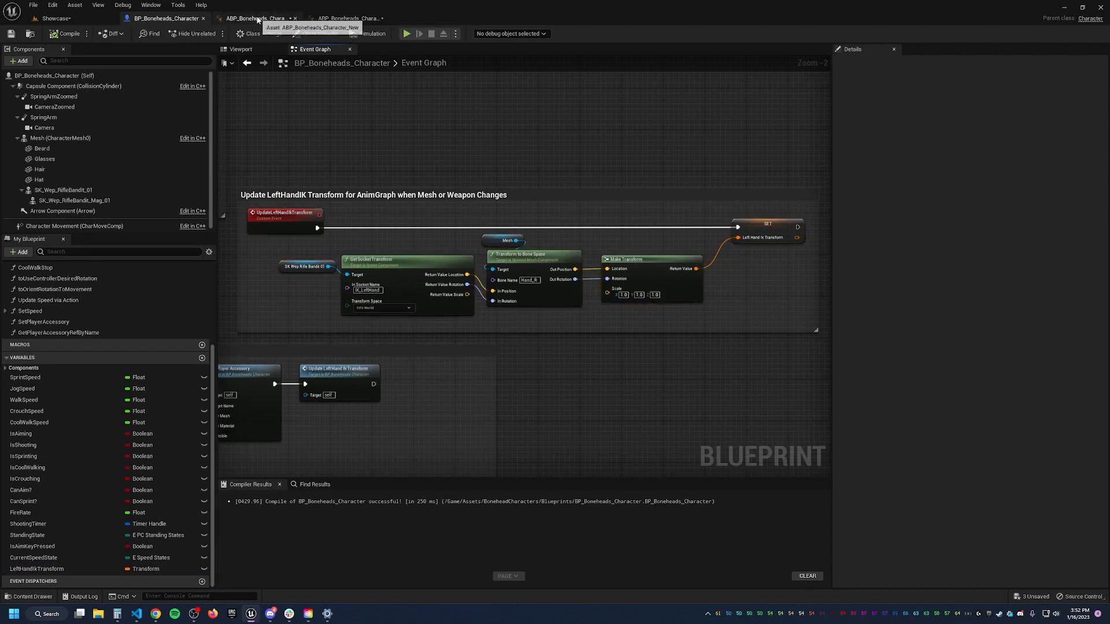
click(254, 18)
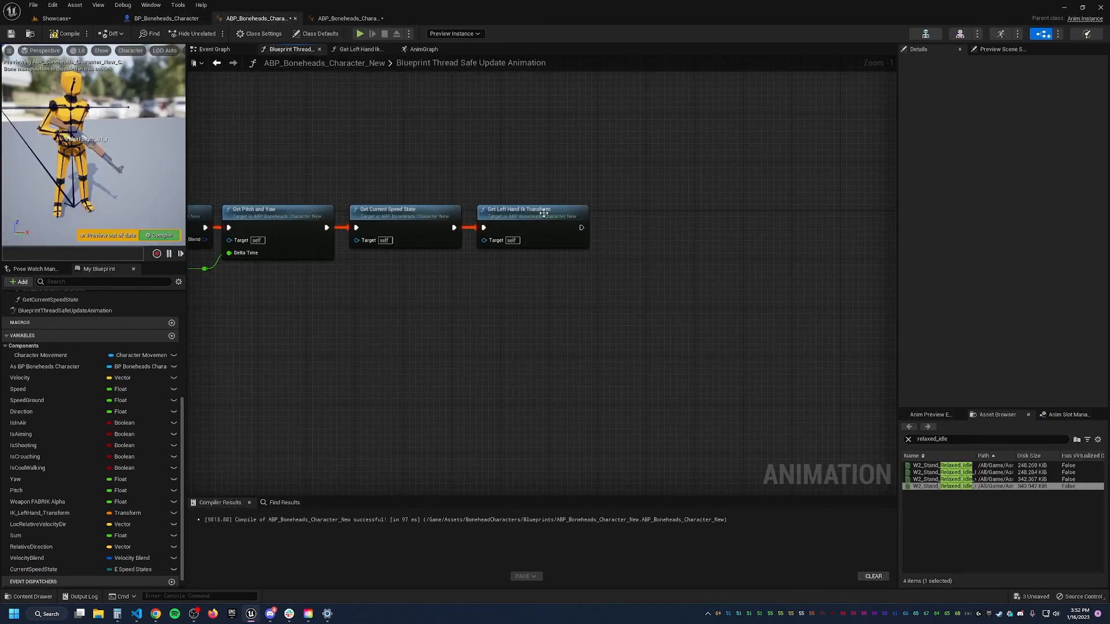
click(532, 210)
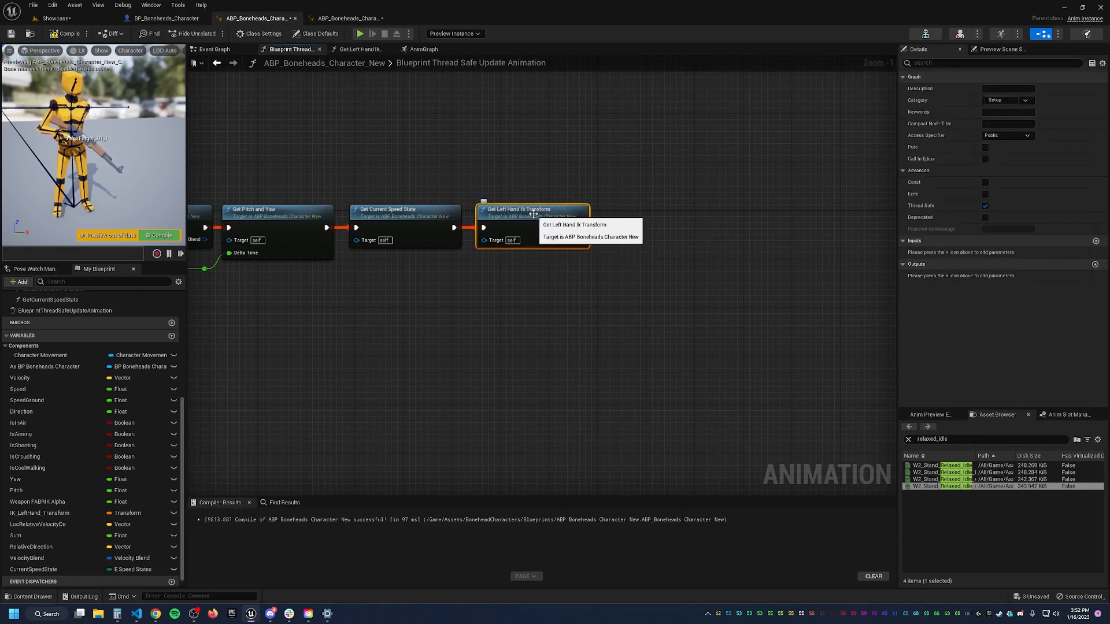
click(361, 18)
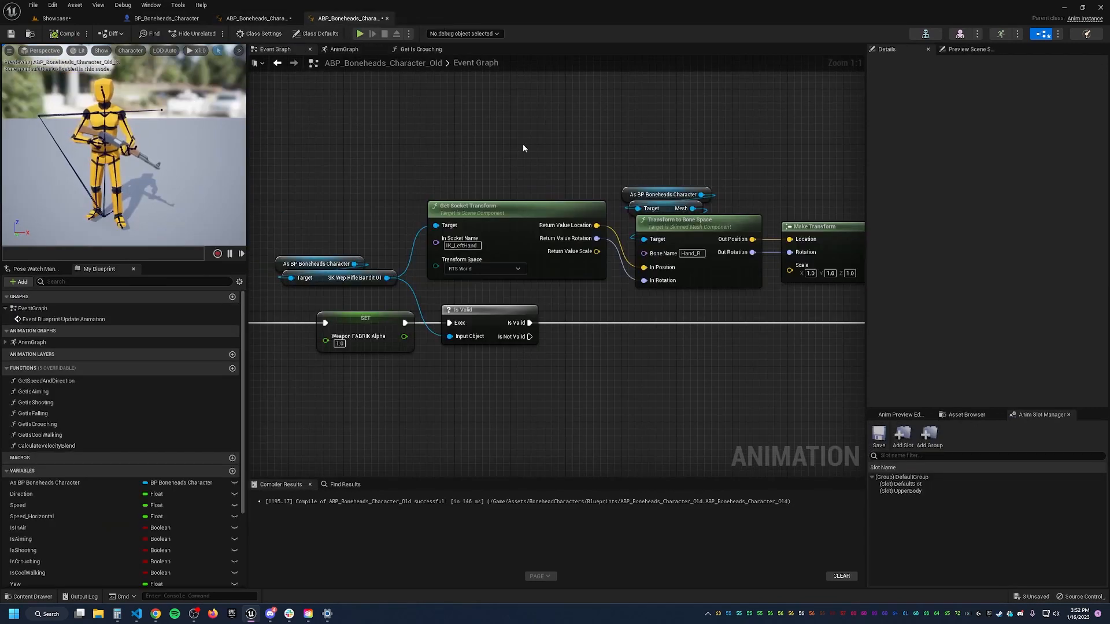
scroll(down, 3)
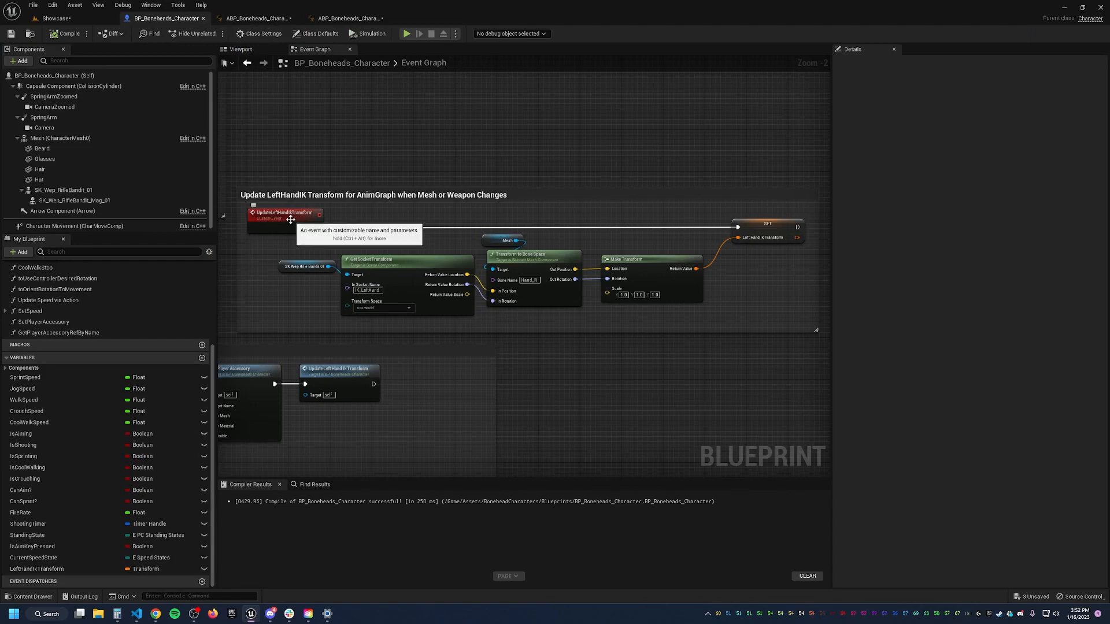
mouse_move(491, 170)
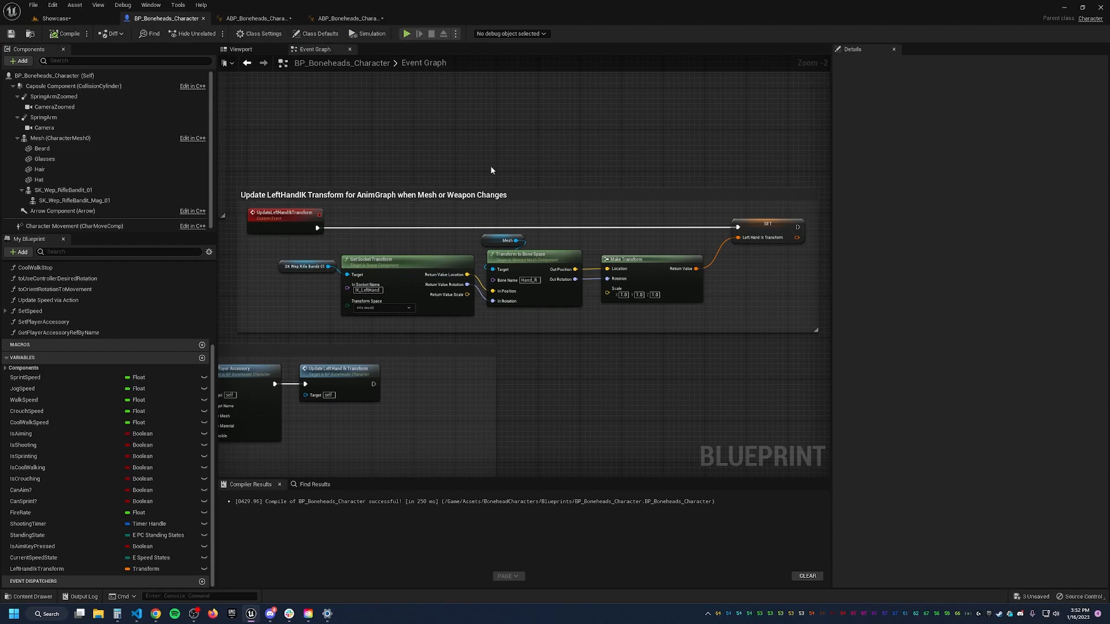
mouse_move(351, 102)
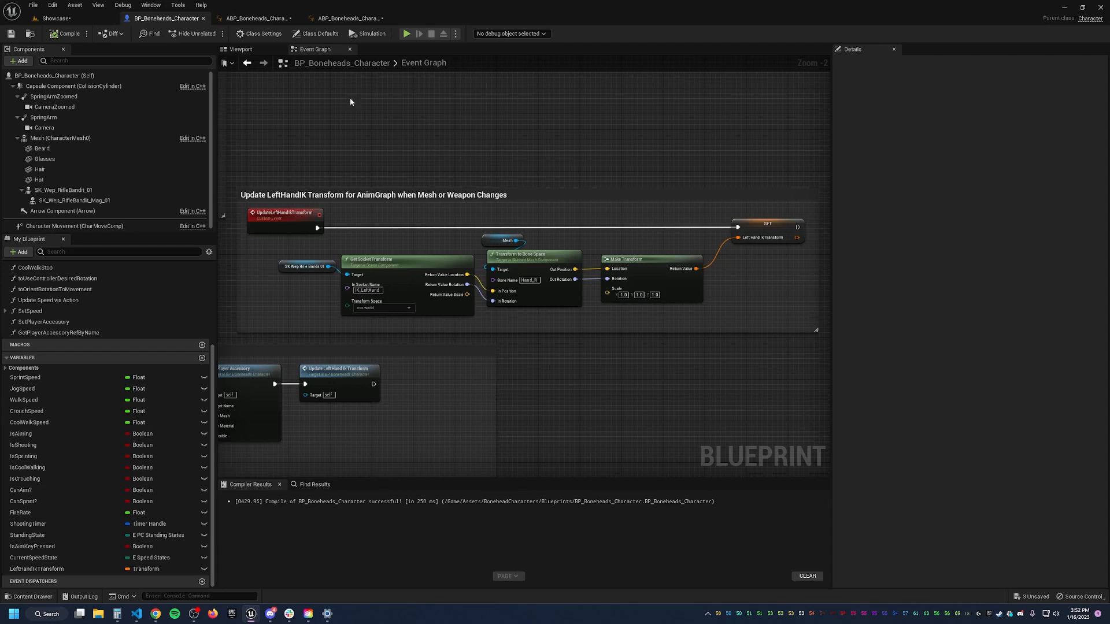
Show the Get Speed and Direction function setting velocity, speed, ground speed and direction
click(255, 18)
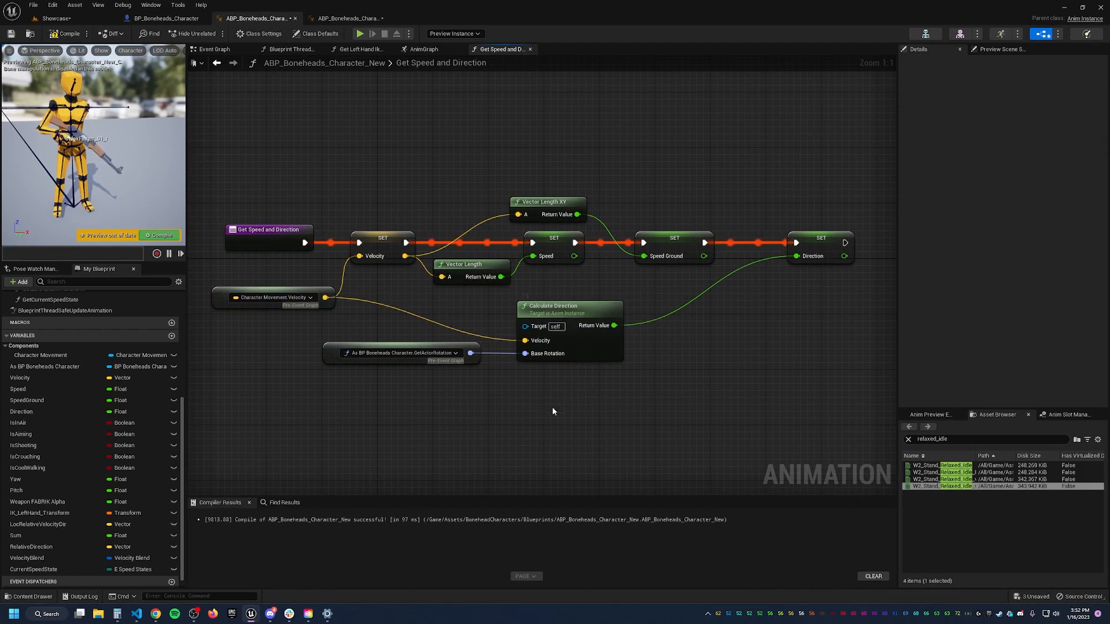
mouse_move(662, 406)
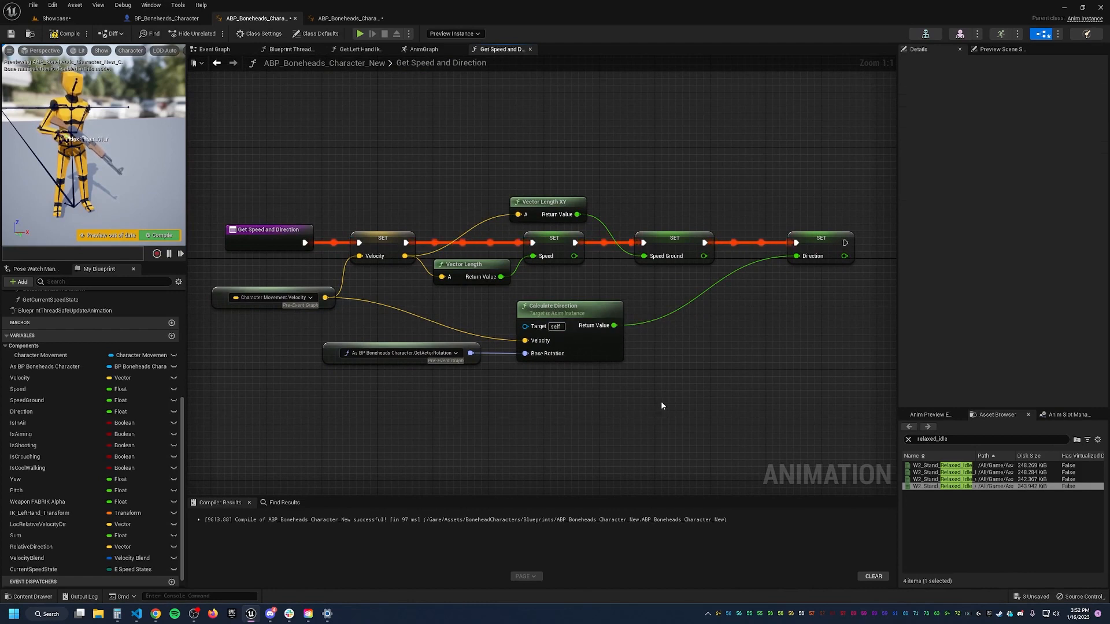
mouse_move(474, 383)
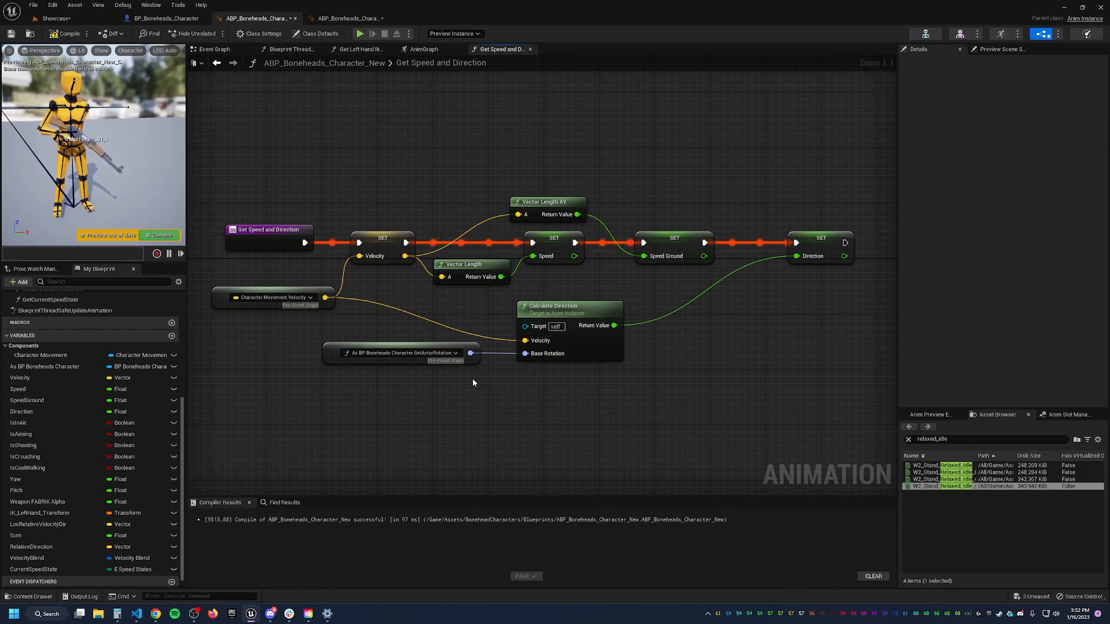
mouse_move(361, 196)
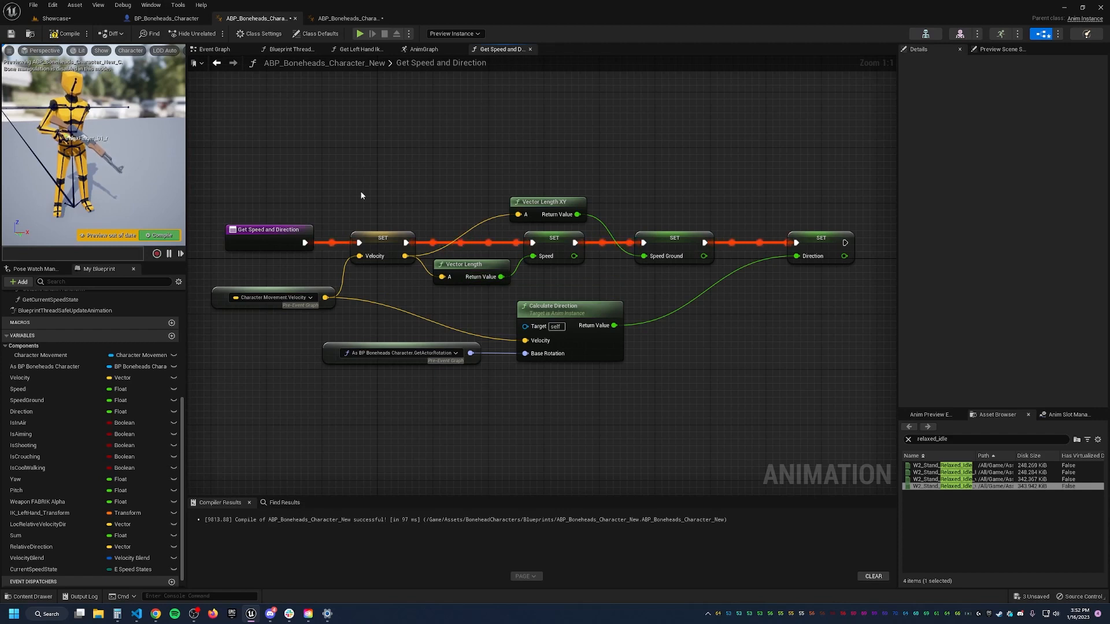